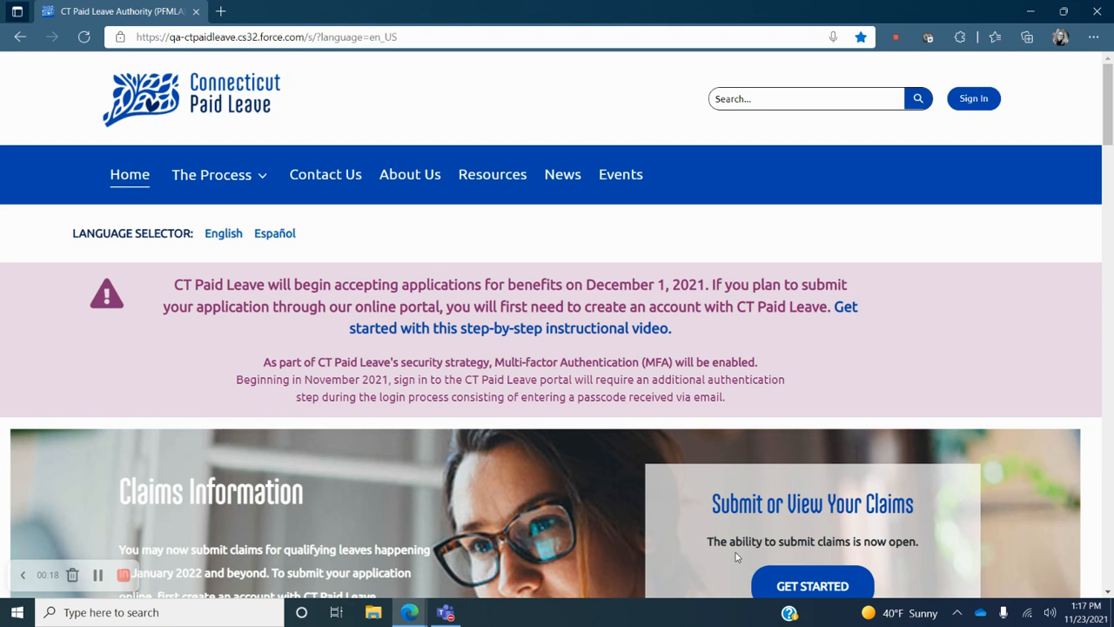
mouse_move(992, 67)
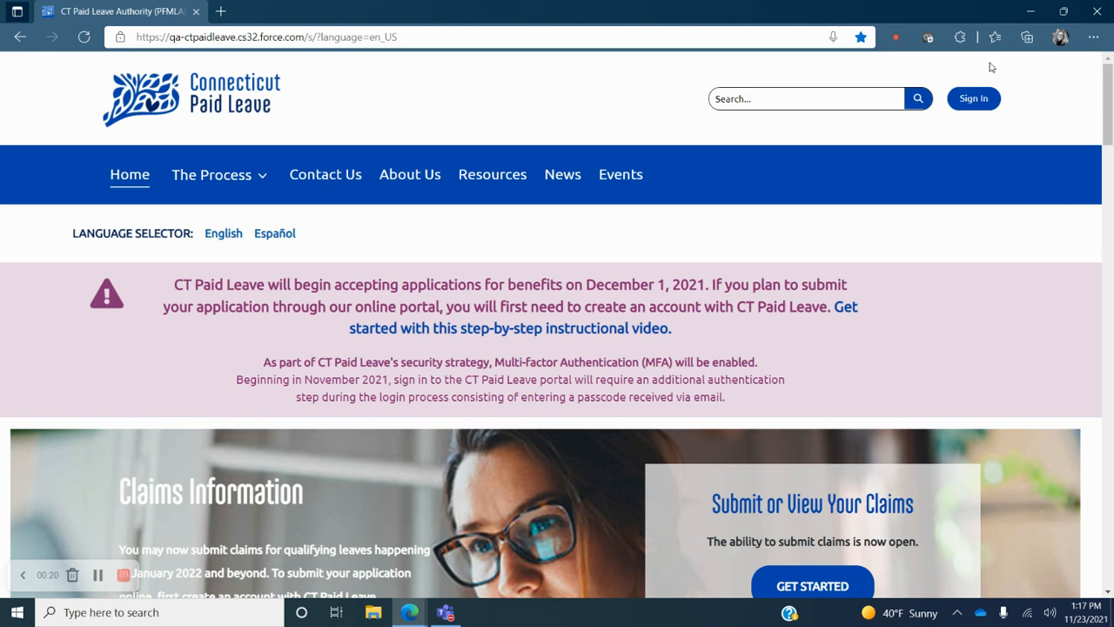
Step: Sign in on CT.gov with the account username and password and submit the login
click(973, 98)
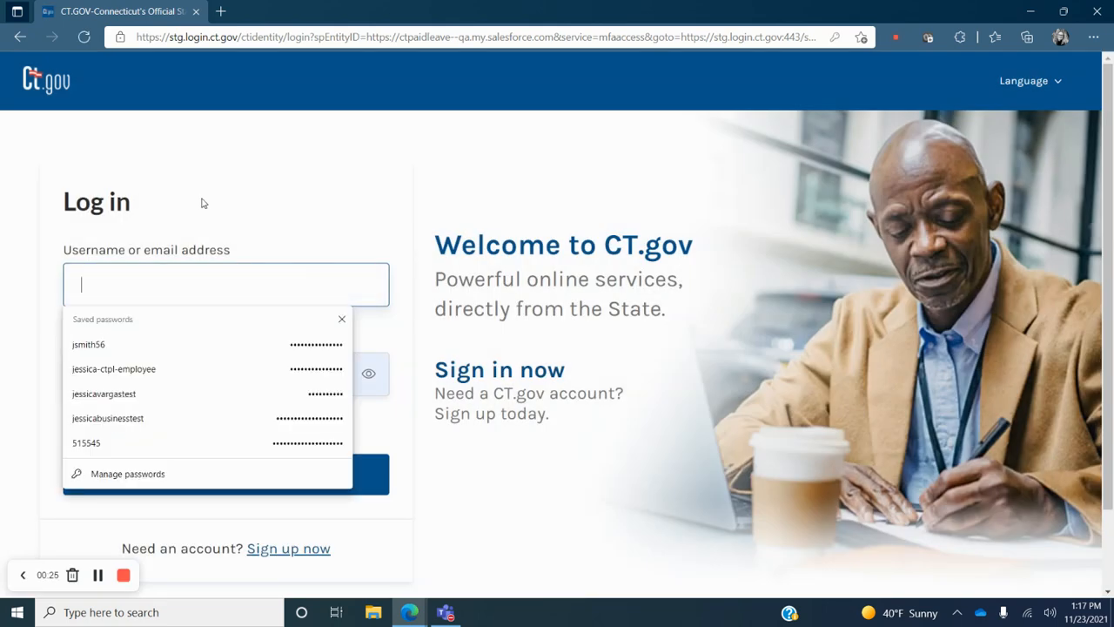
click(113, 344)
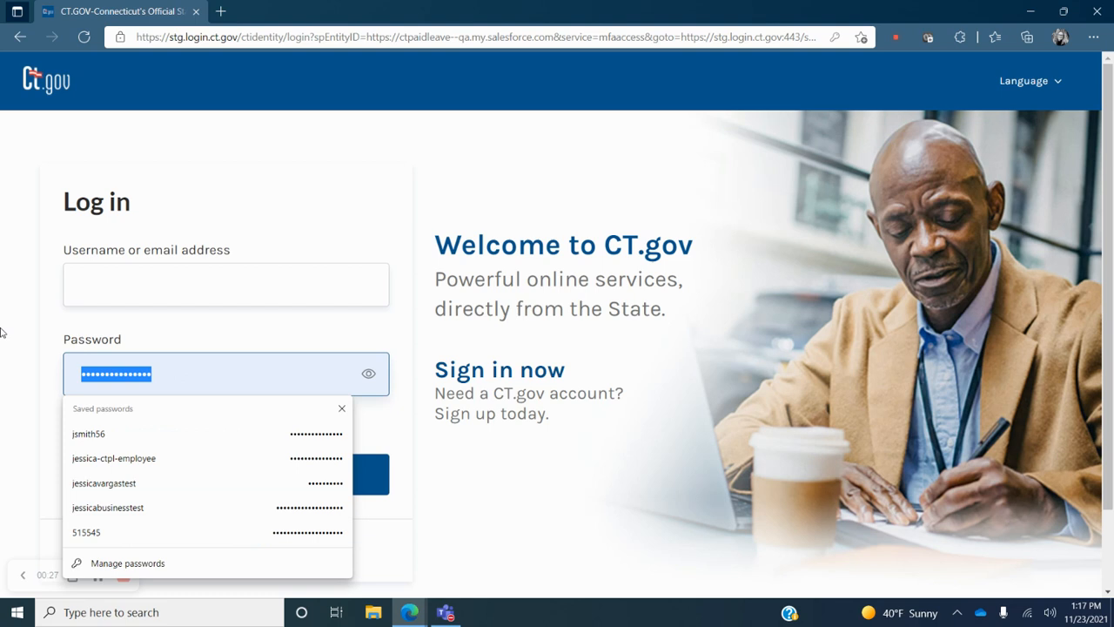
click(226, 283)
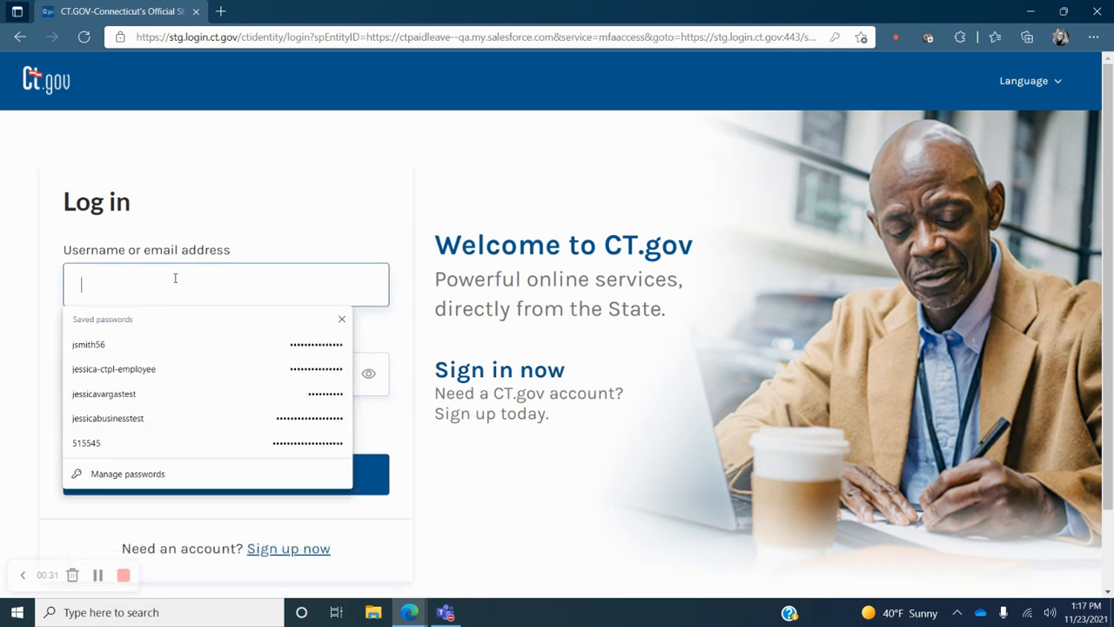
text(jtester)
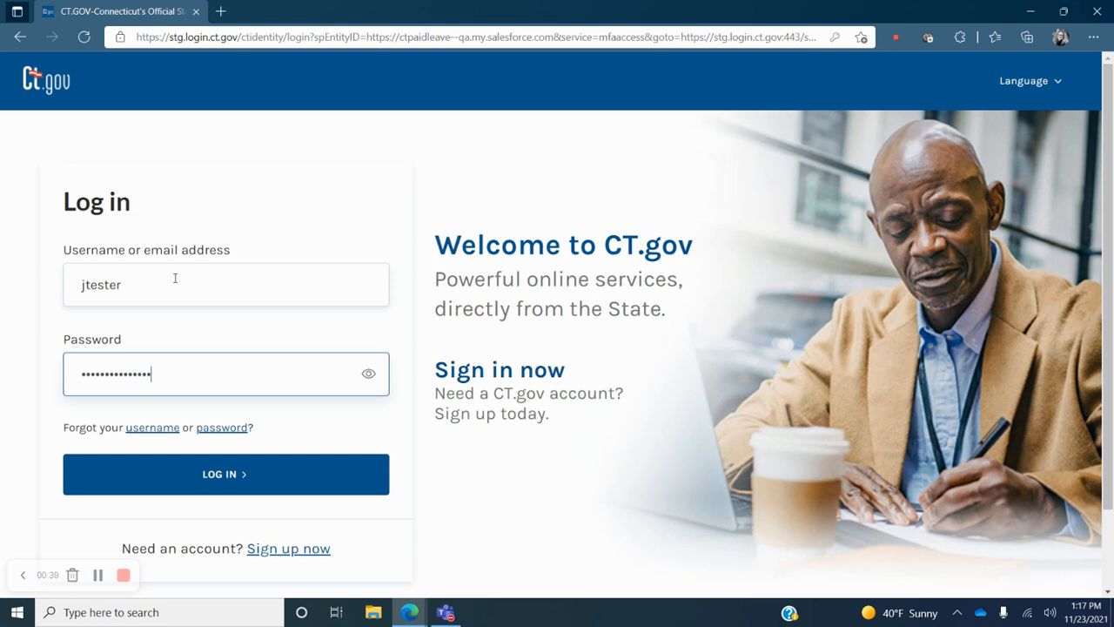
click(226, 474)
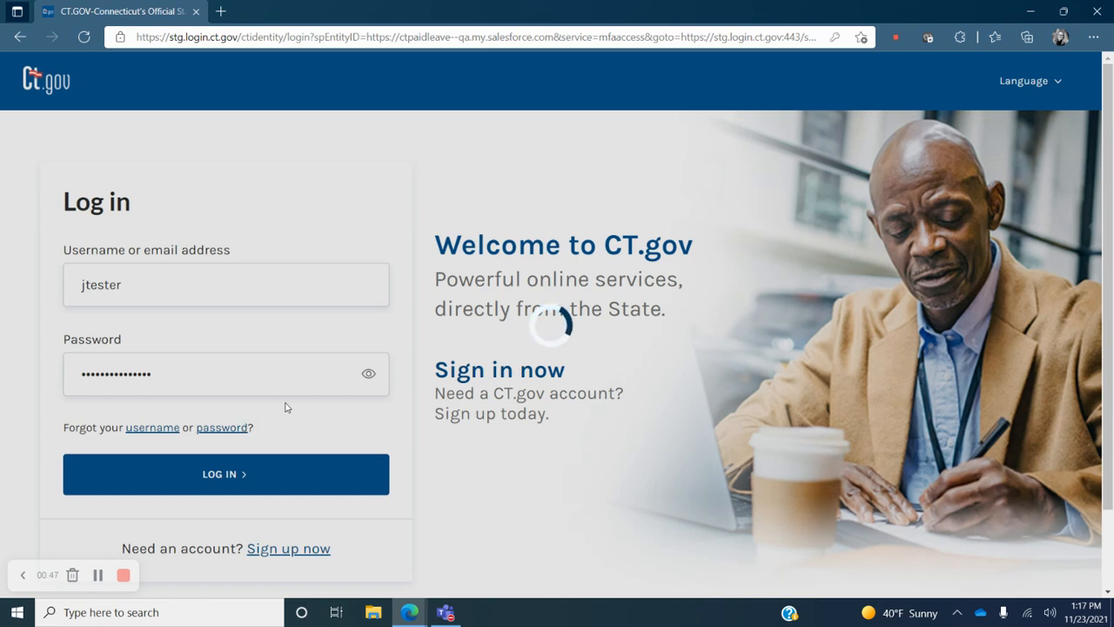
click(226, 473)
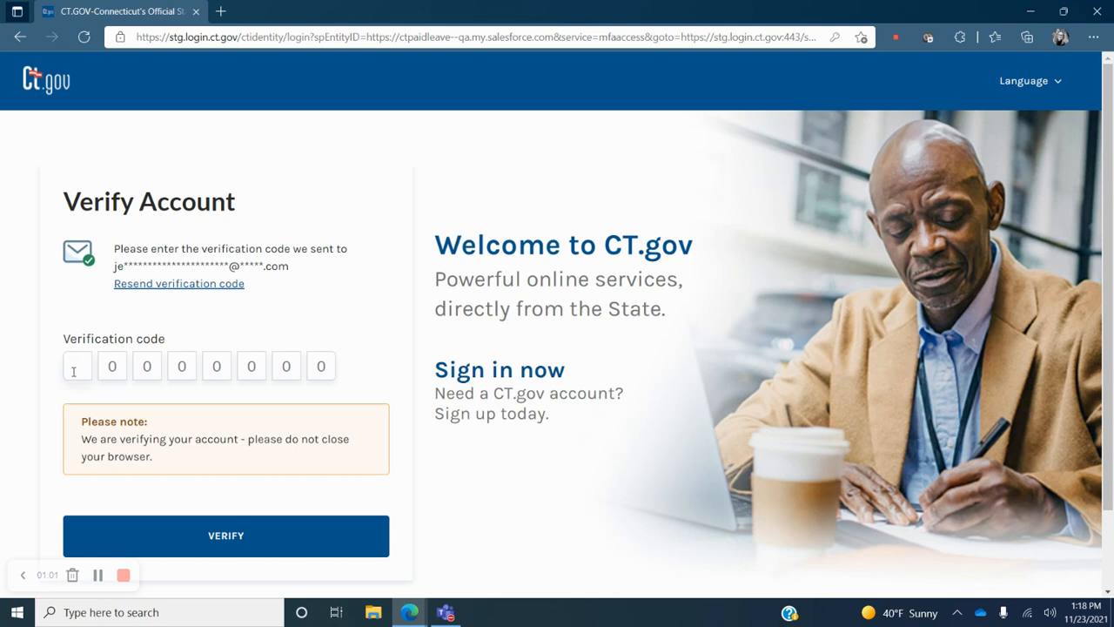
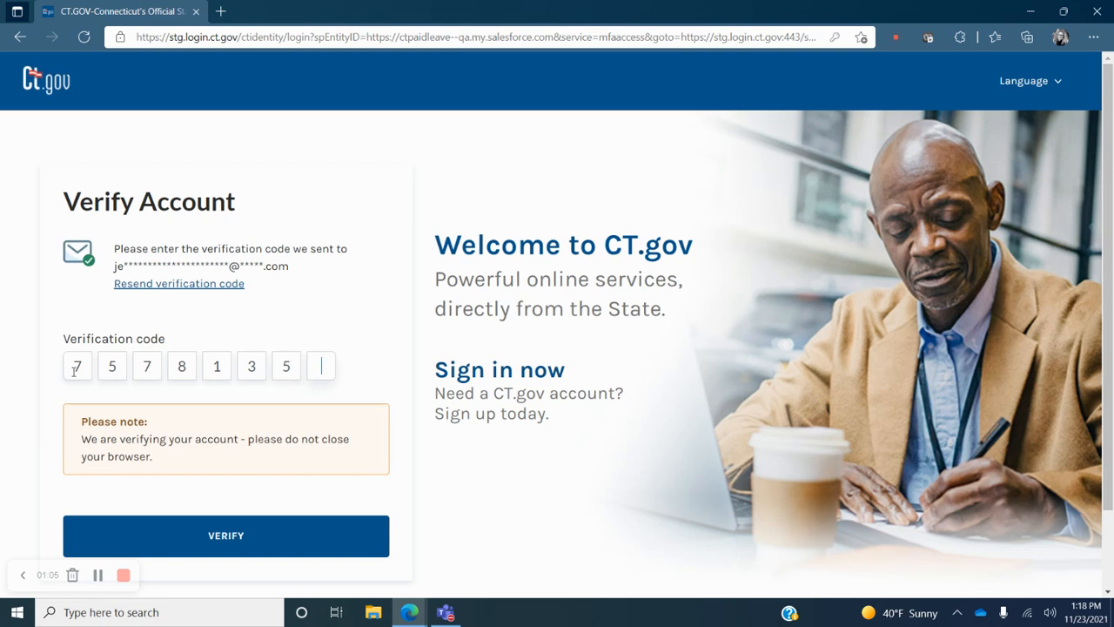
click(226, 537)
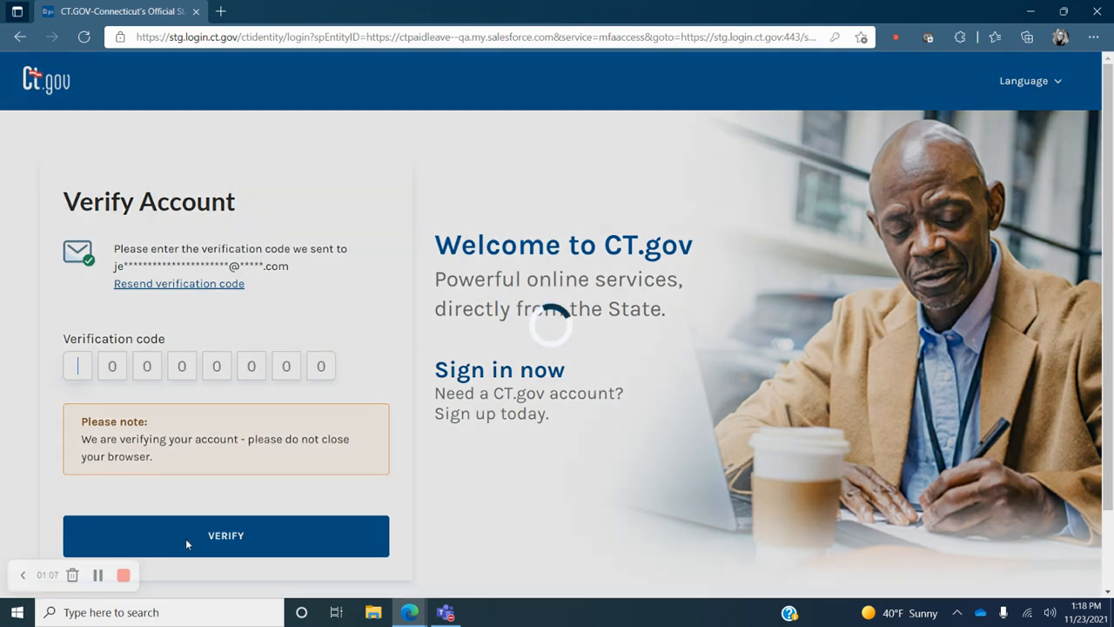
click(226, 536)
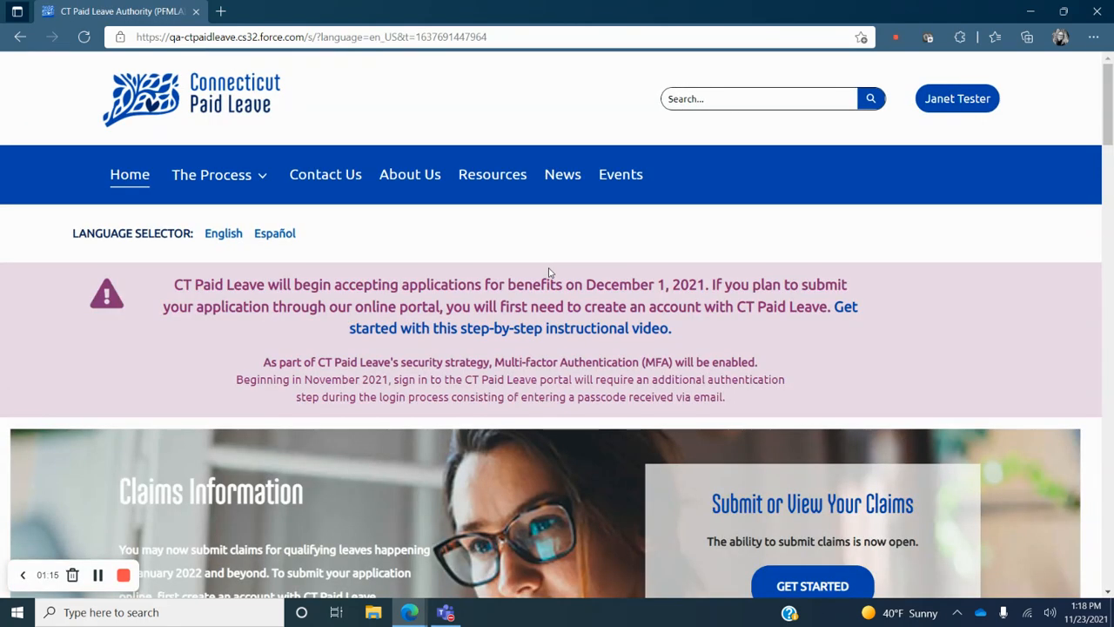
mouse_move(625, 255)
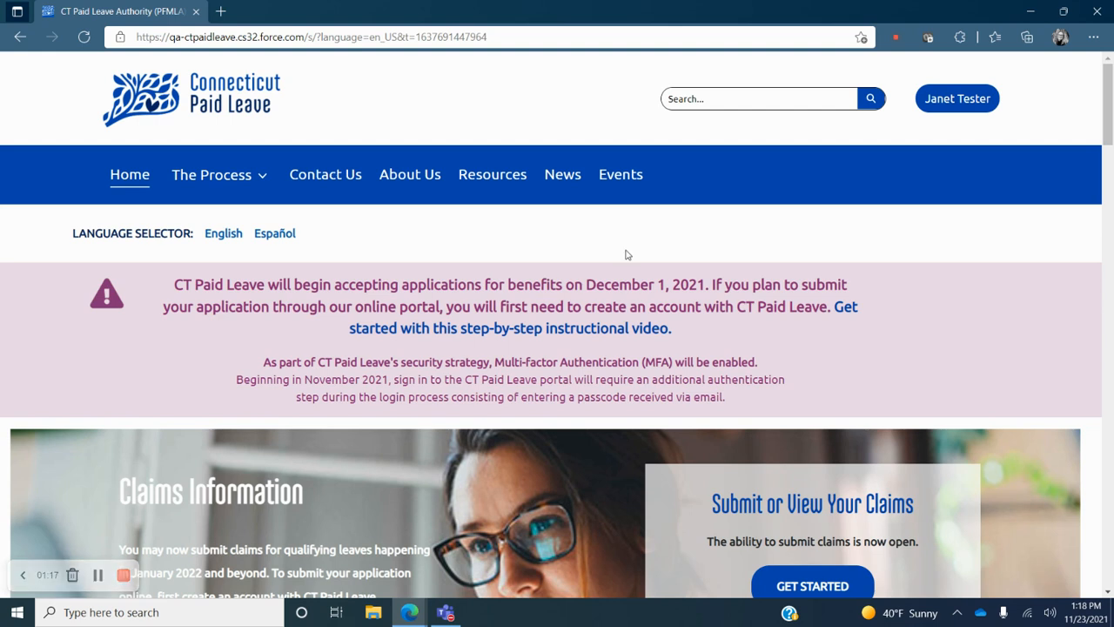
mouse_move(648, 327)
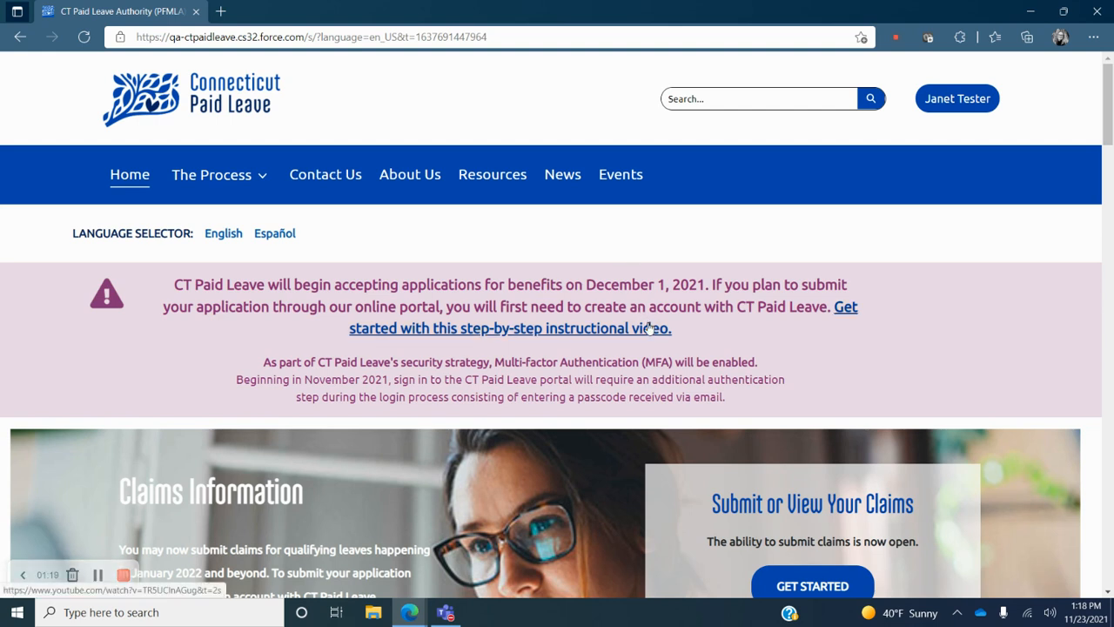
mouse_move(957, 98)
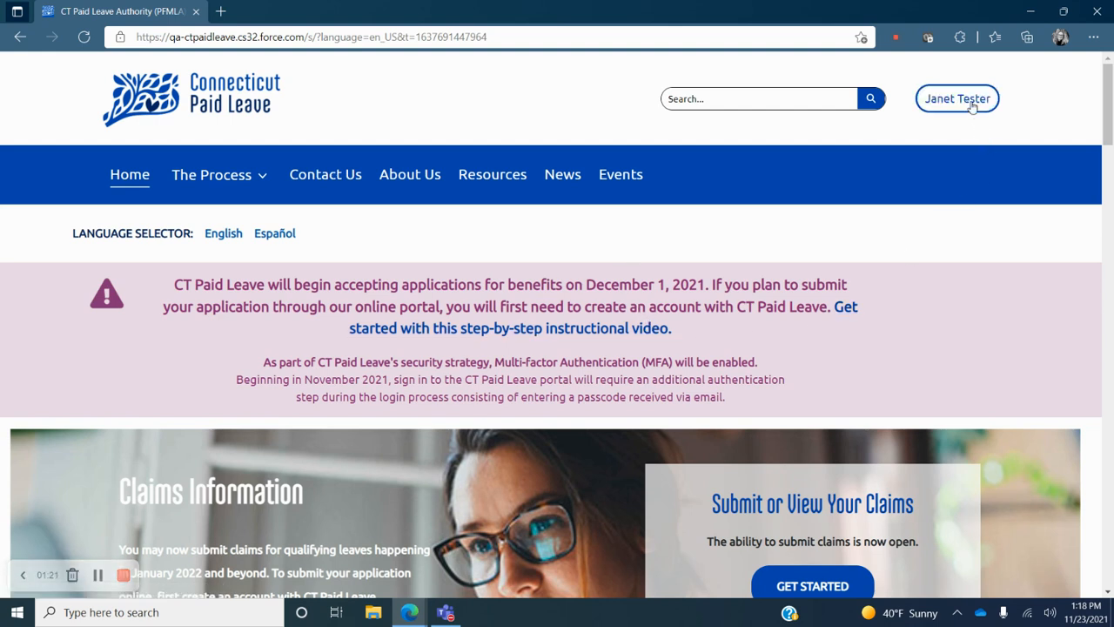
mouse_move(983, 207)
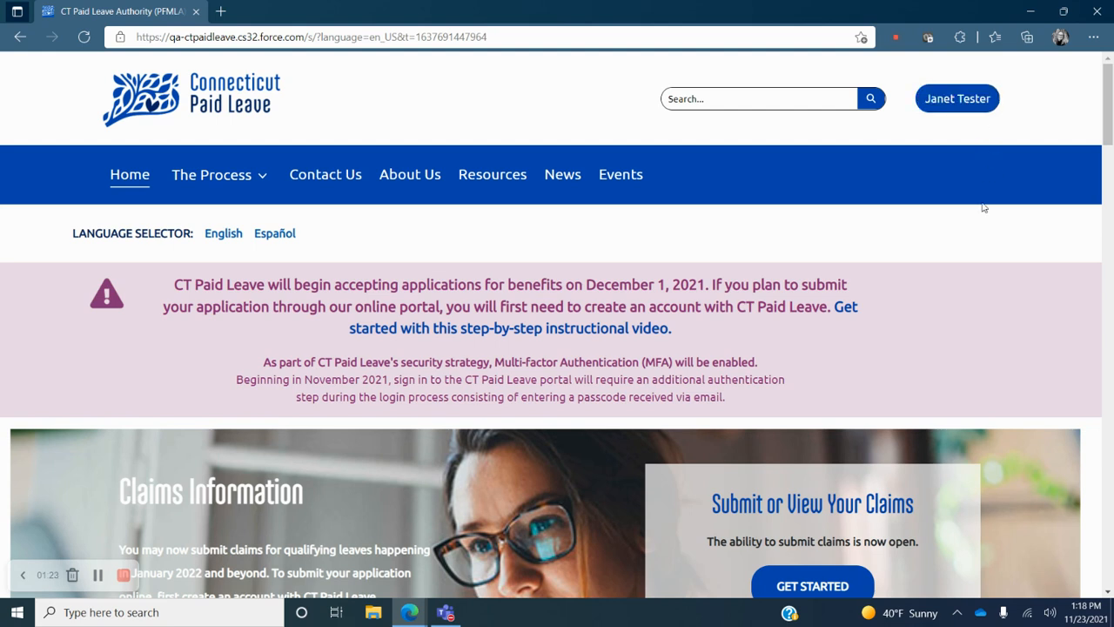
Step: Go from Get Started to the For Claims page and choose Submit or View Claims
scroll(down, 3)
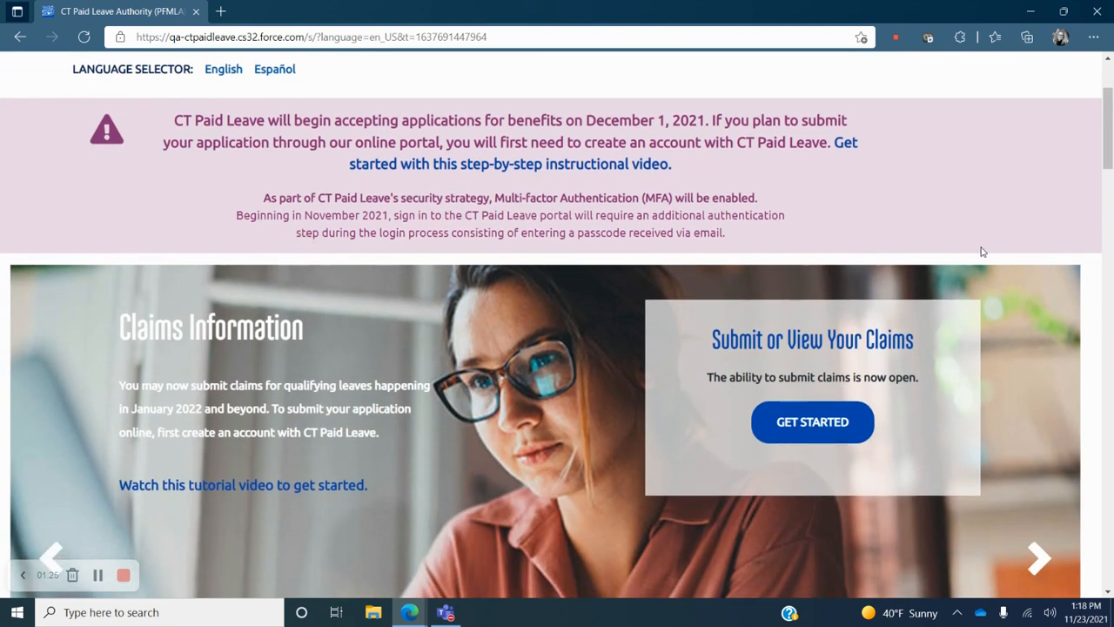
mouse_move(1003, 498)
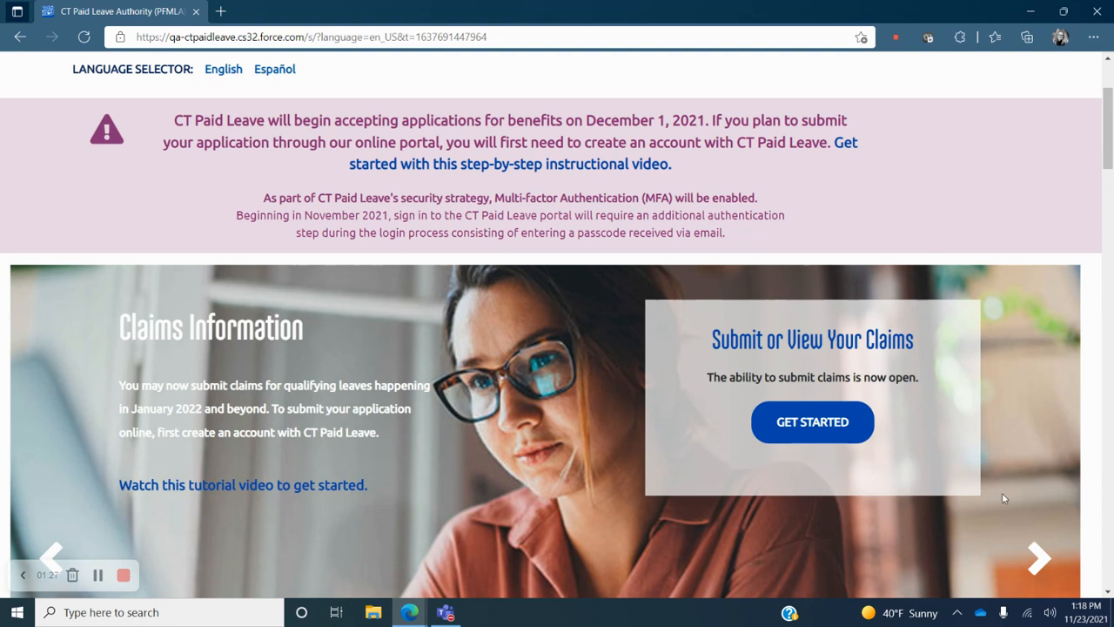
click(812, 422)
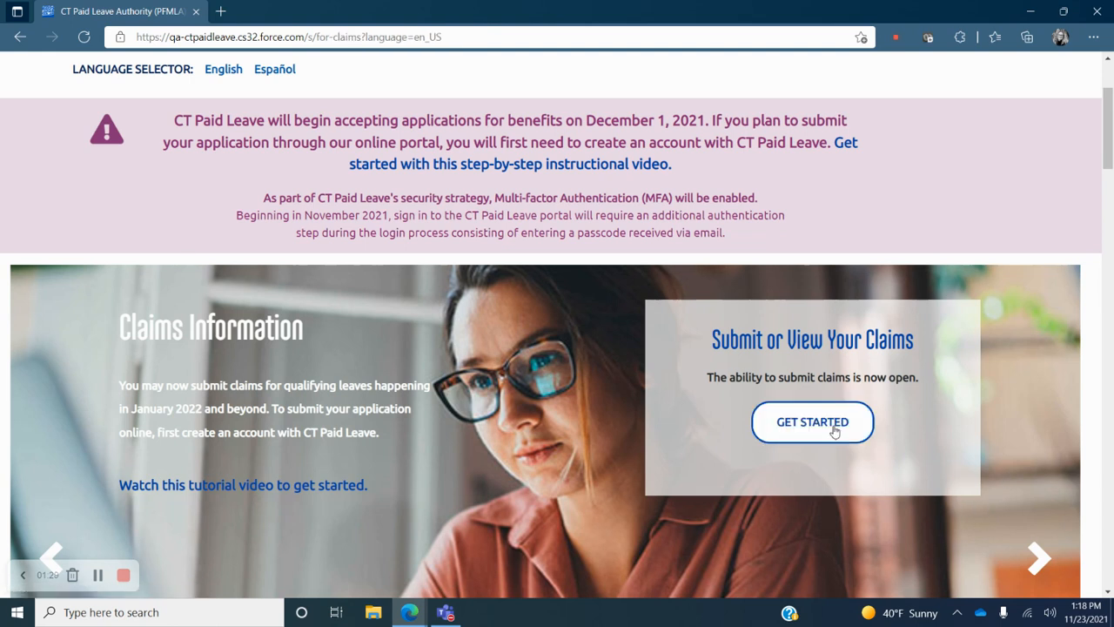
click(811, 422)
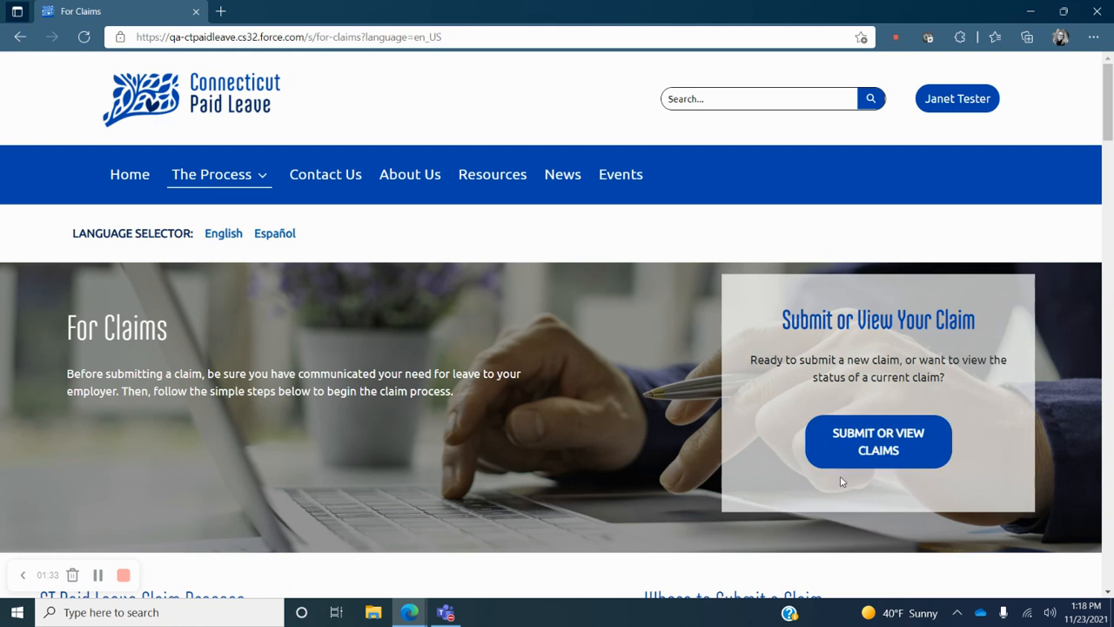
click(877, 442)
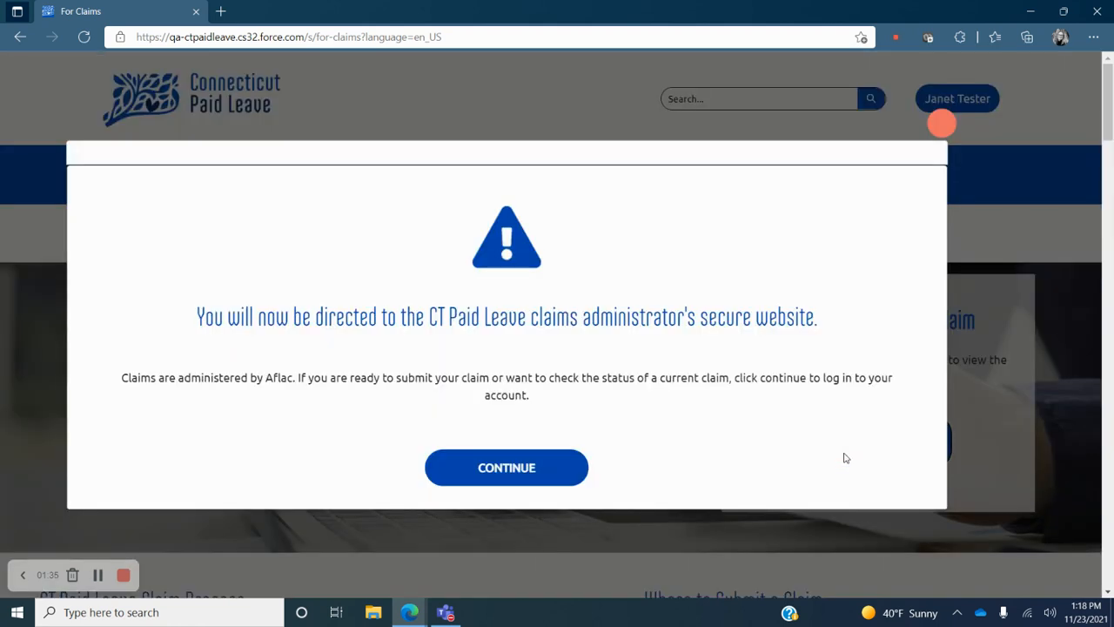
mouse_move(507, 467)
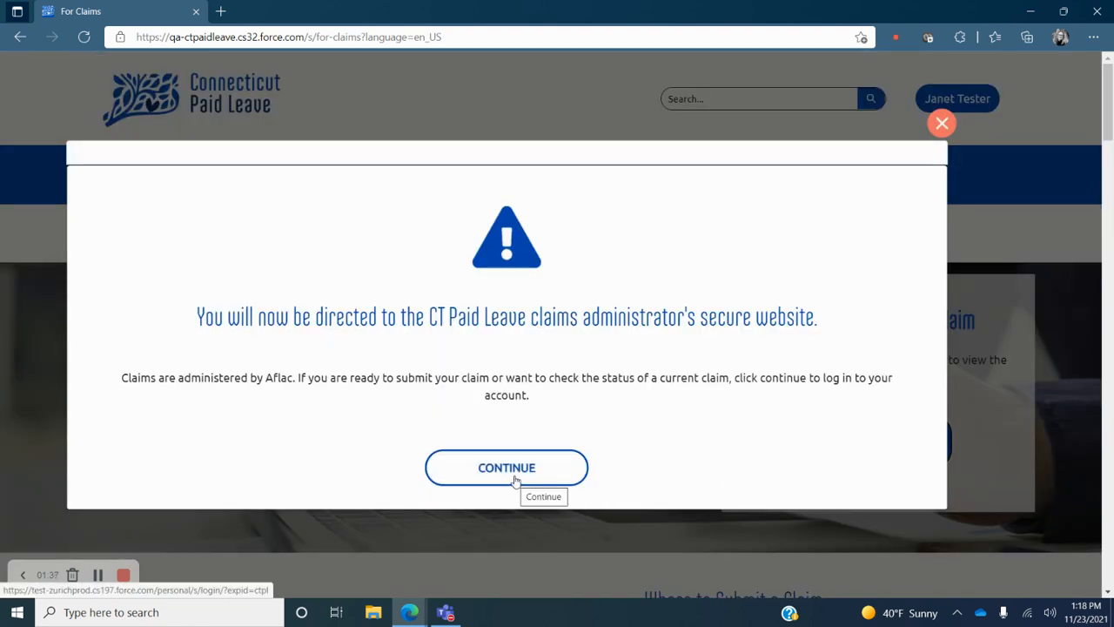
mouse_move(507, 467)
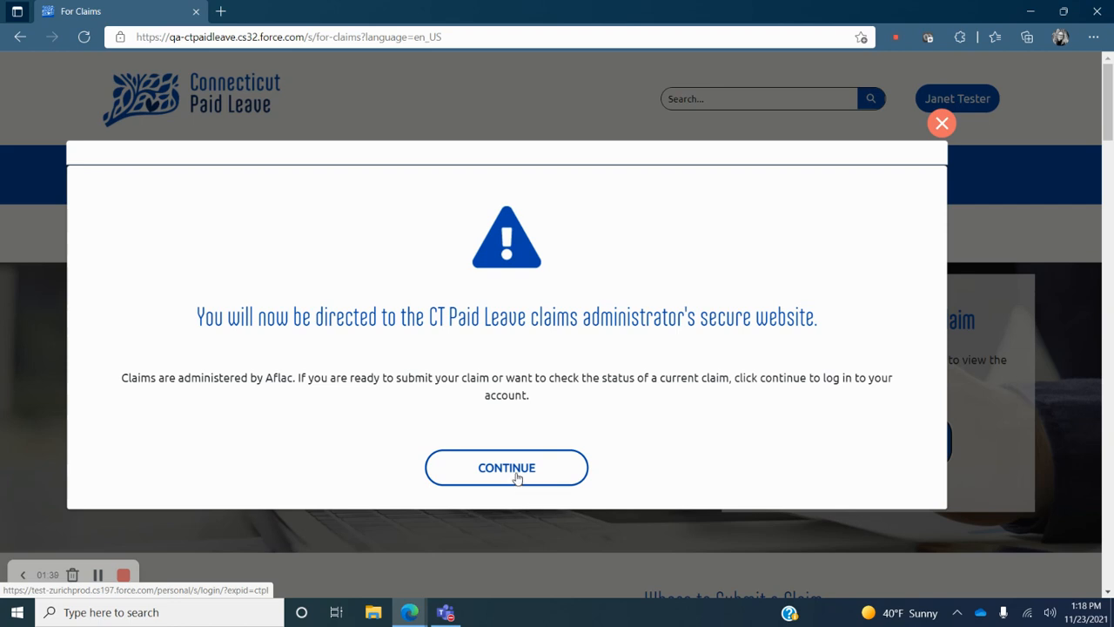
mouse_move(507, 467)
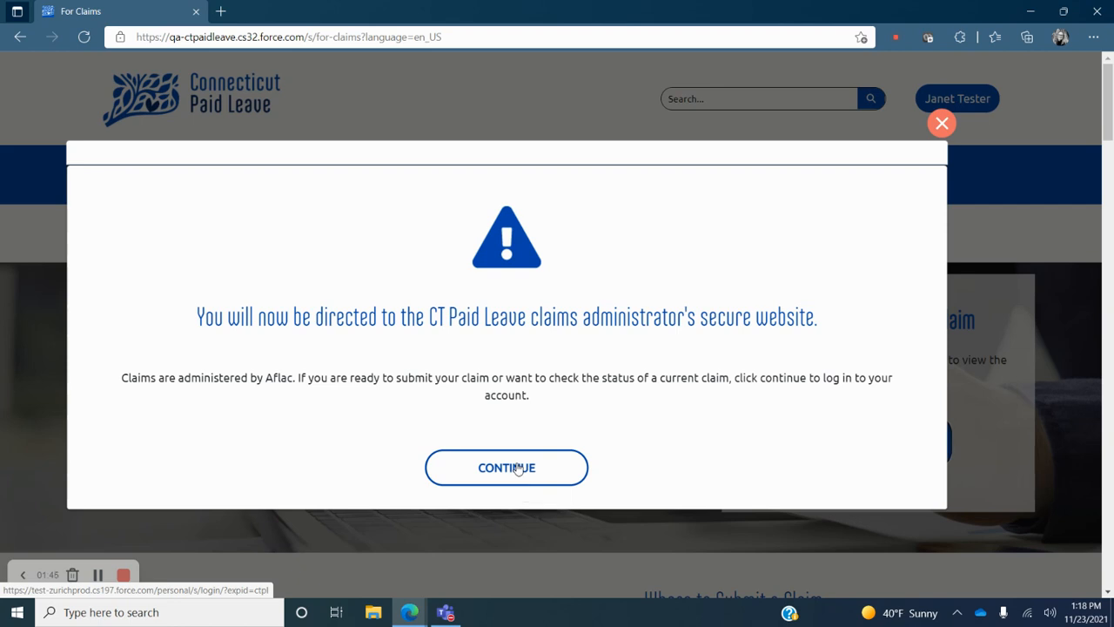
Step: Continue to the Aflac claims site, review the Terms of Use page and return to the prompt
click(505, 467)
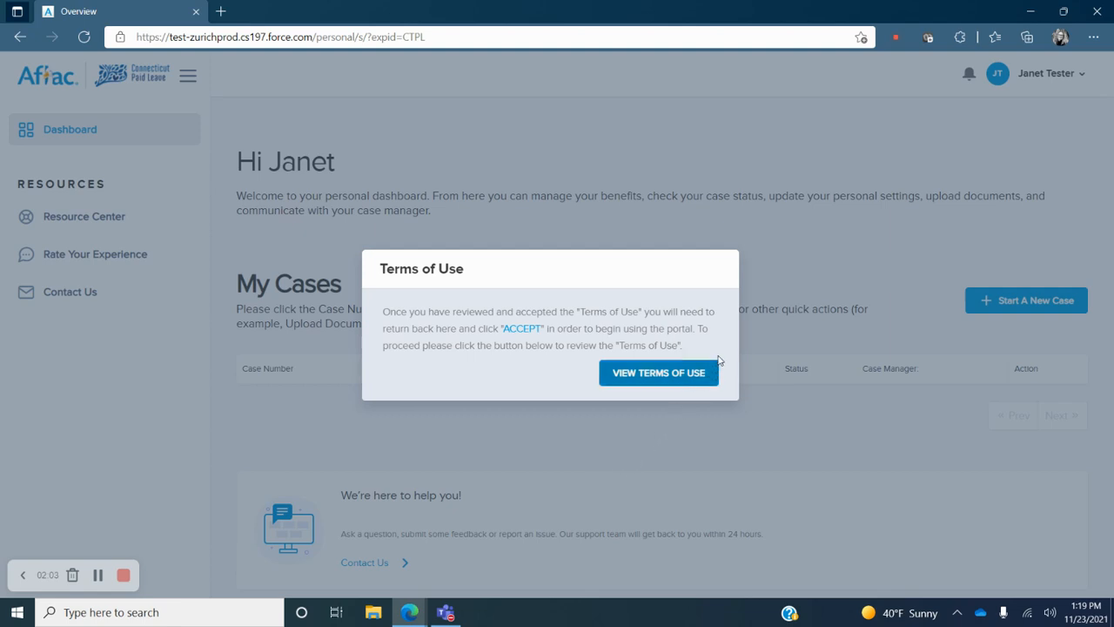
click(659, 373)
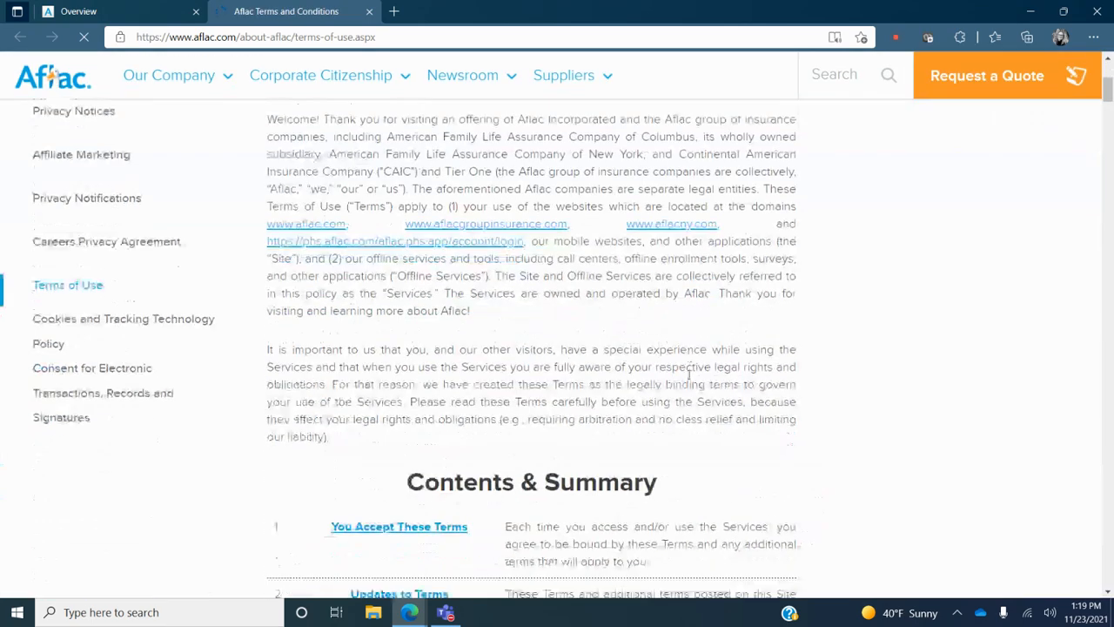
scroll(down, 3)
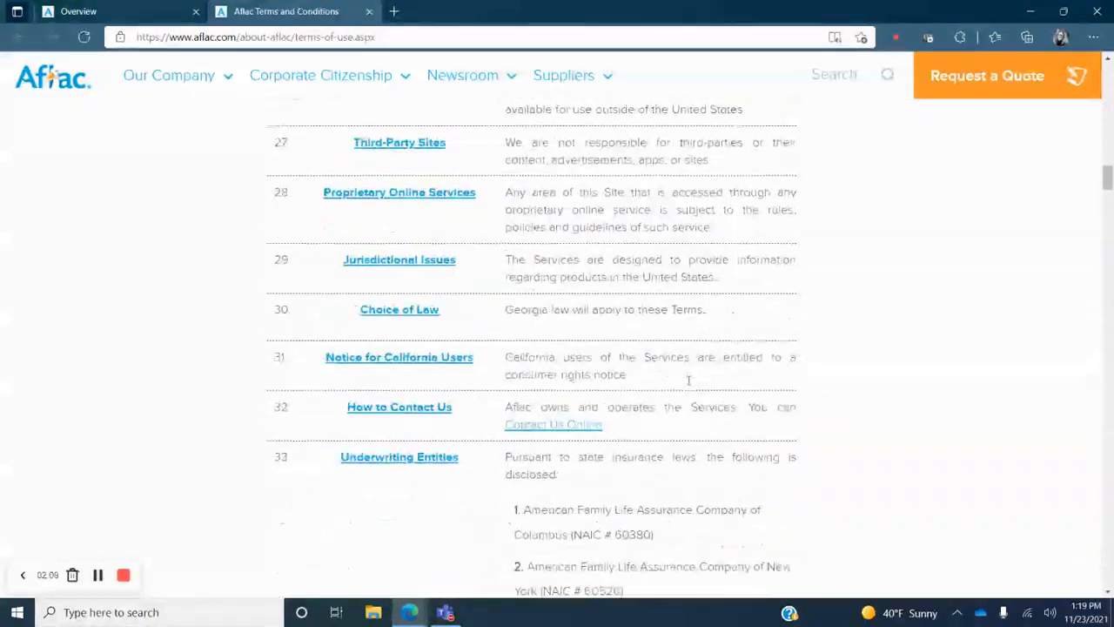
scroll(down, 3)
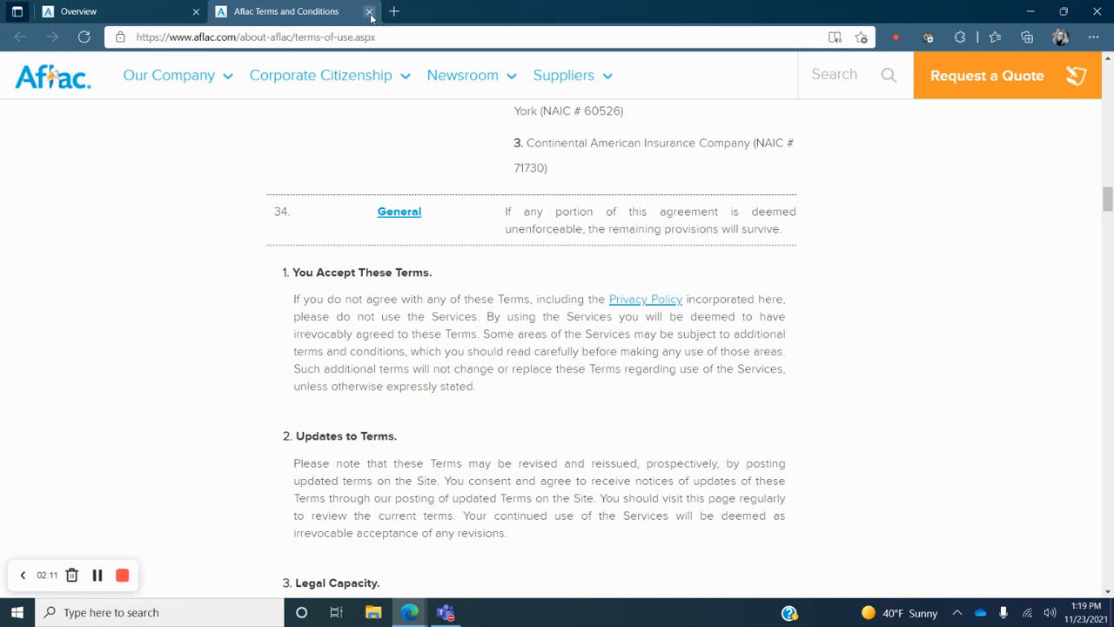
click(370, 10)
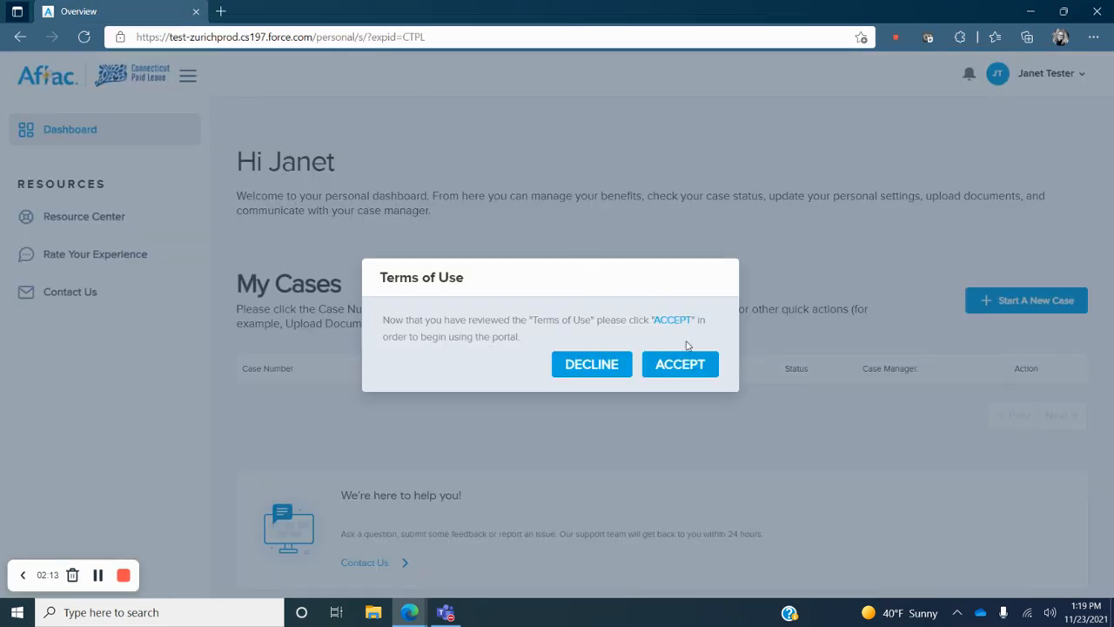
mouse_move(671, 442)
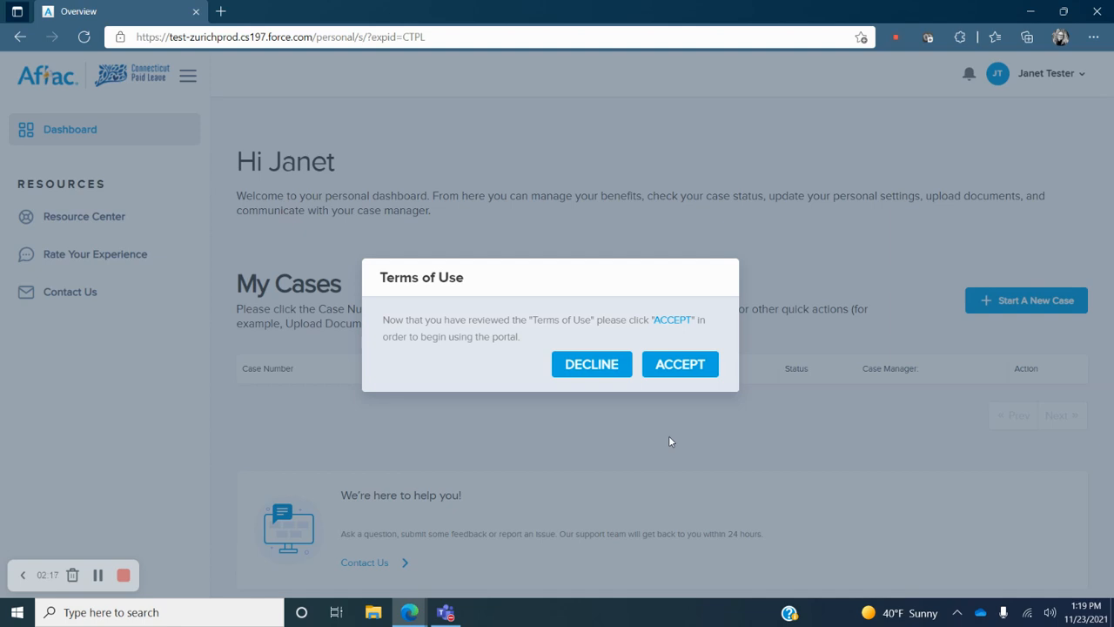
click(679, 364)
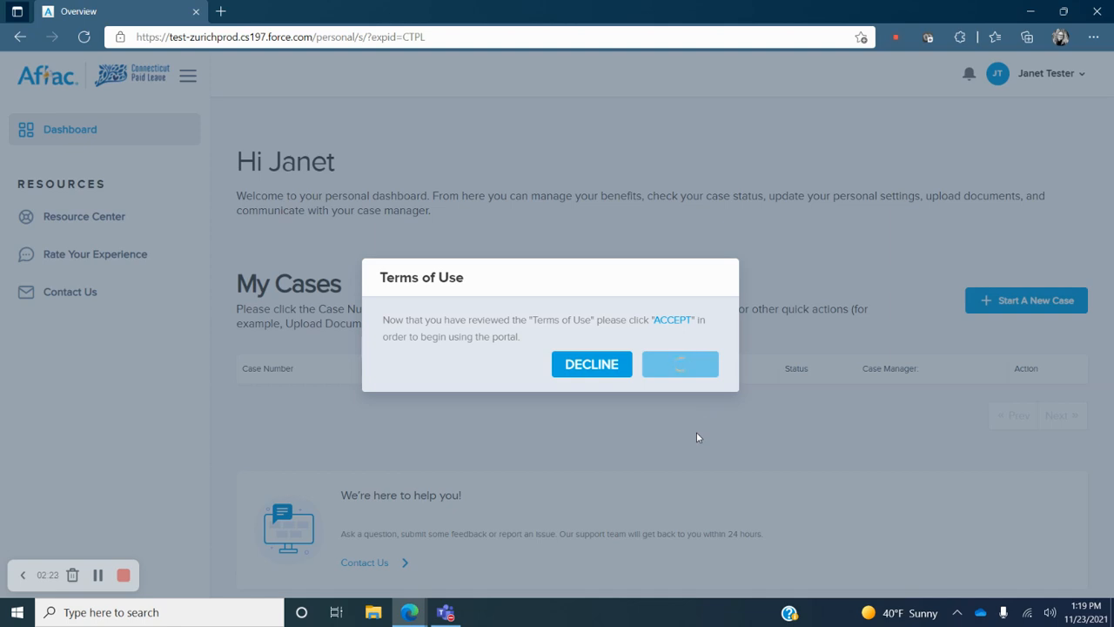
Step: Accept the terms and enter the date of birth 01/01/1980 directly
click(679, 364)
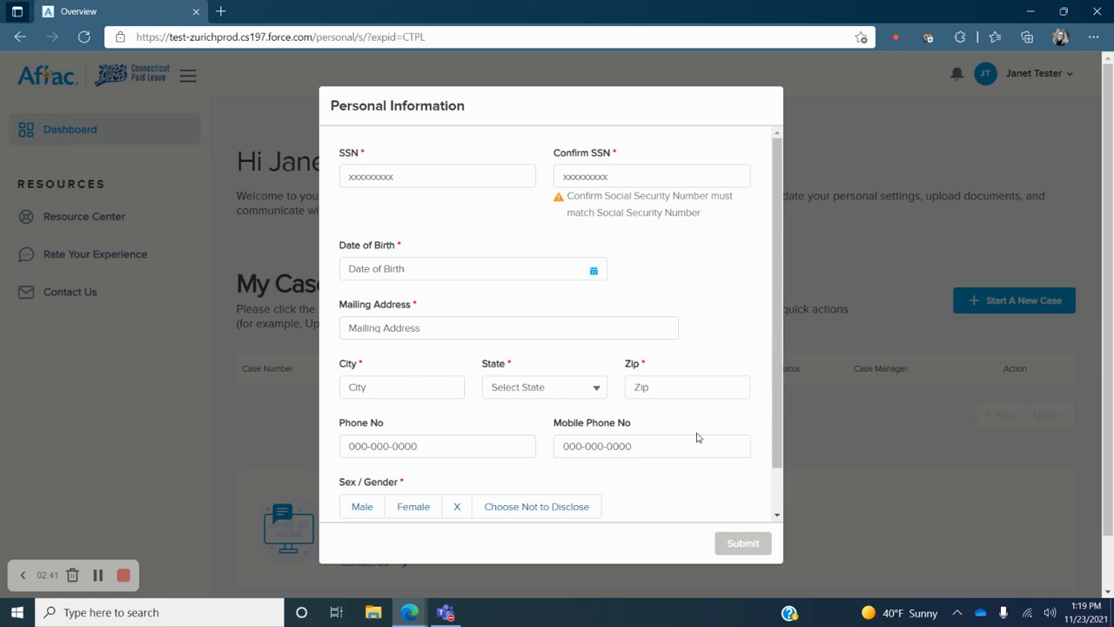
mouse_move(550, 289)
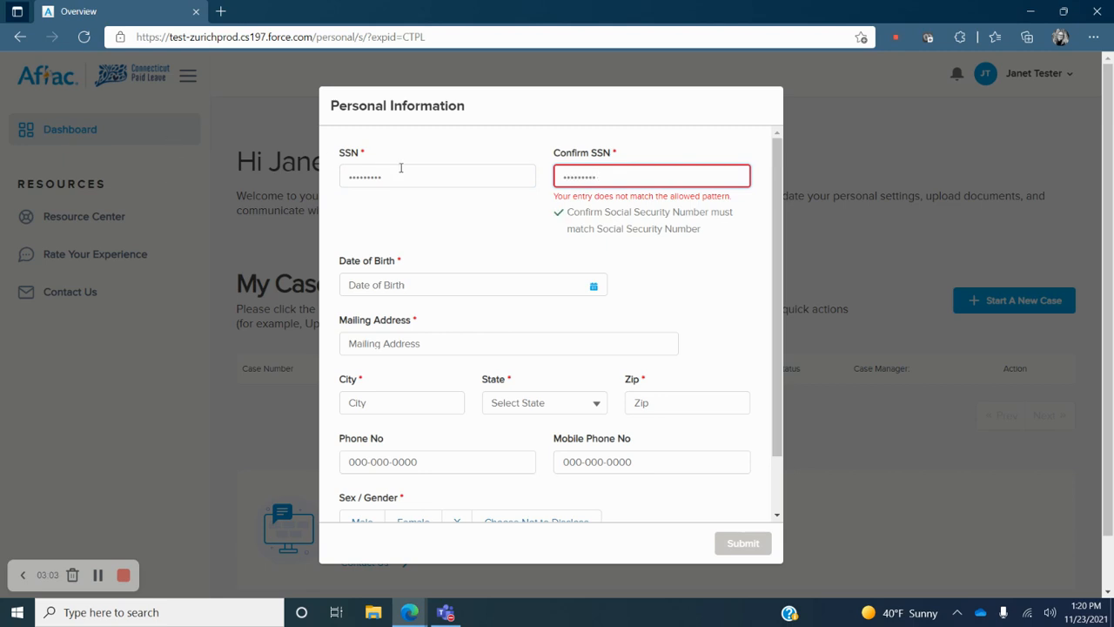
click(437, 174)
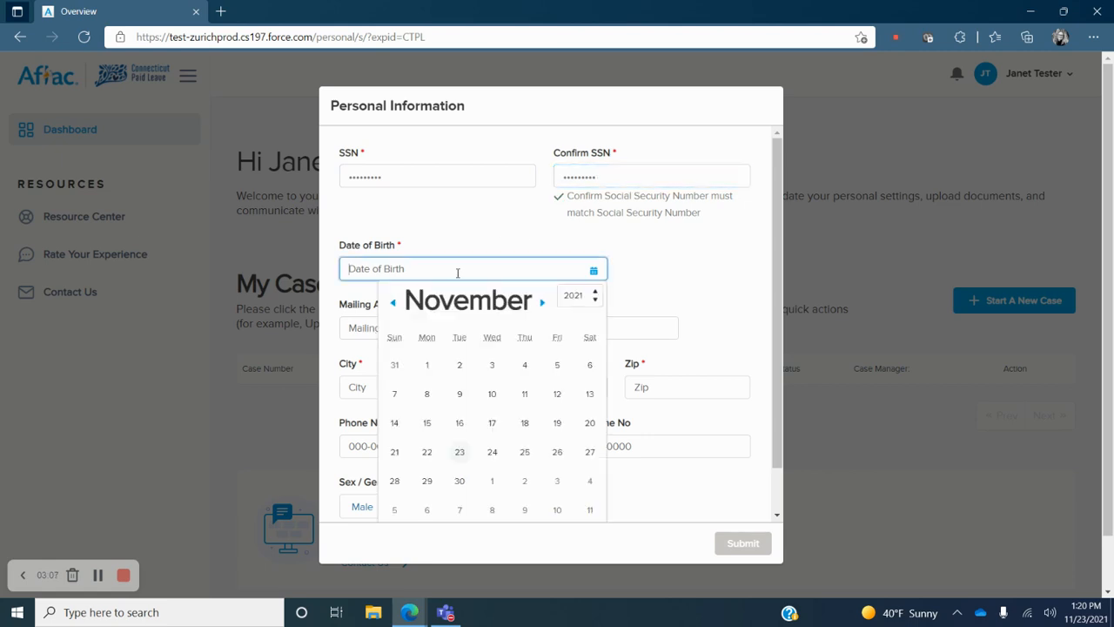
click(427, 364)
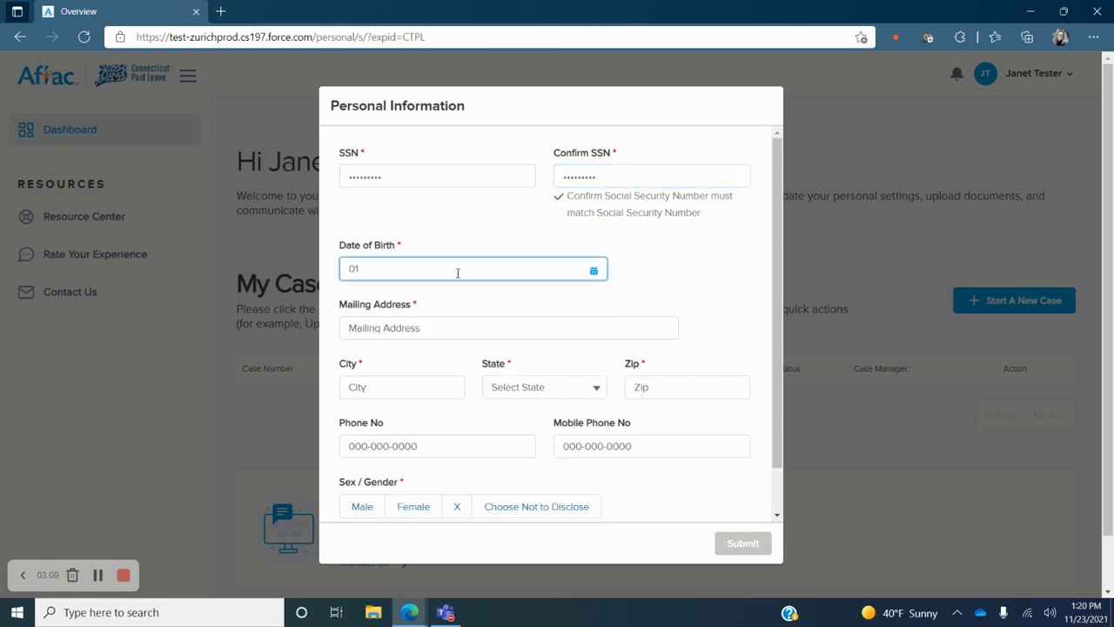
text(/01/1)
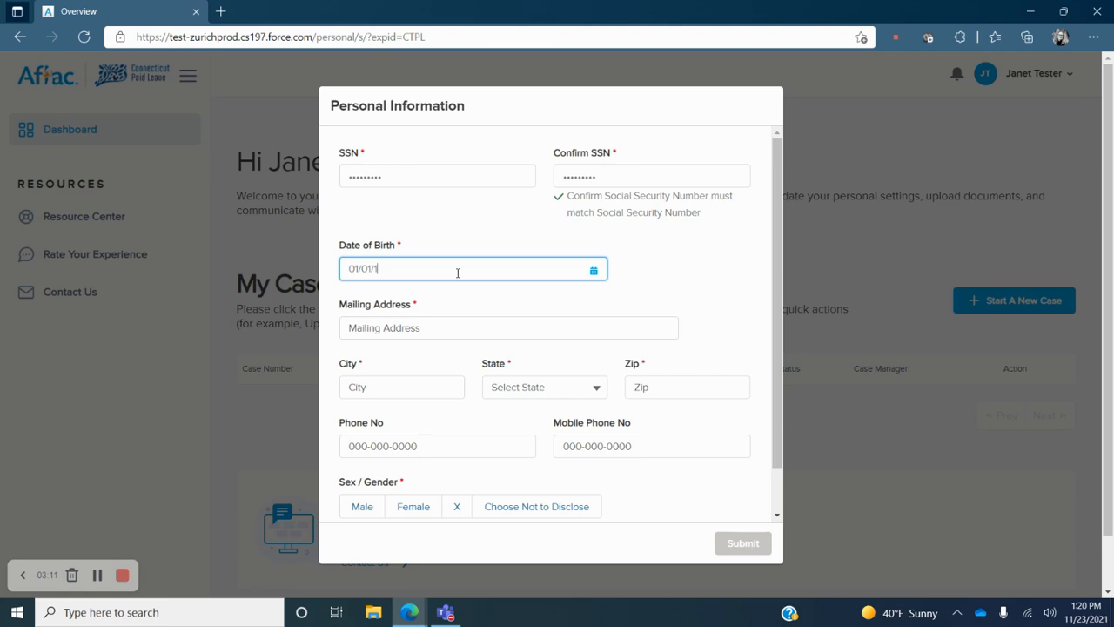
text(980)
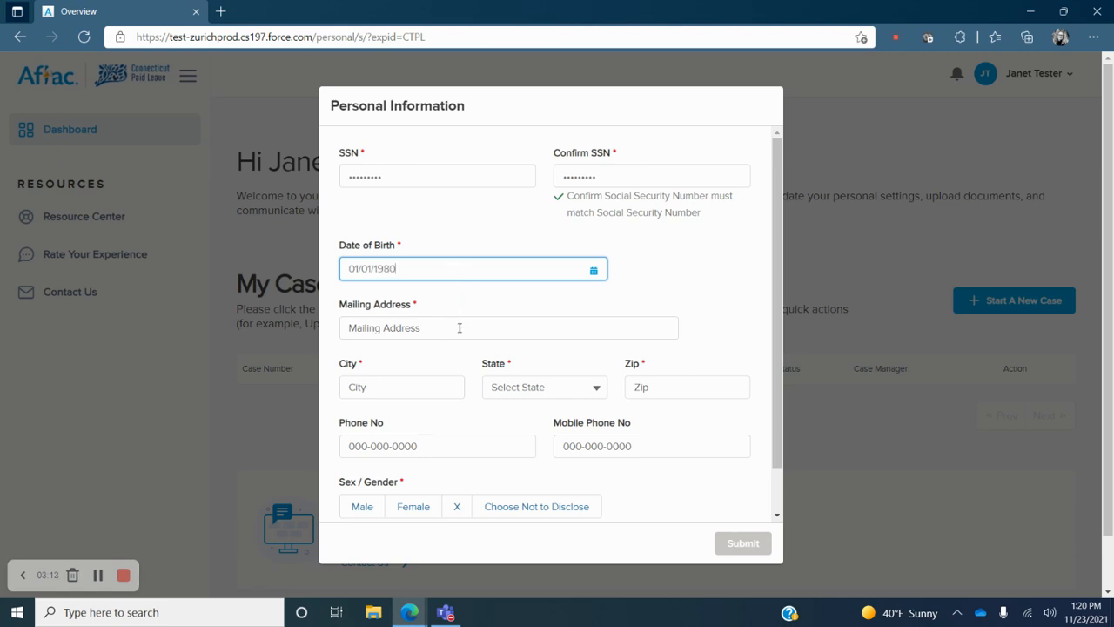
Step: Enter 123 Main St, Connecticut, zip 02020, gender not disclosed, and submit the details
text(123 Ma)
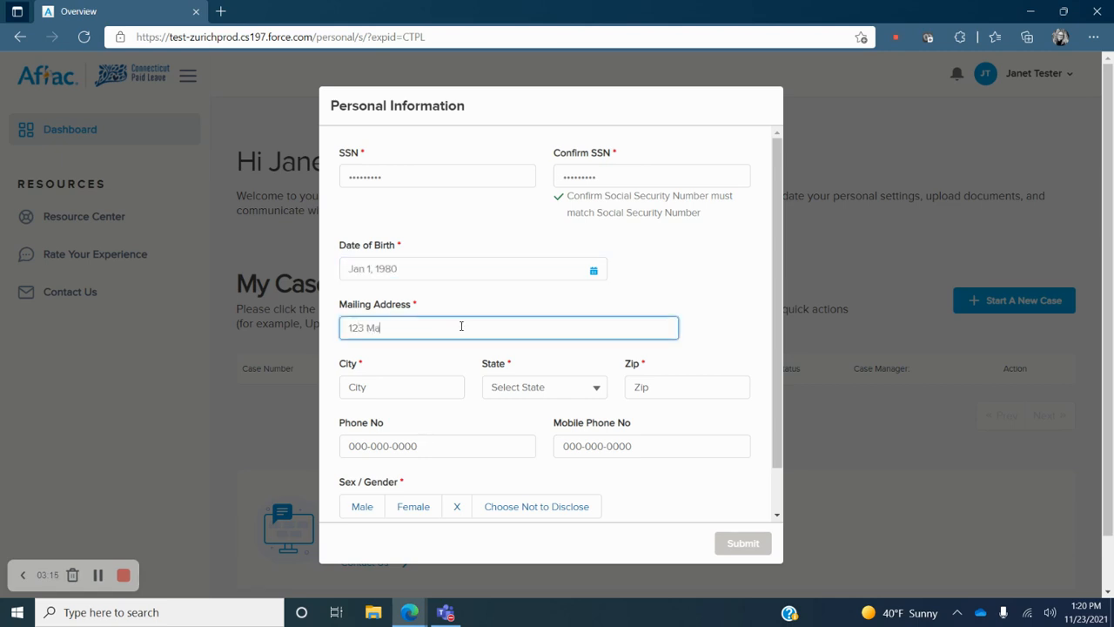
click(401, 386)
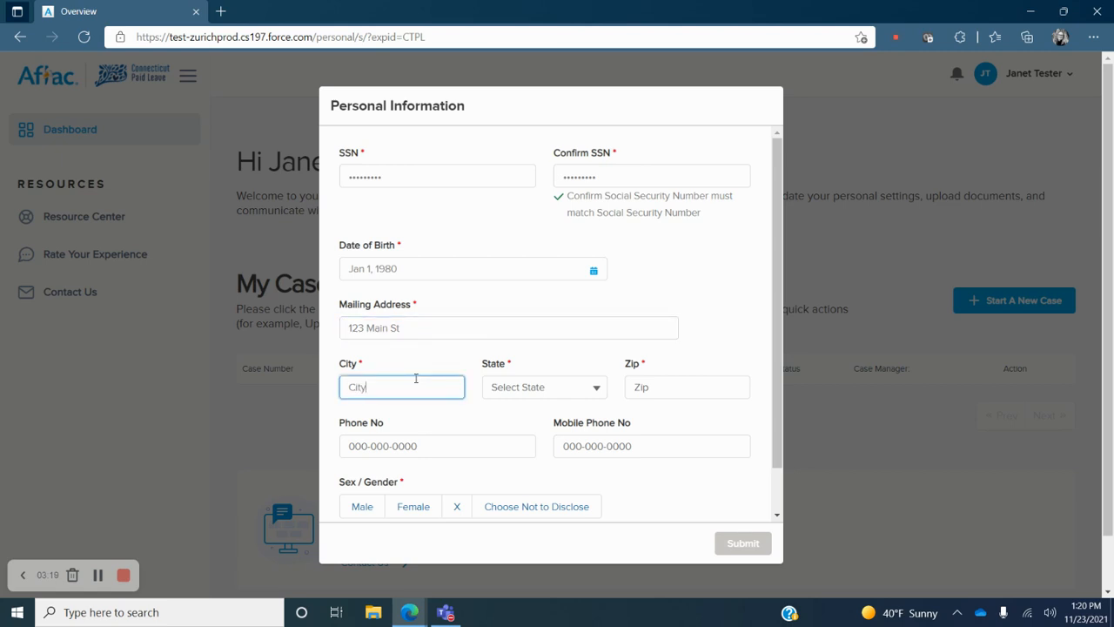
click(544, 386)
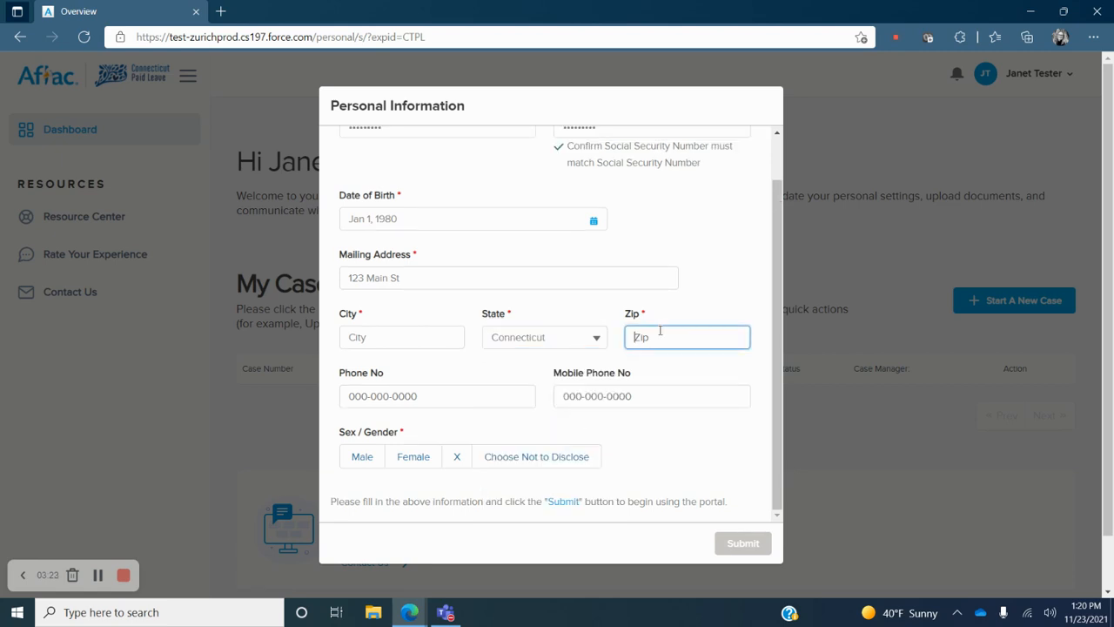
text(0202)
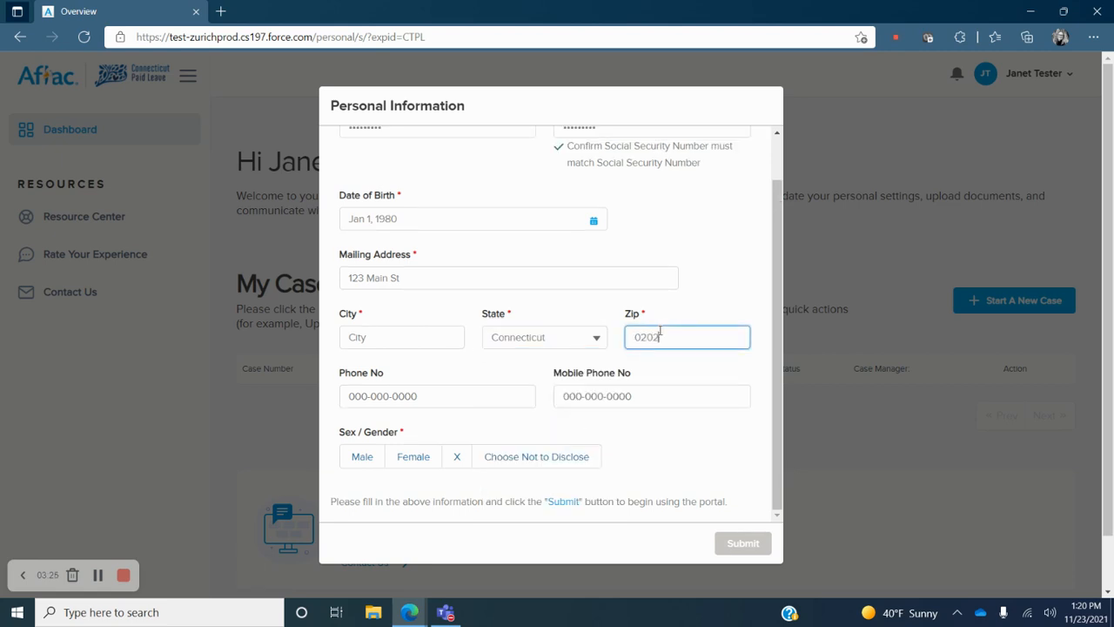
click(537, 456)
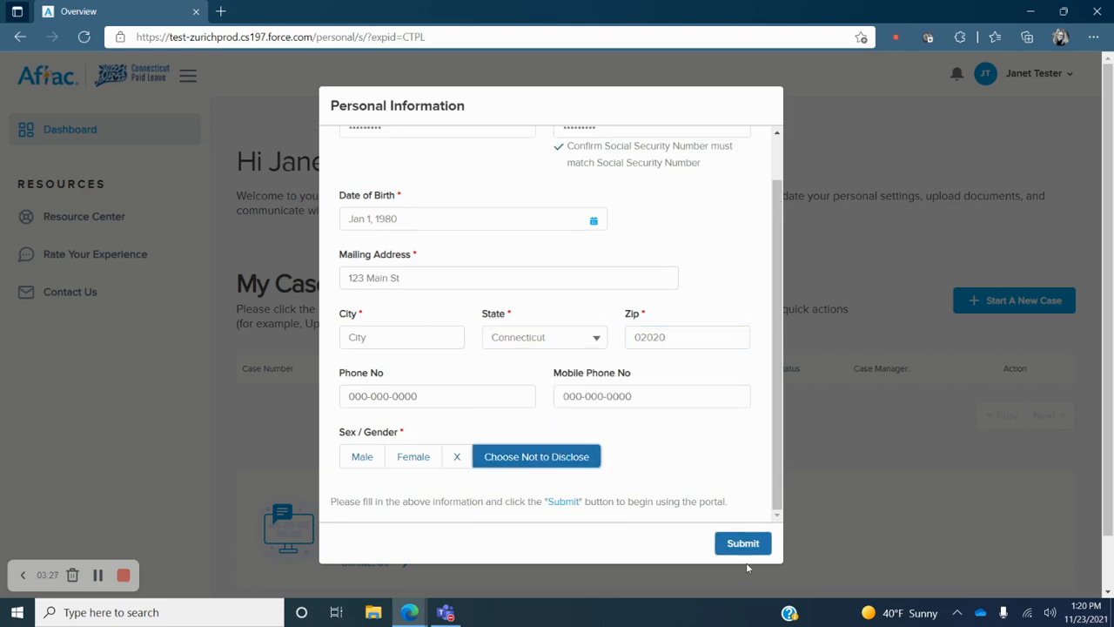
click(742, 543)
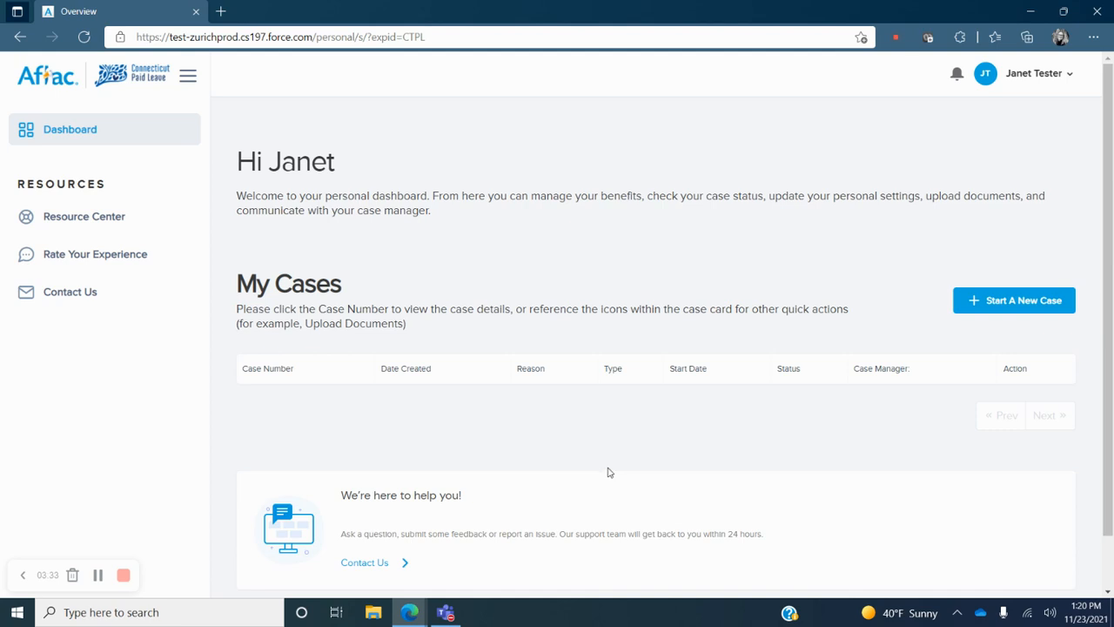
mouse_move(1007, 318)
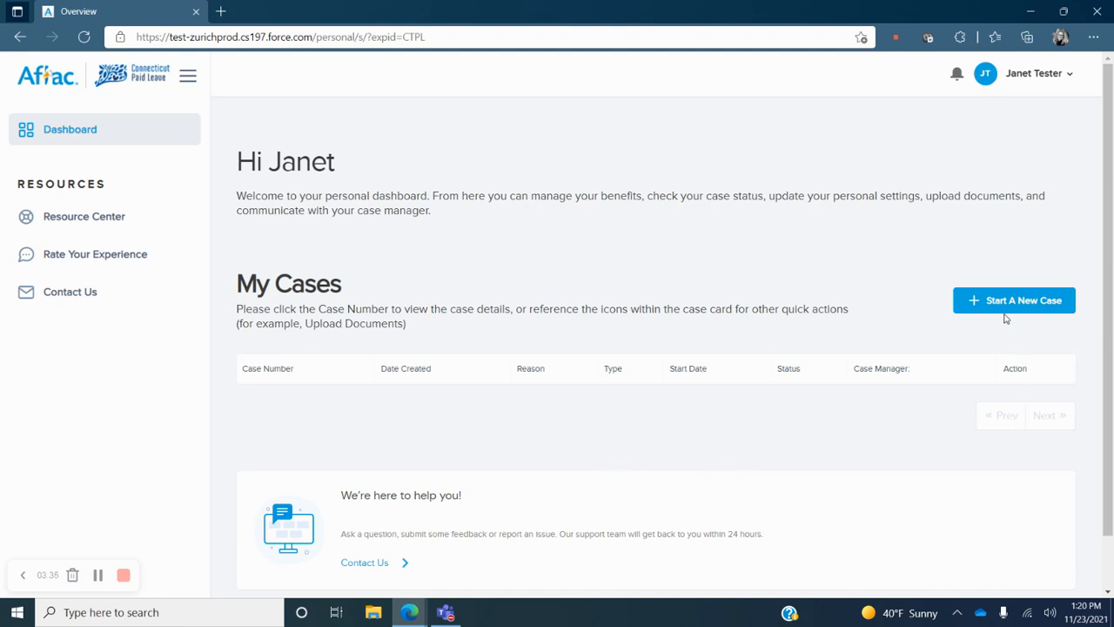
Step: Start a new leave case and proceed past the 'Here is what you'll need' checklist
click(1013, 300)
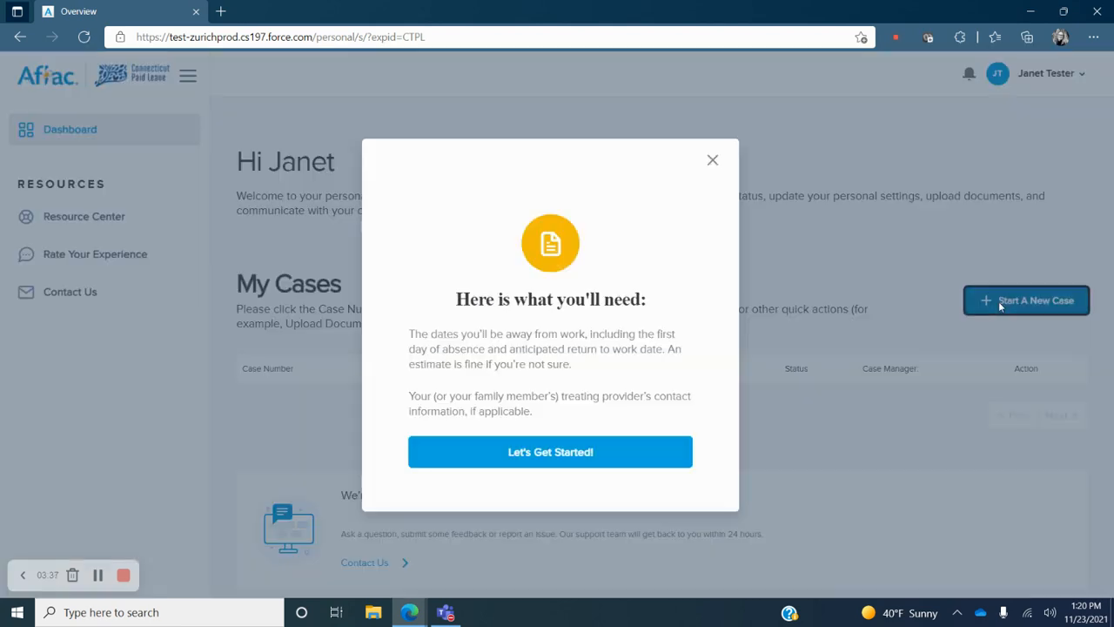
mouse_move(722, 493)
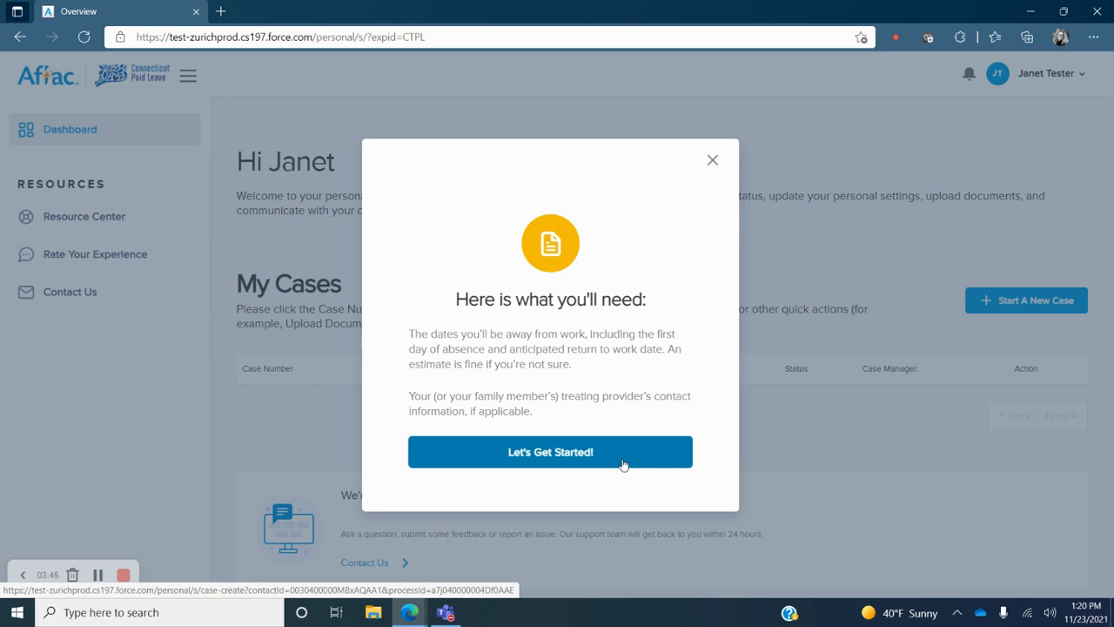
mouse_move(634, 484)
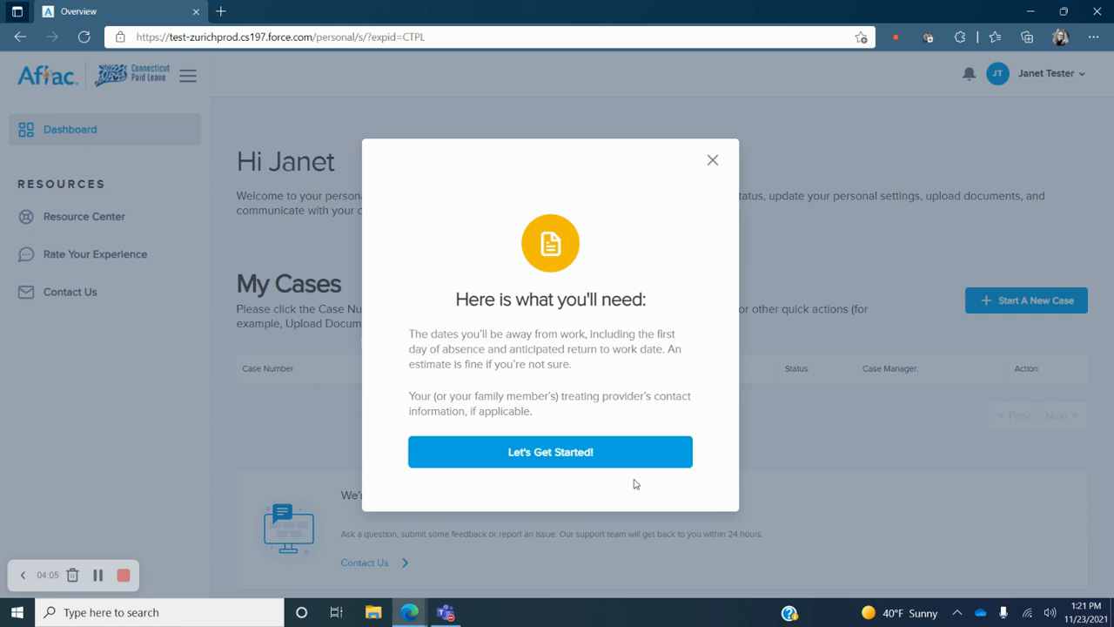
click(550, 453)
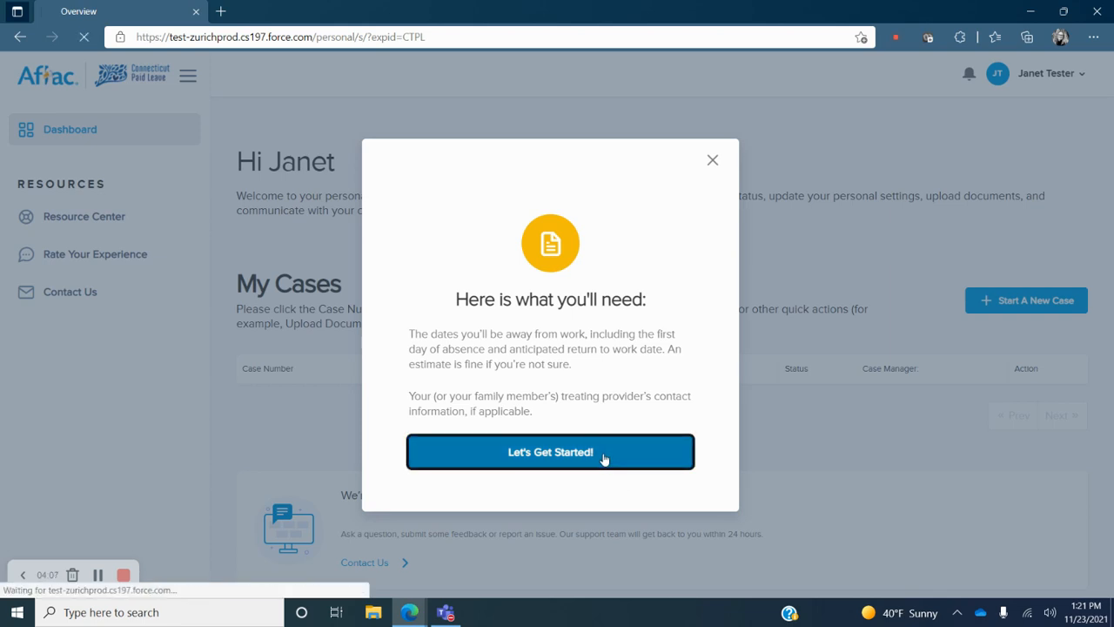
click(550, 453)
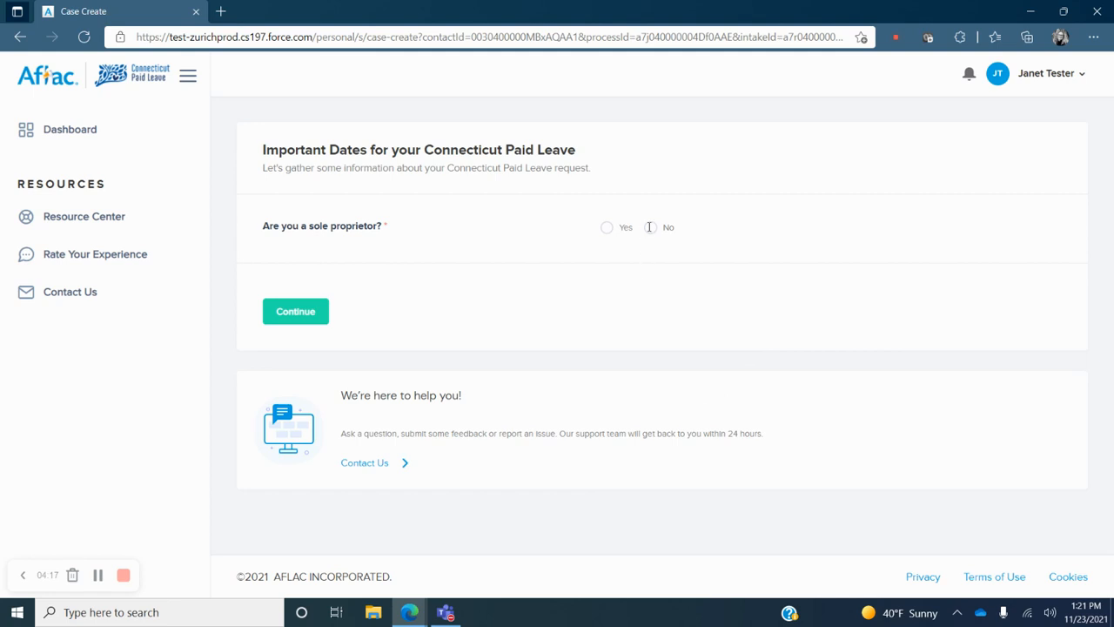
click(644, 227)
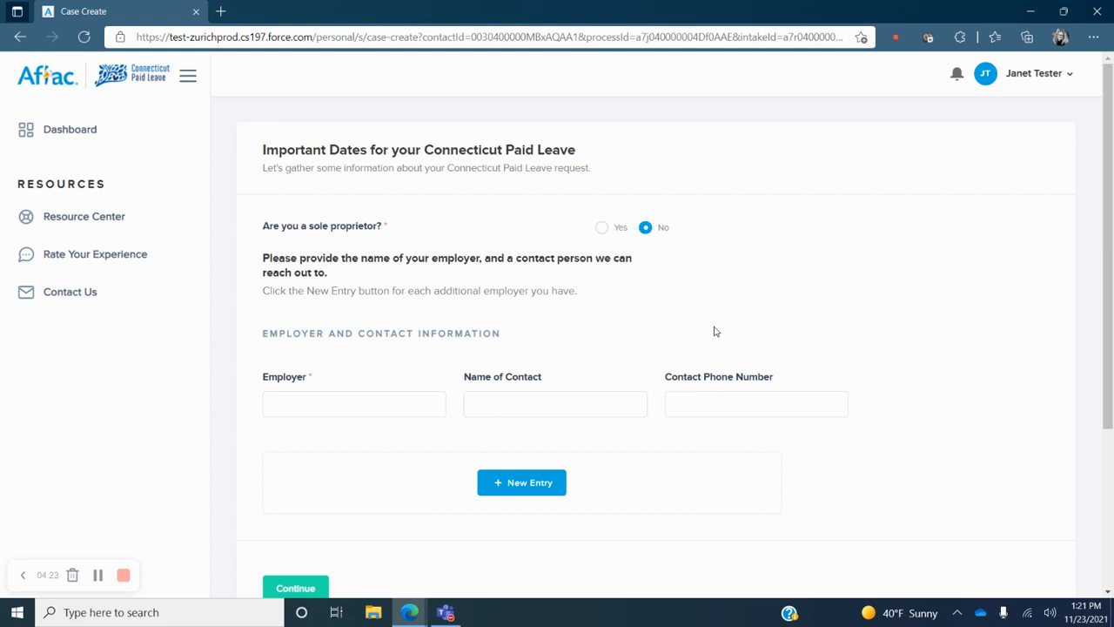
click(354, 404)
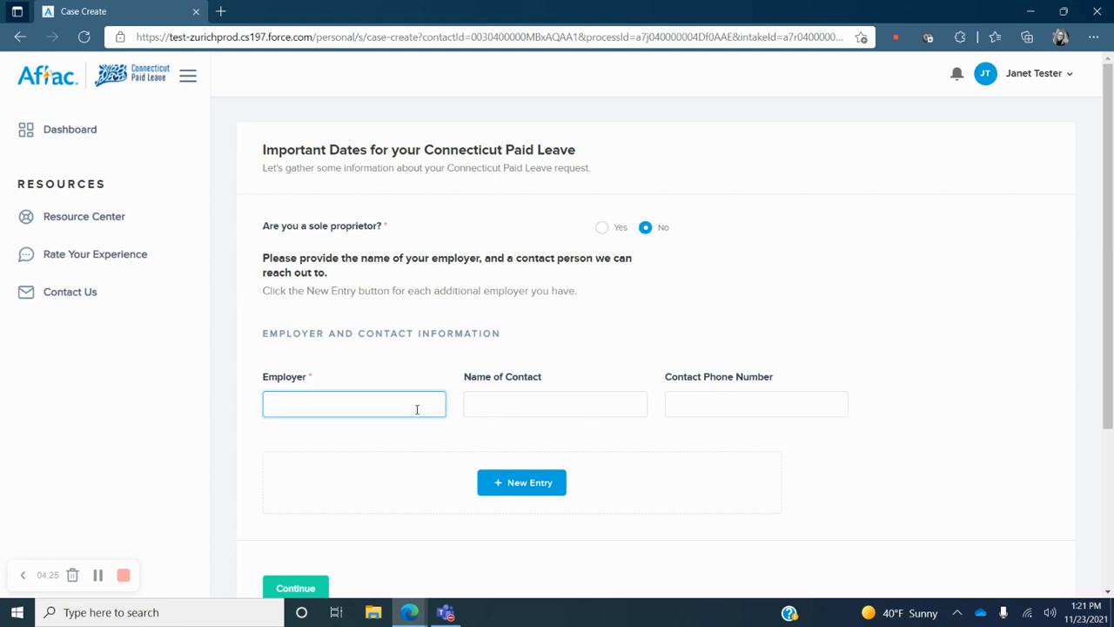
text(ABC Tir)
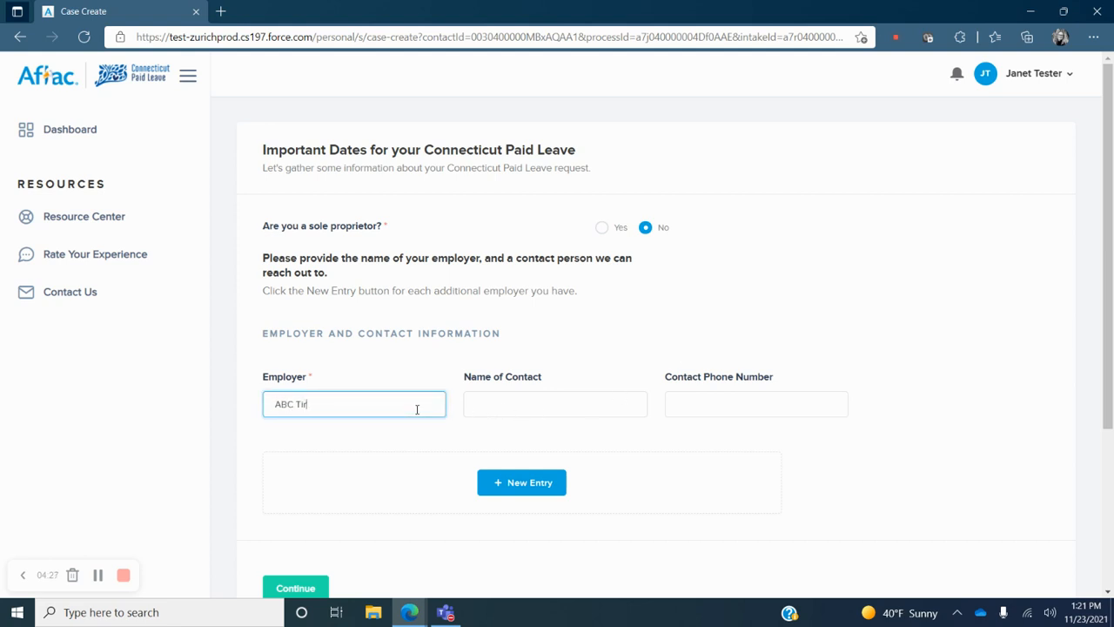
text(es)
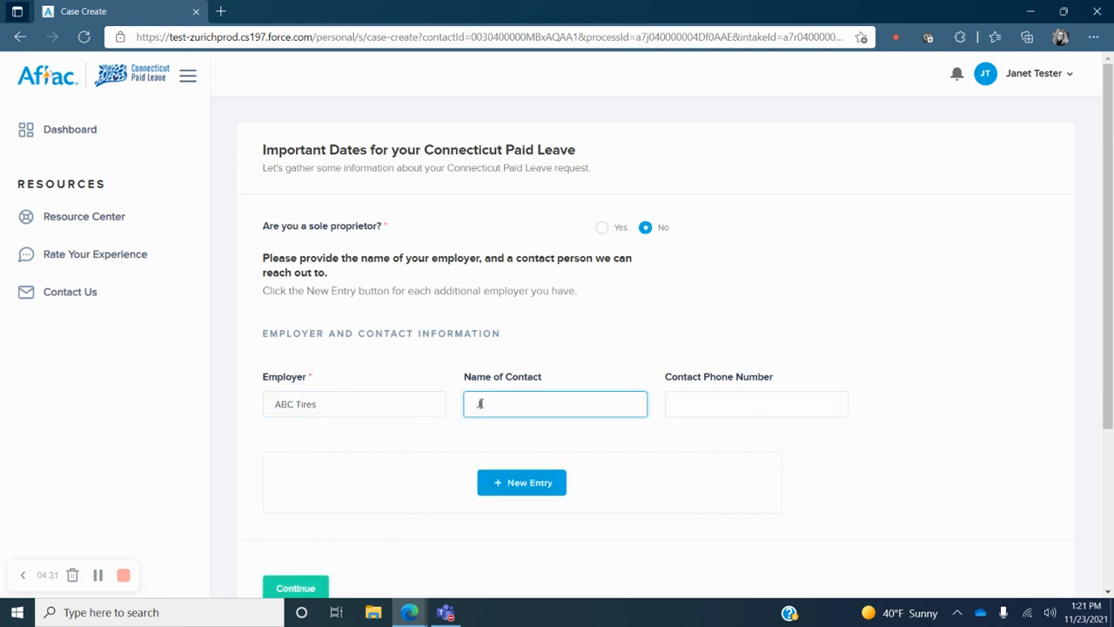
text(Jim Jones)
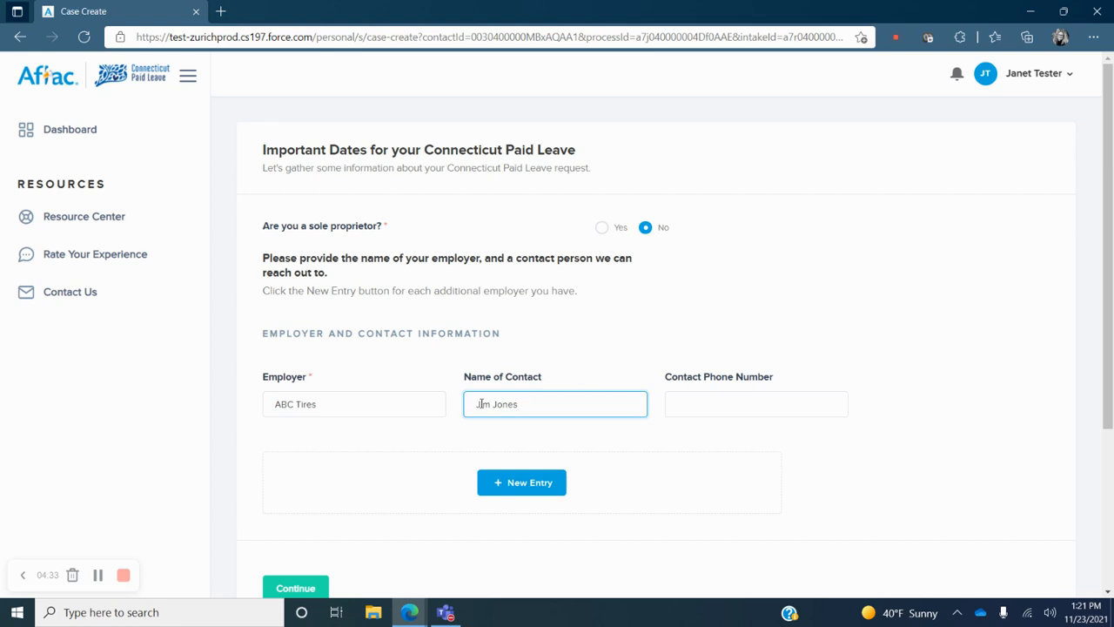
text(555)
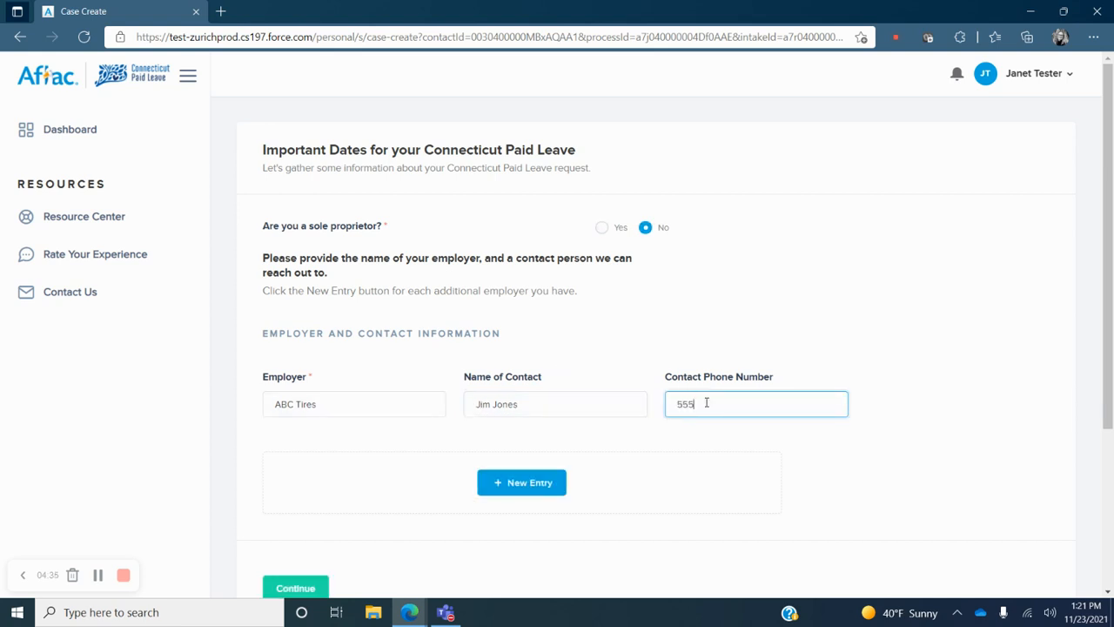
text(-)
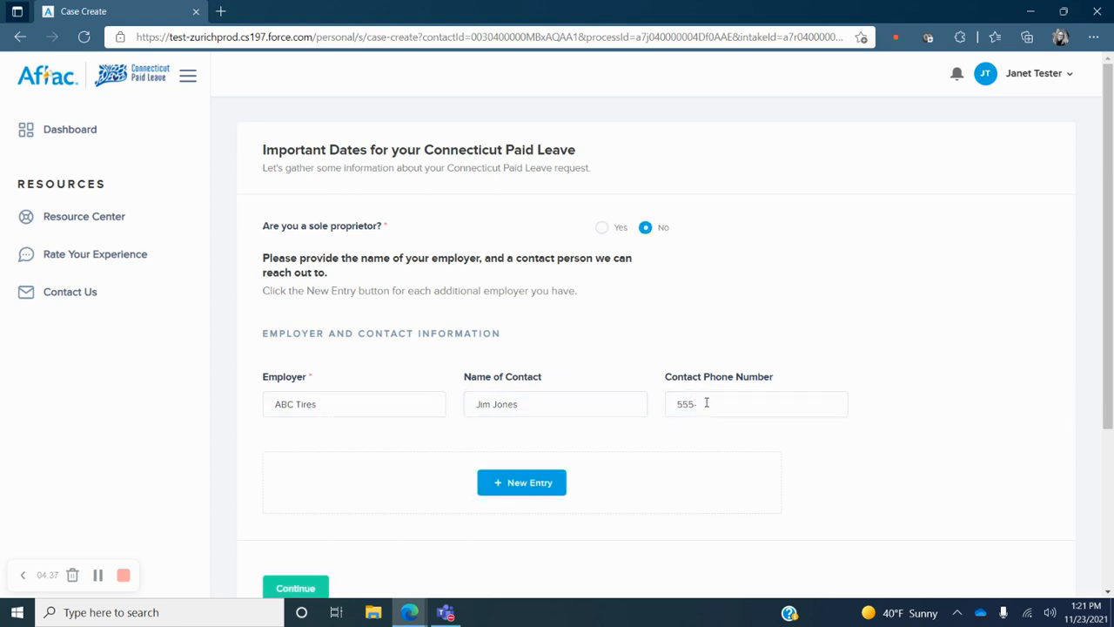
text(555-5555)
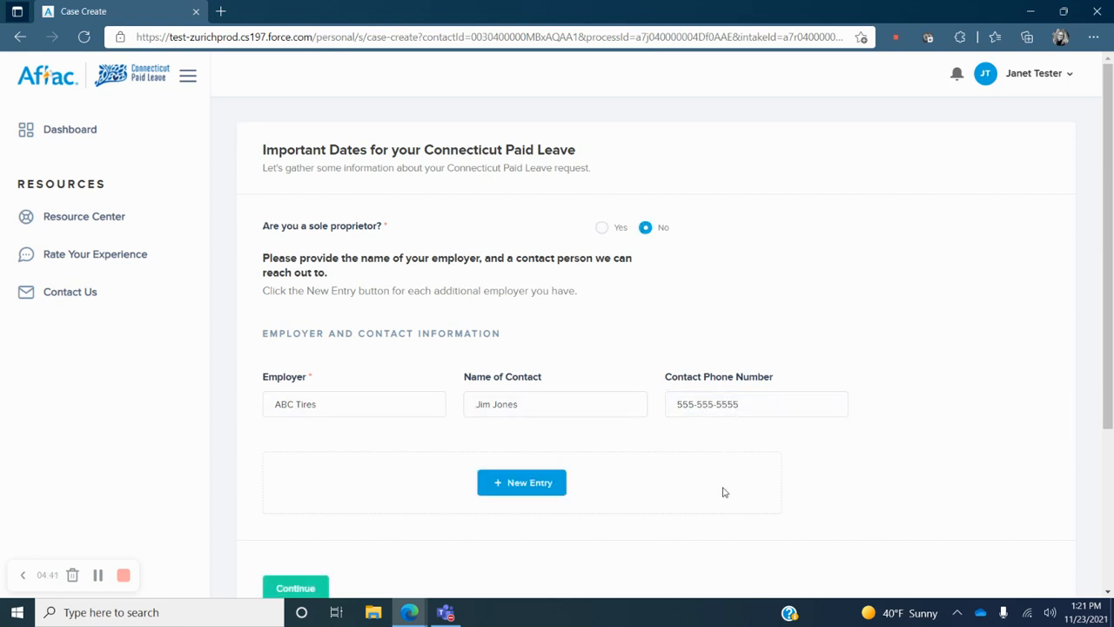
Step: Add a second employer entry row and then delete the empty row
scroll(down, 3)
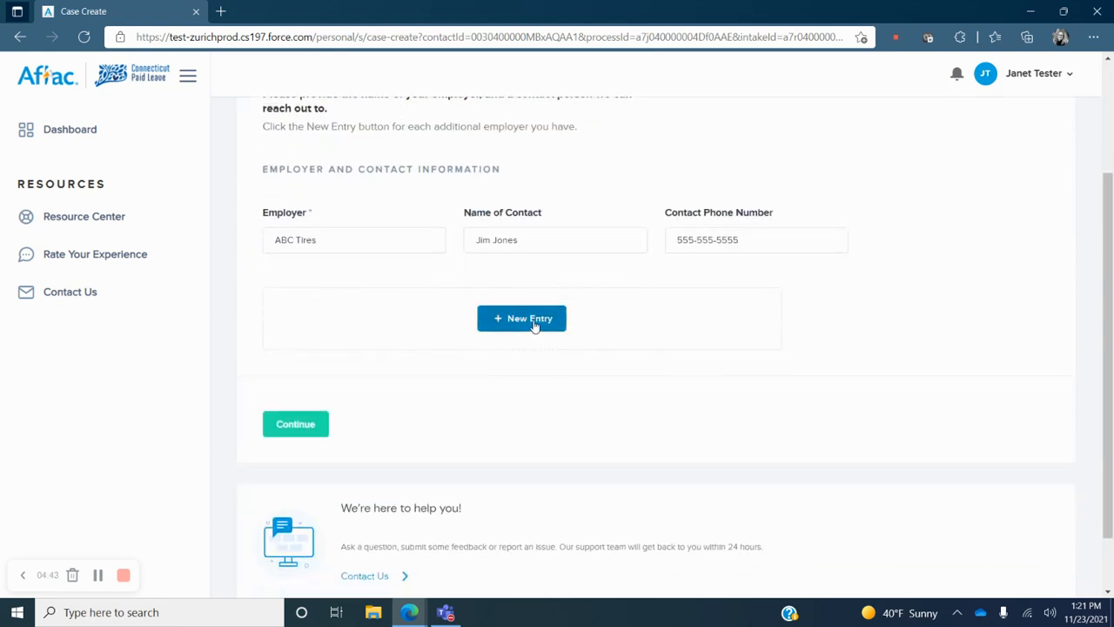
click(522, 317)
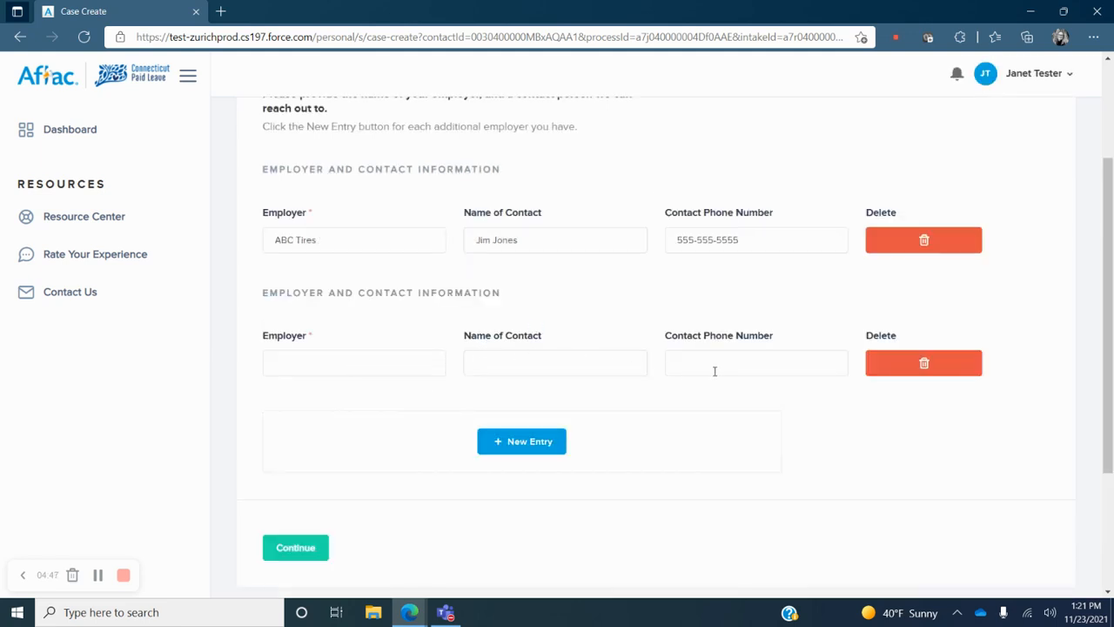
click(296, 547)
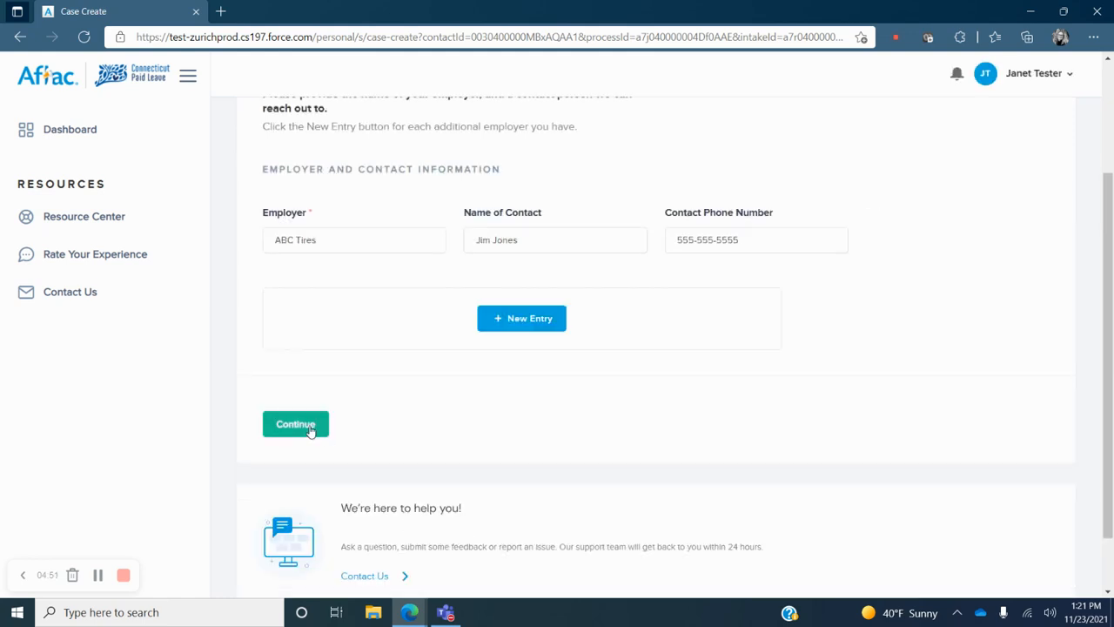
Step: Choose Your Injury or Illness as the reason for needing time away from work
click(296, 423)
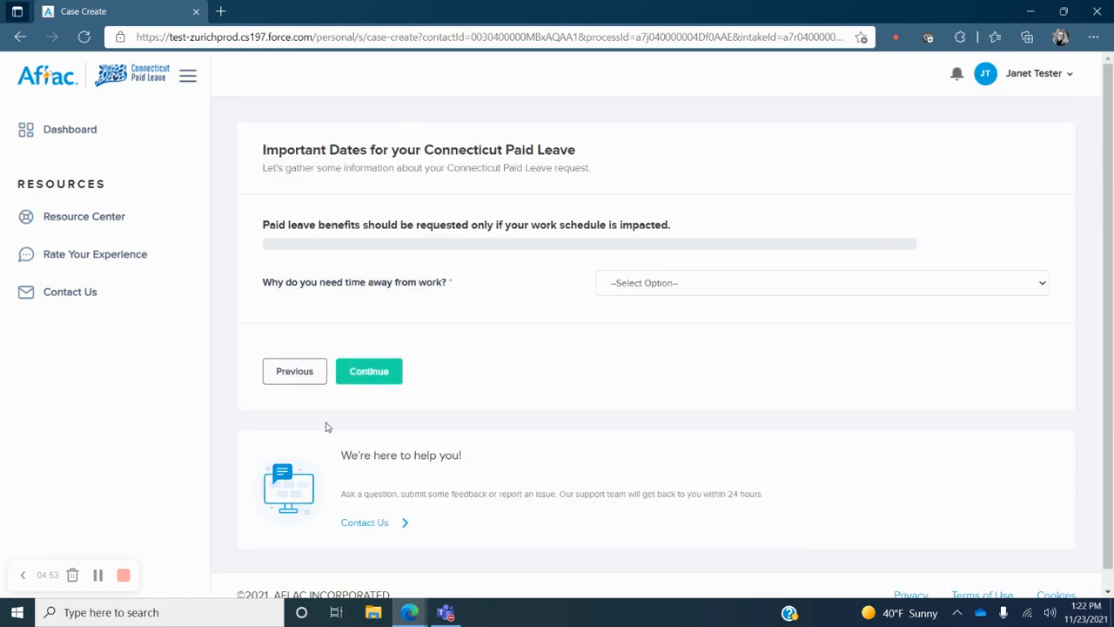
mouse_move(338, 420)
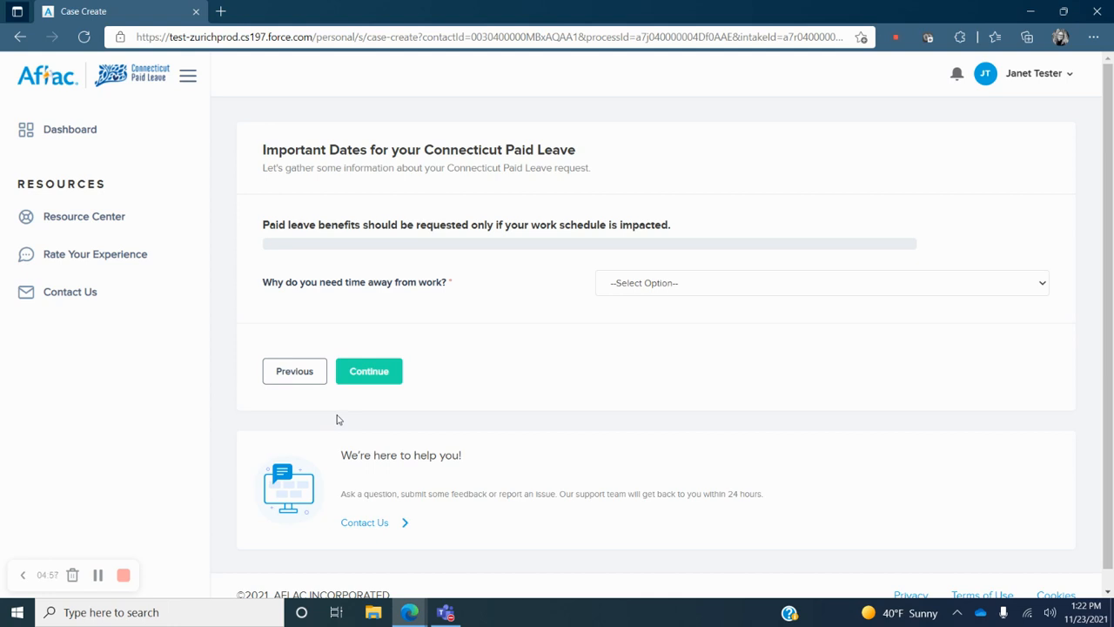
mouse_move(989, 328)
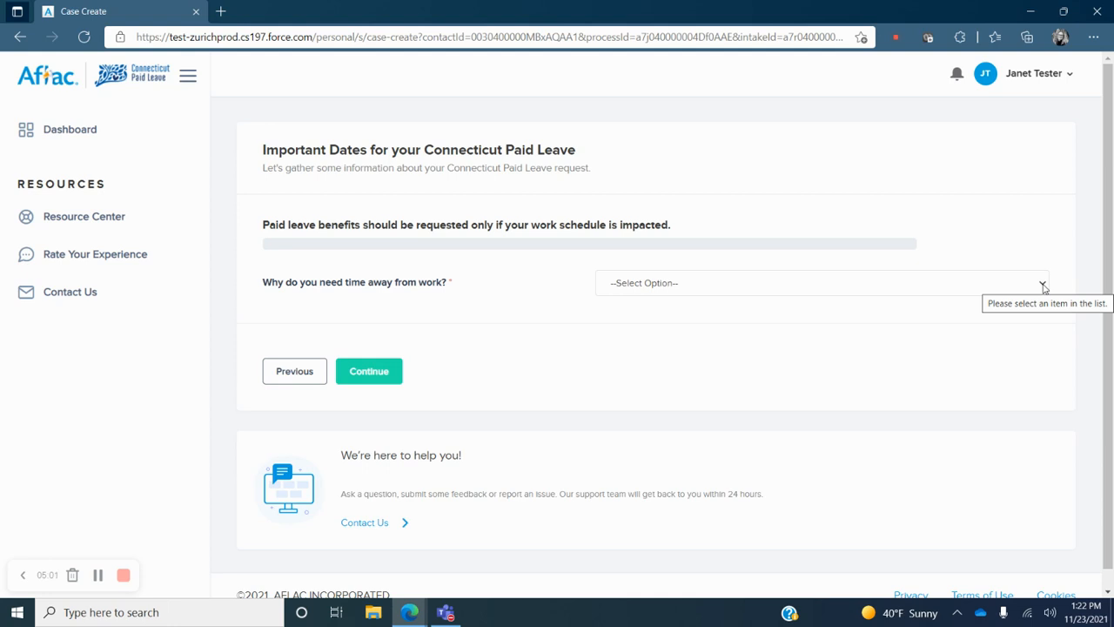
click(822, 282)
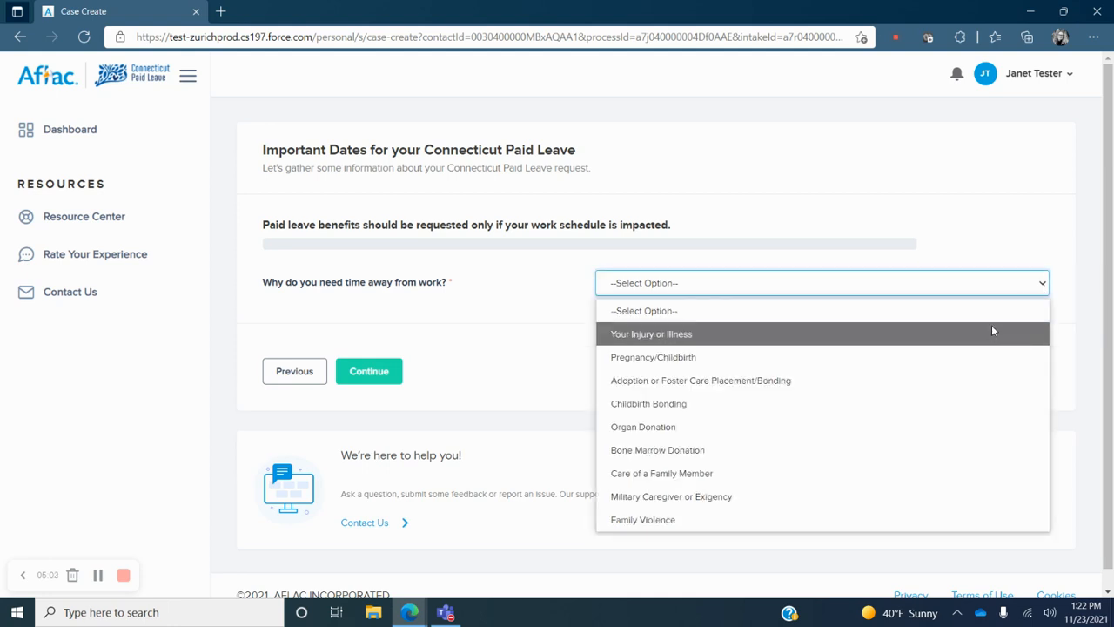
click(651, 335)
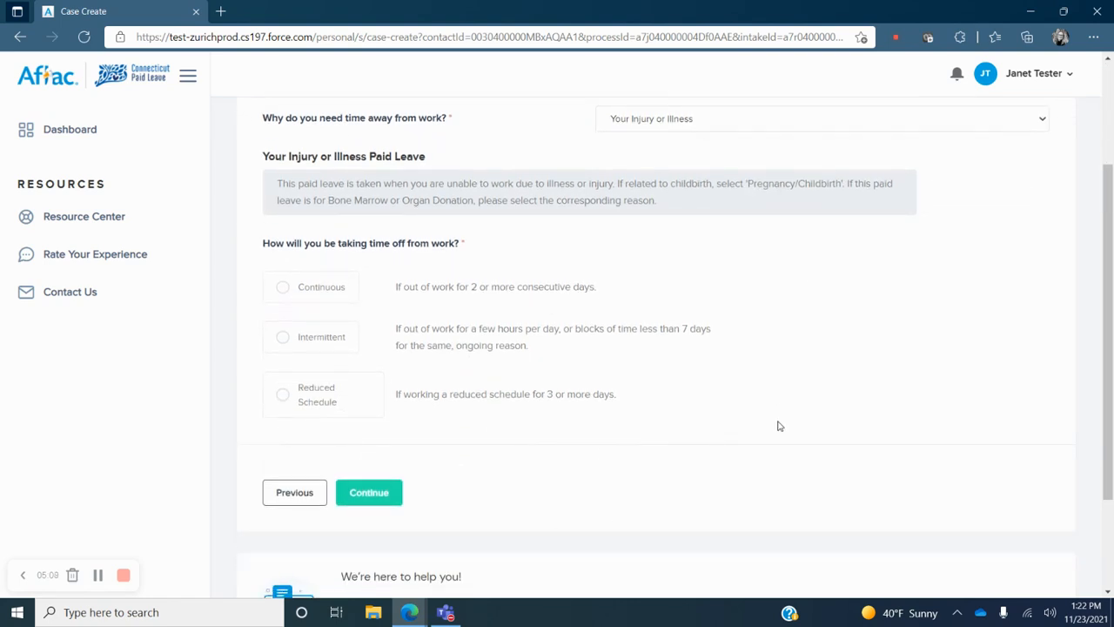
mouse_move(348, 292)
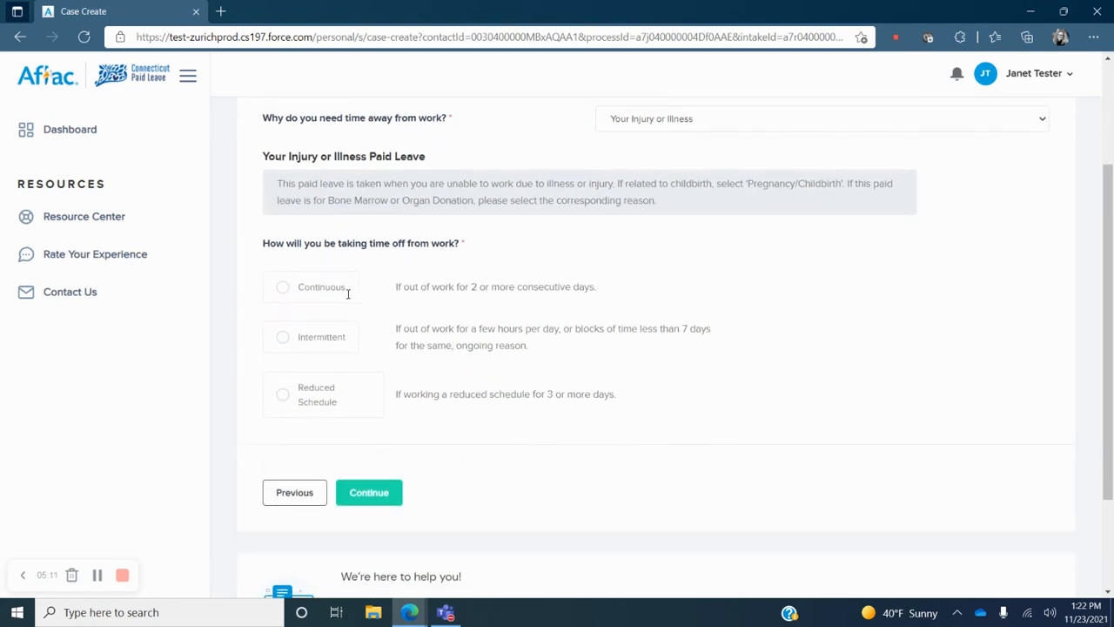
Step: Mark the leave Continuous and set the leave period to Feb 14–18, 2022
click(282, 285)
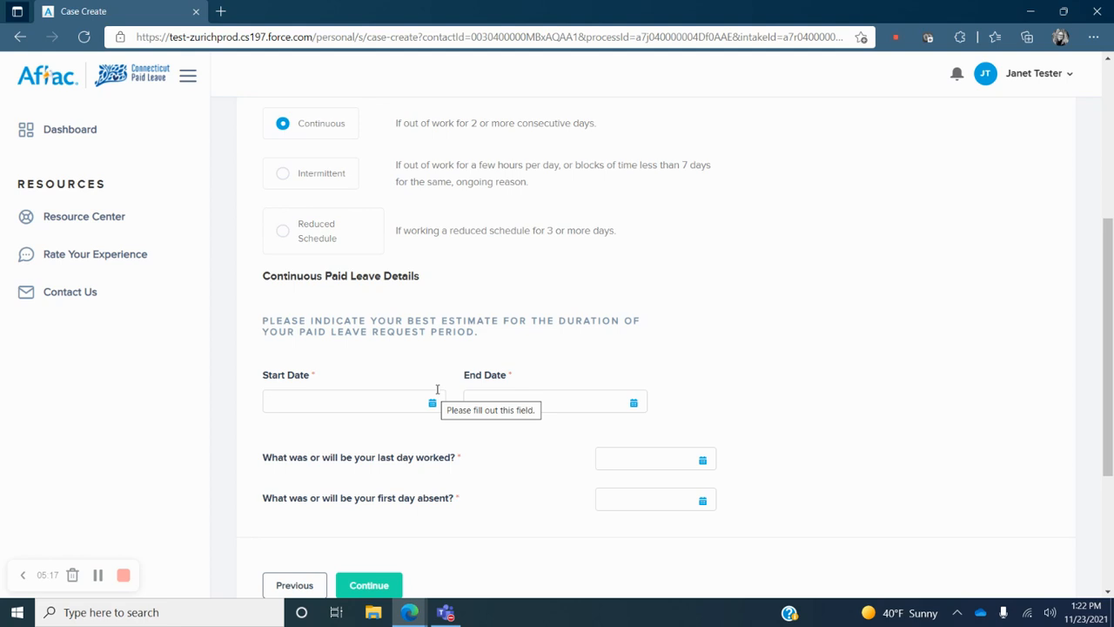
mouse_move(757, 515)
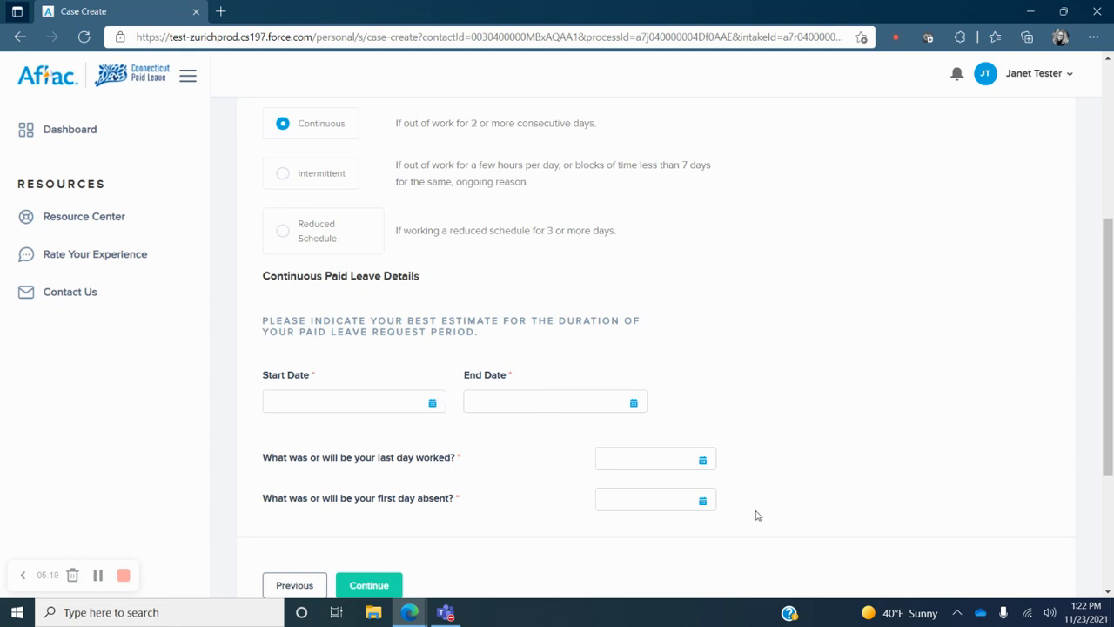
mouse_move(781, 512)
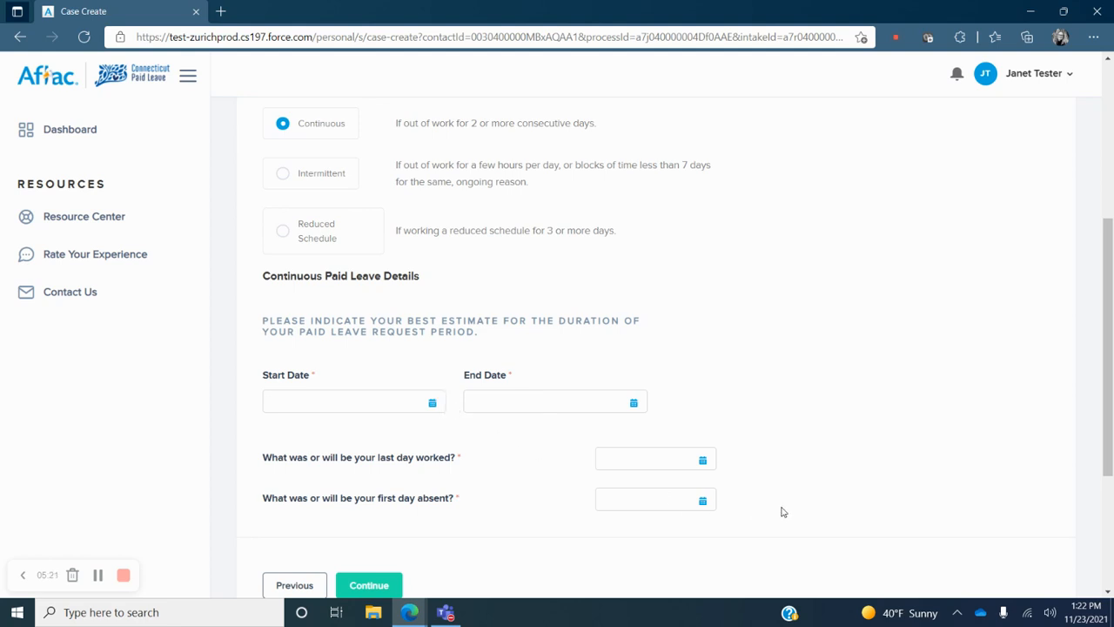
mouse_move(816, 505)
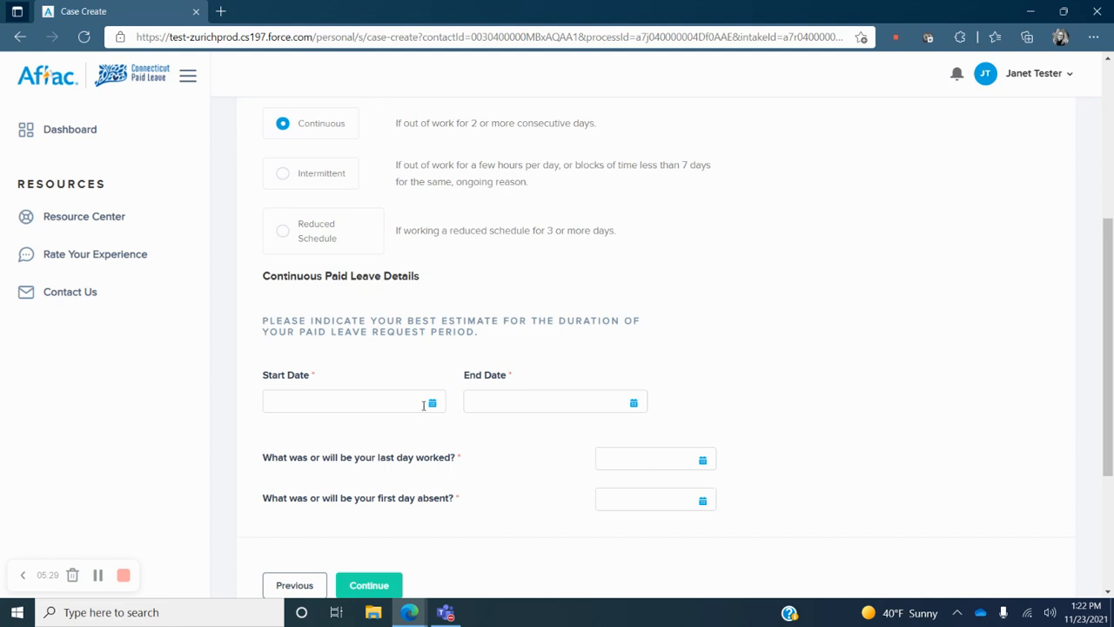
click(439, 136)
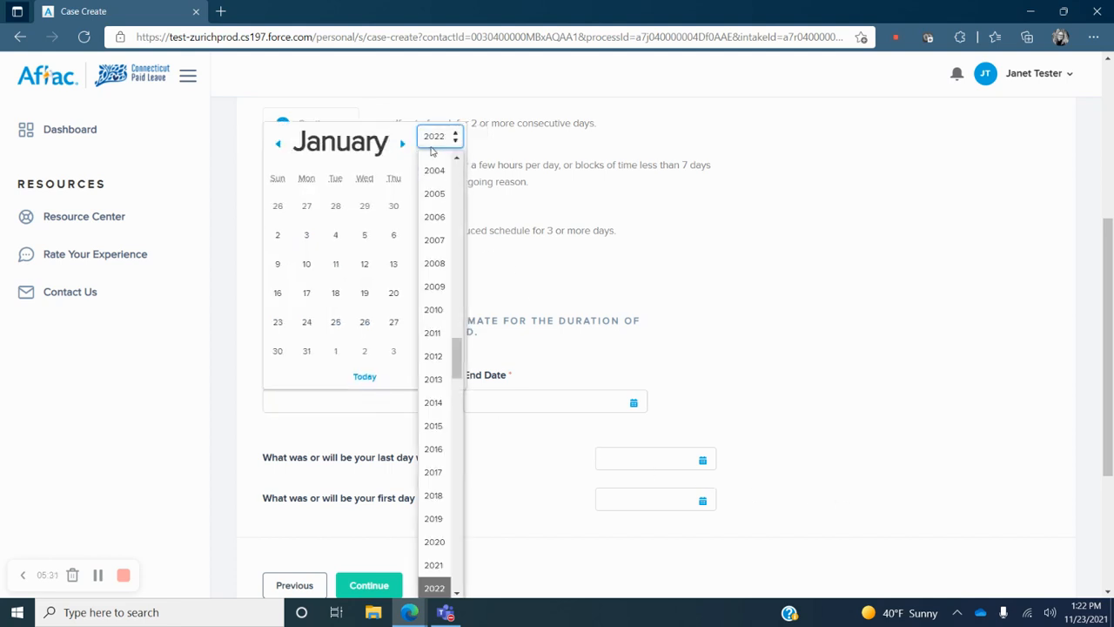
click(402, 143)
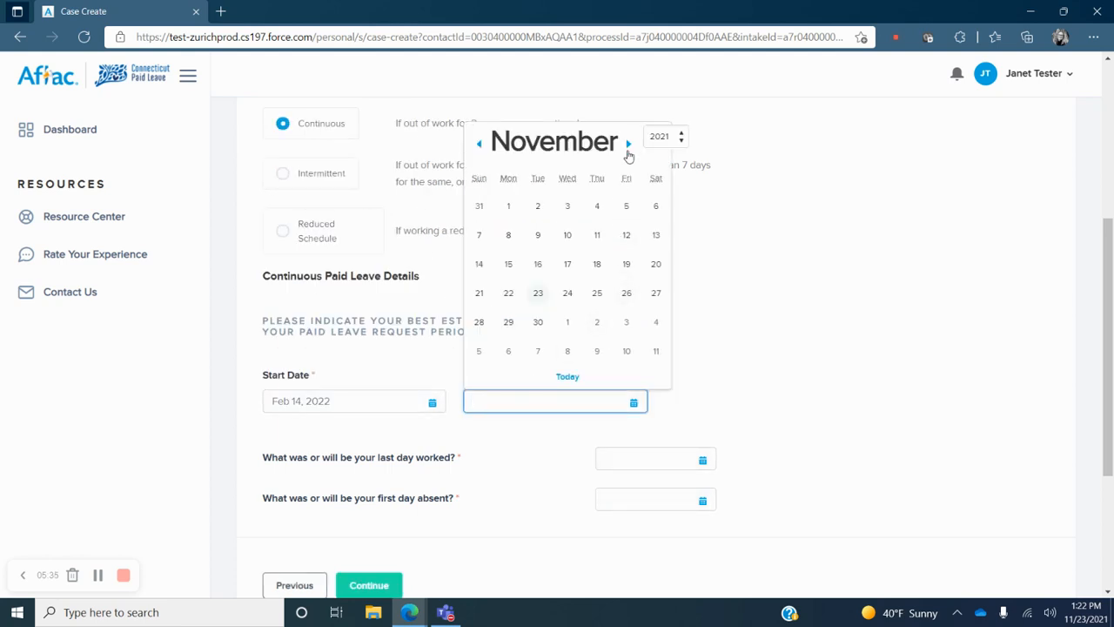
click(629, 142)
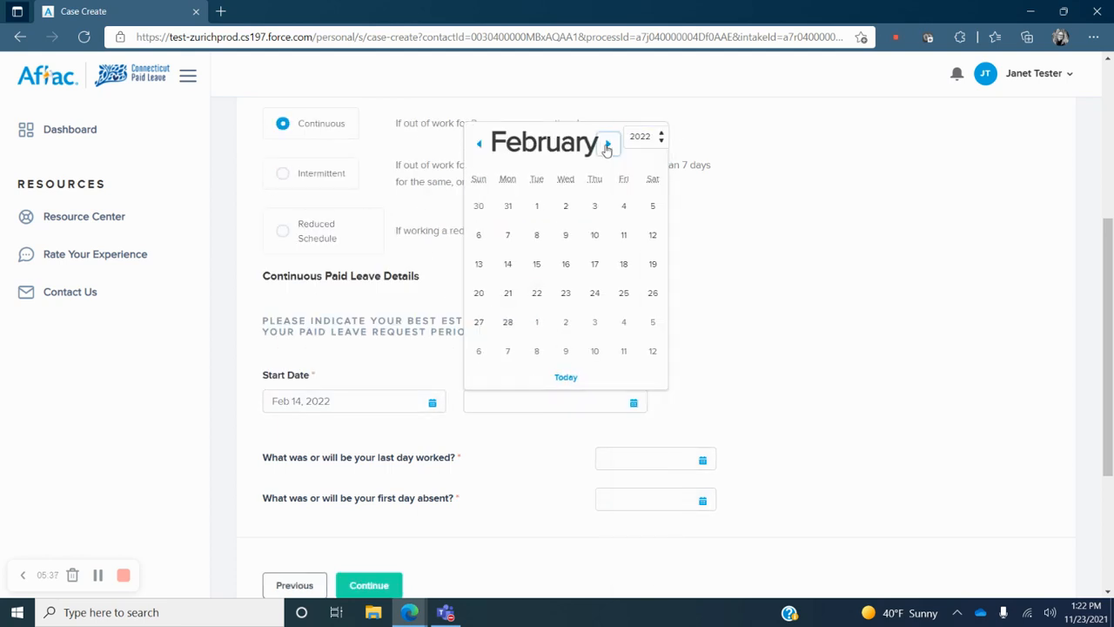
click(623, 265)
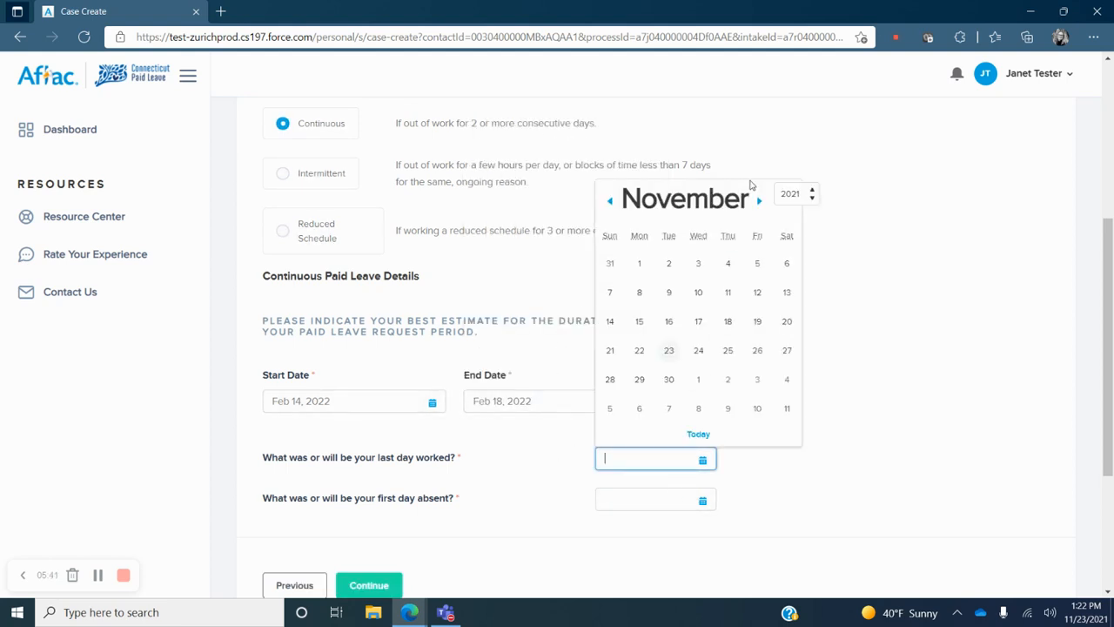
Step: Set last day worked to Feb 10, 2022 and first day absent to Feb 14, then continue
click(759, 199)
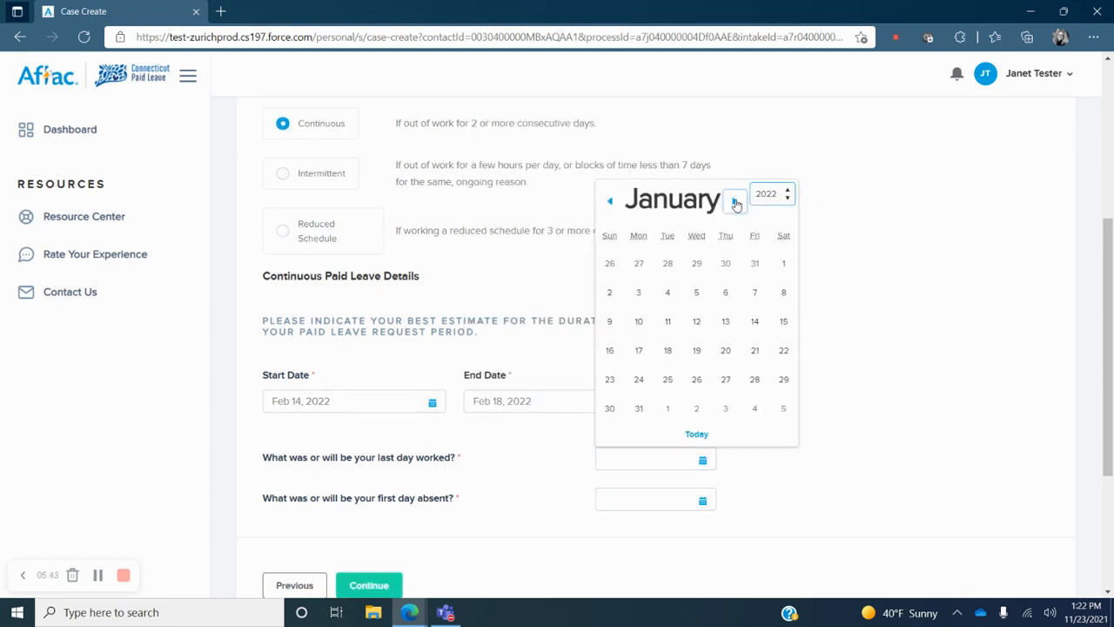
click(735, 200)
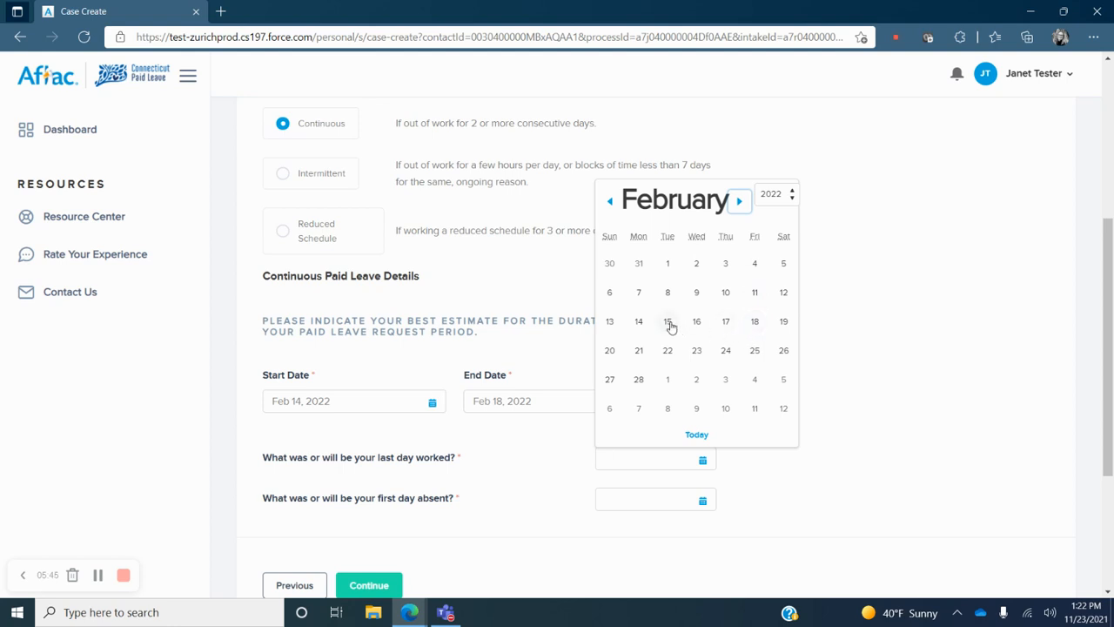
click(724, 293)
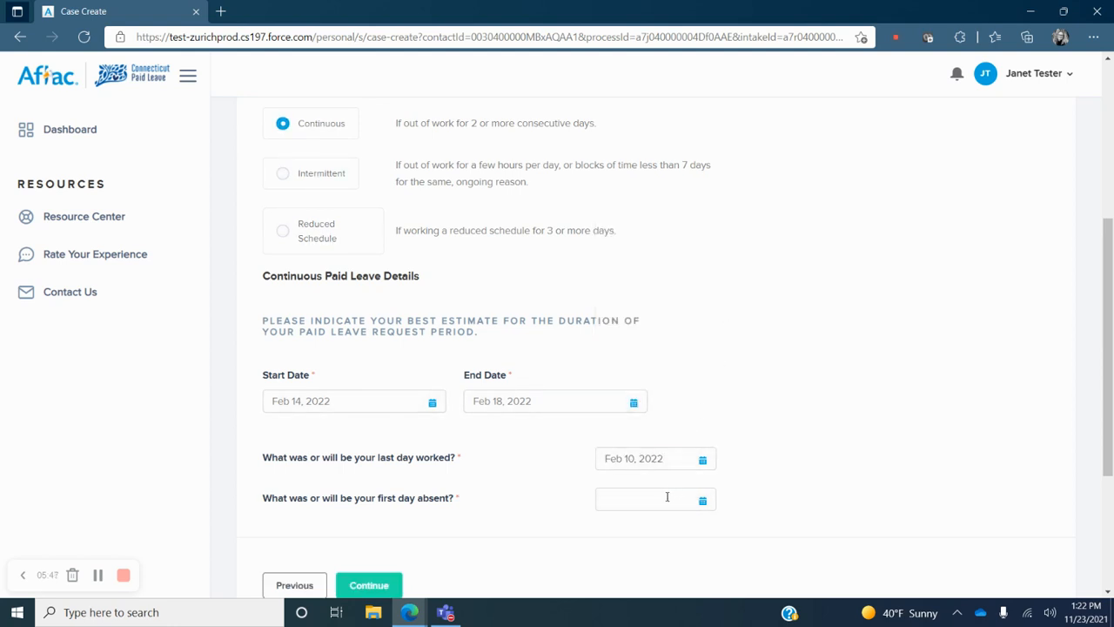
click(702, 498)
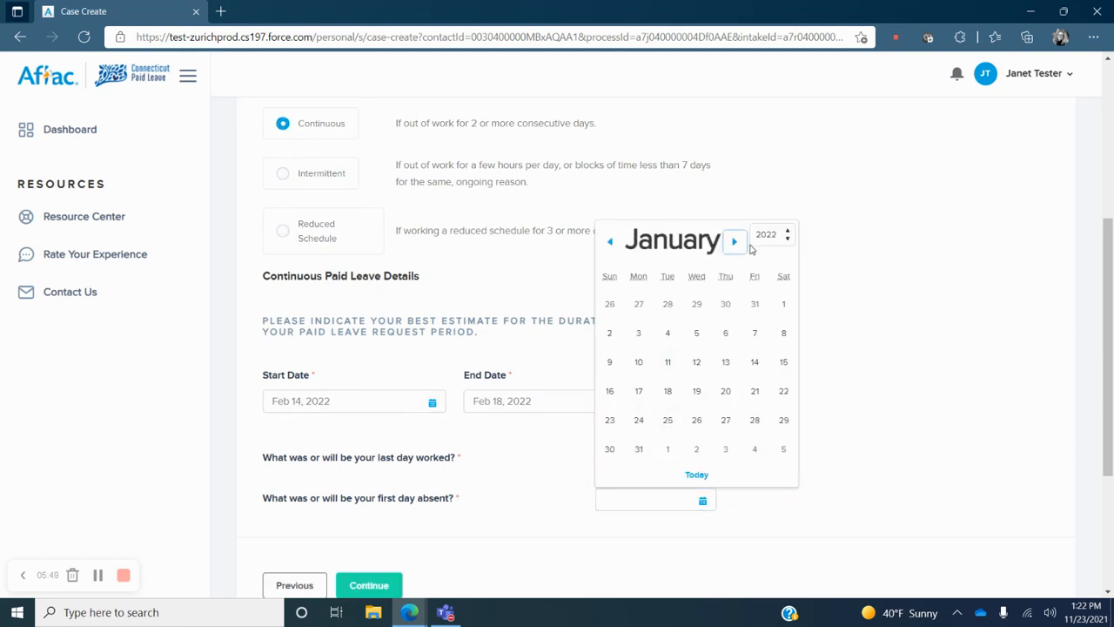
click(734, 240)
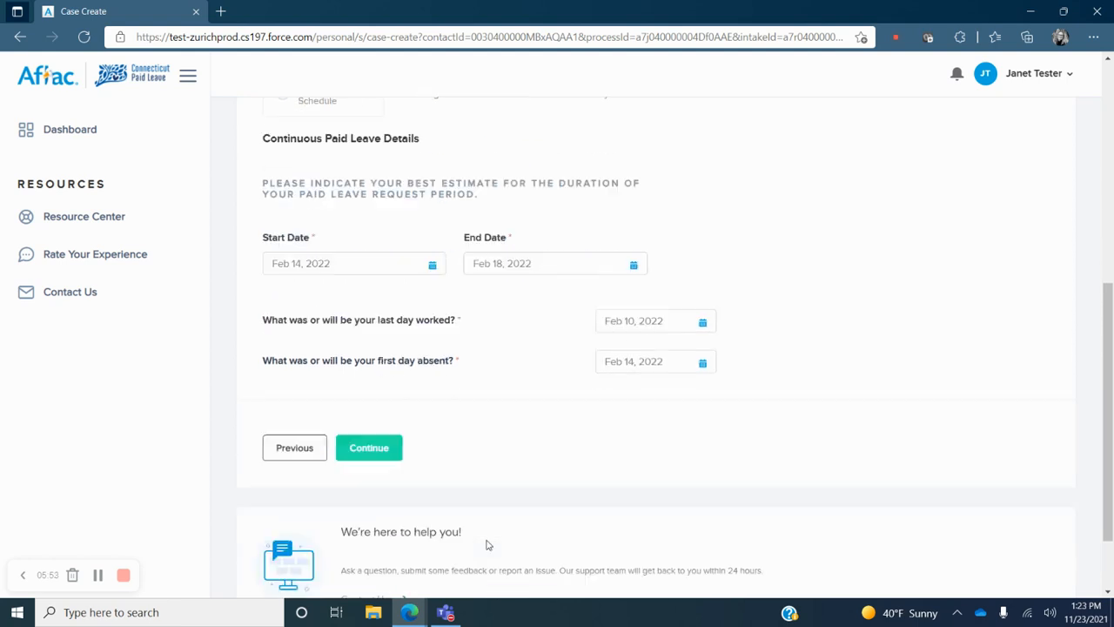
click(369, 447)
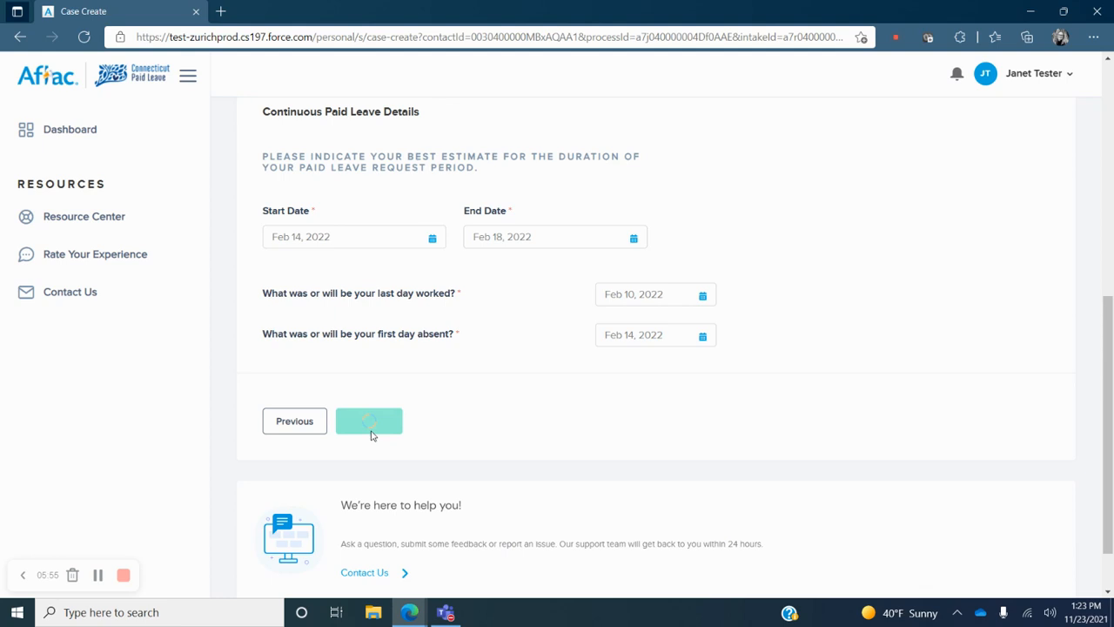
Step: Set the date to begin paid leave benefits to Feb 14, 2022
click(369, 420)
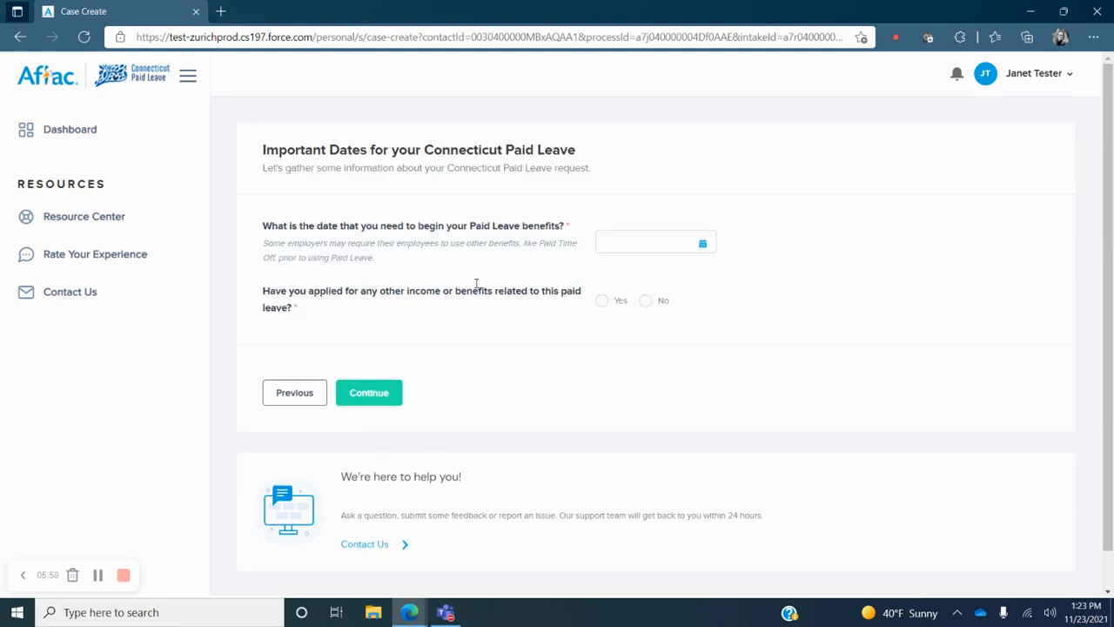
mouse_move(484, 268)
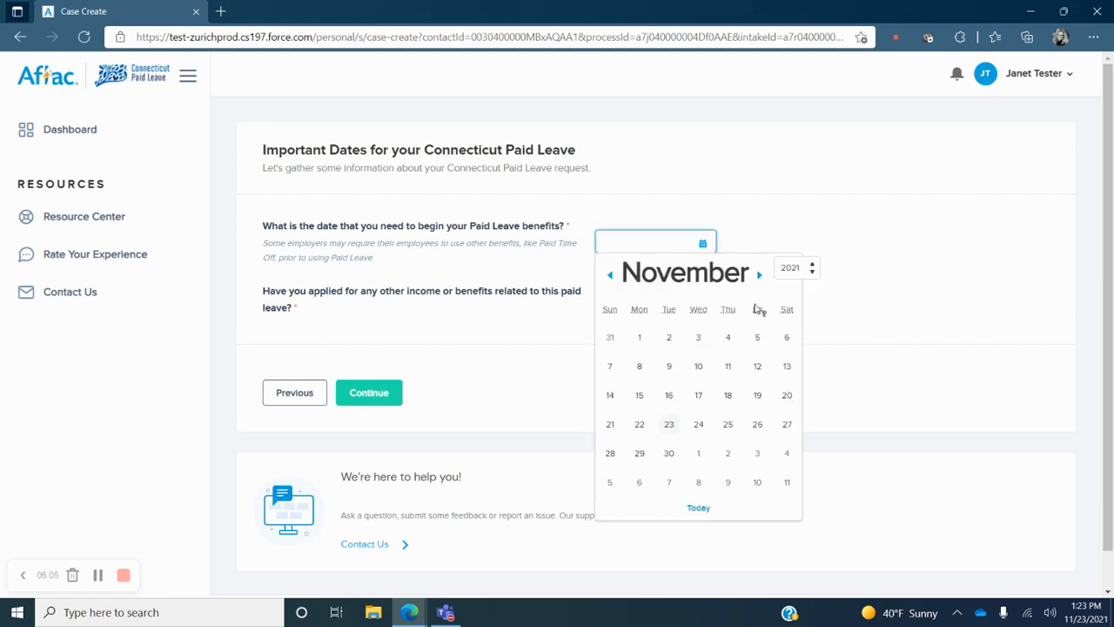
click(759, 273)
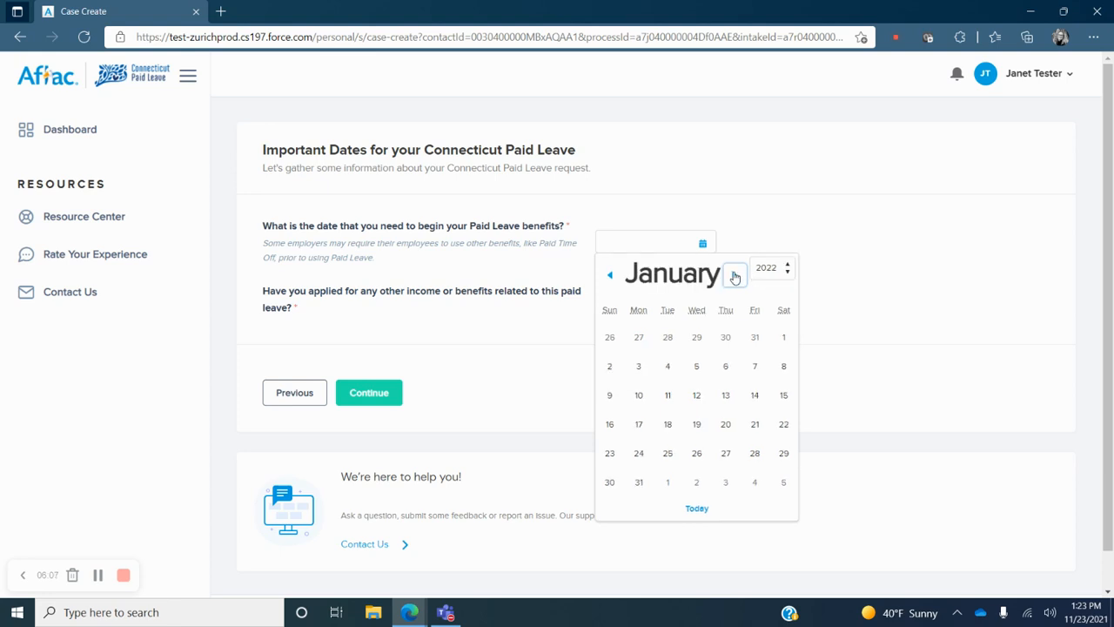
click(734, 274)
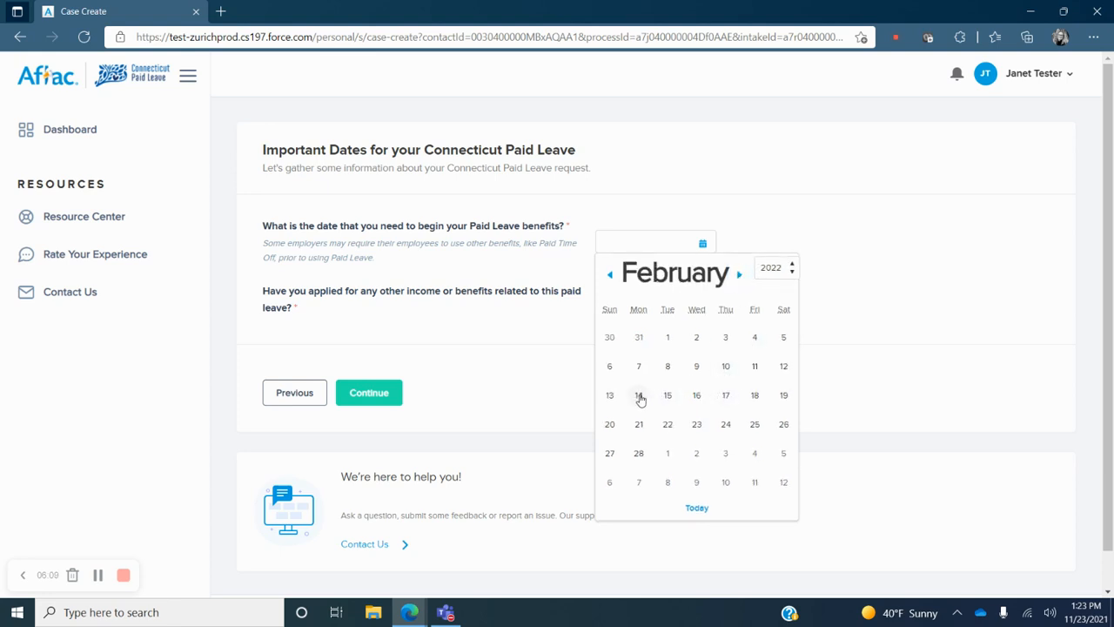
click(638, 393)
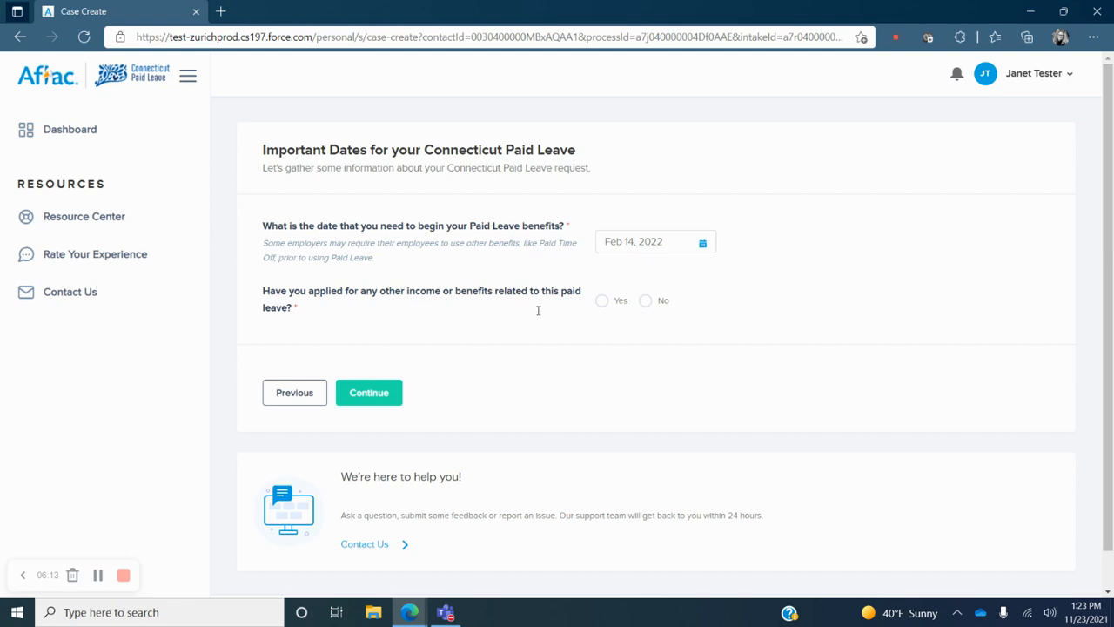
mouse_move(648, 311)
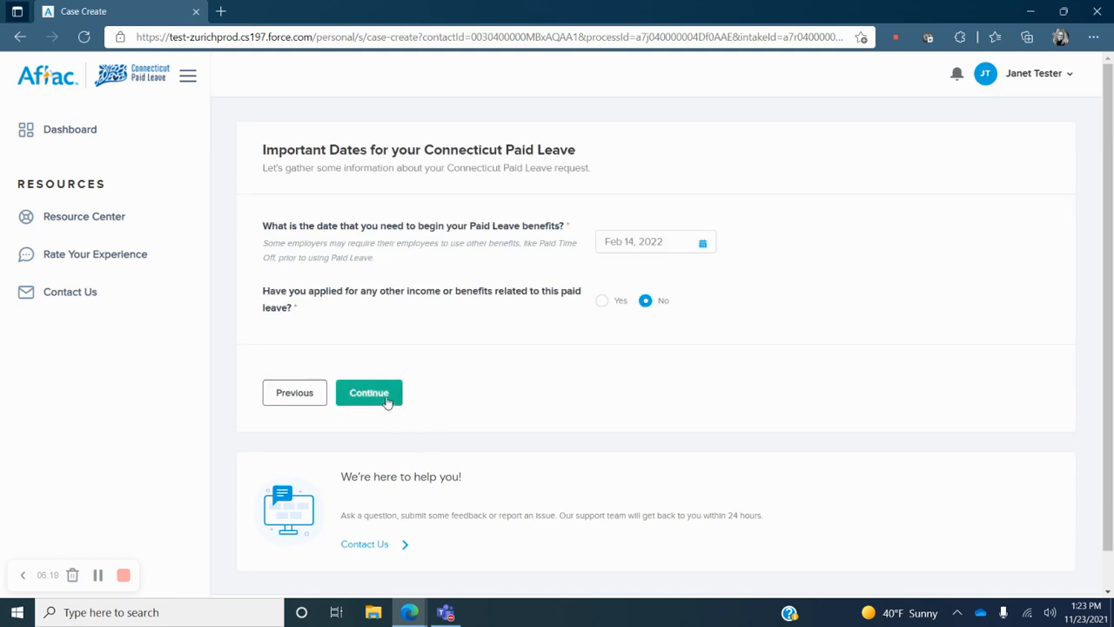
Step: Answer Yes to provider-advised stop on Feb 10, 2022, No to COVID-19, condition 'knee replacement'
click(369, 394)
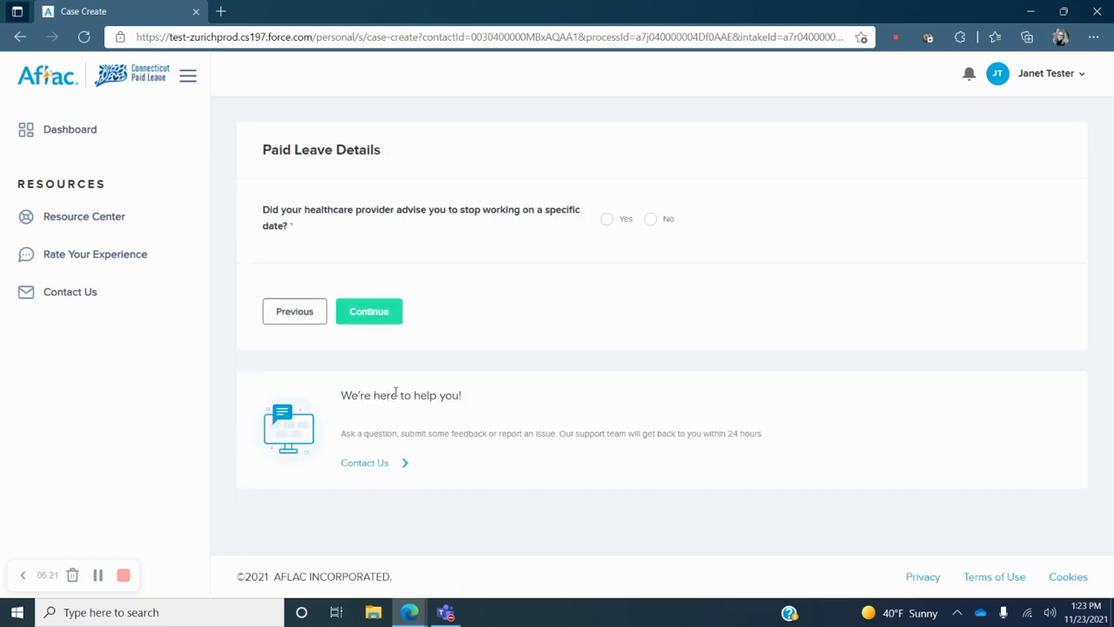
mouse_move(596, 376)
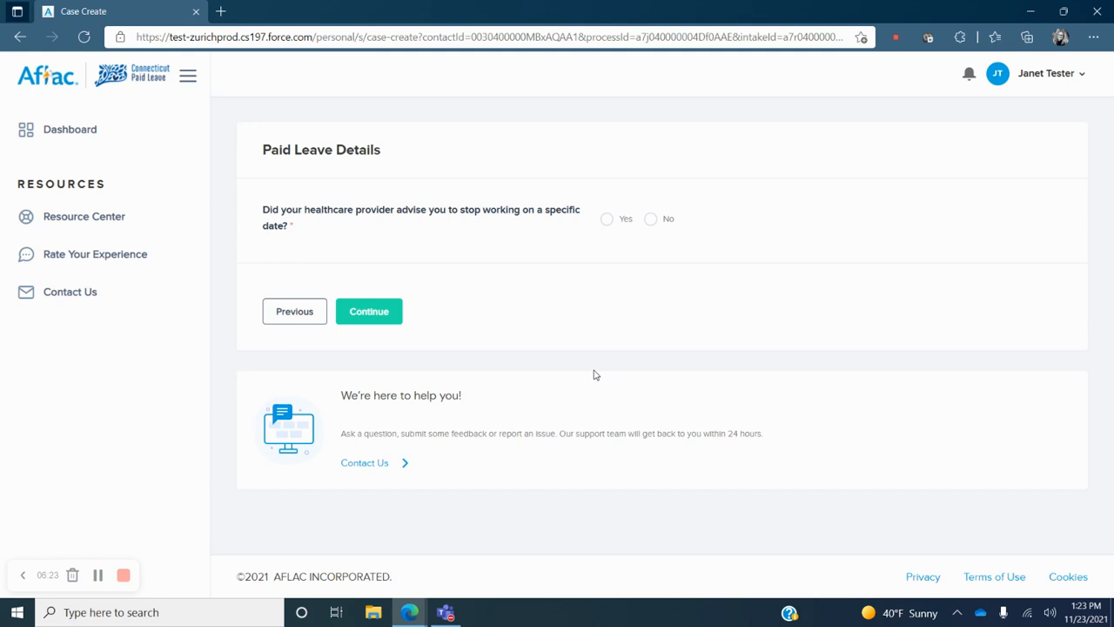
mouse_move(517, 254)
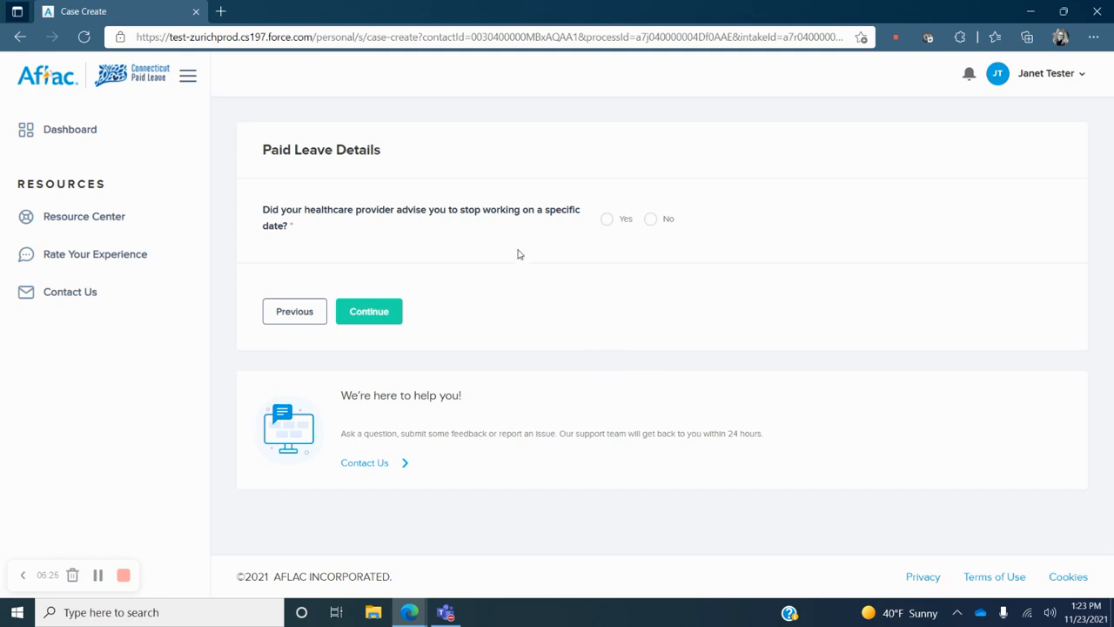
mouse_move(620, 237)
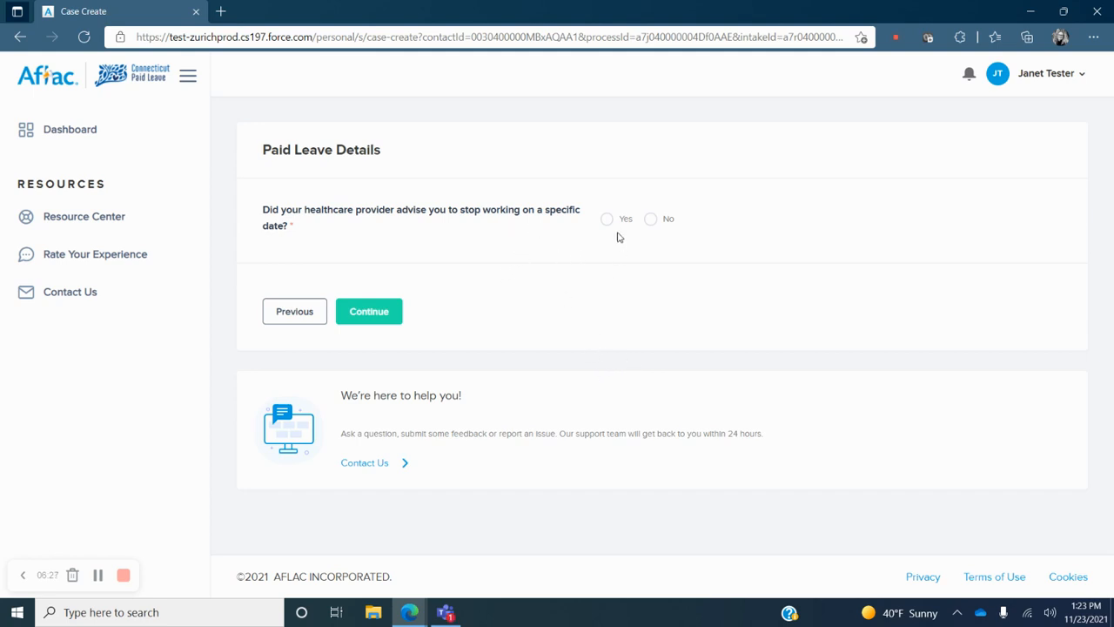
mouse_move(620, 224)
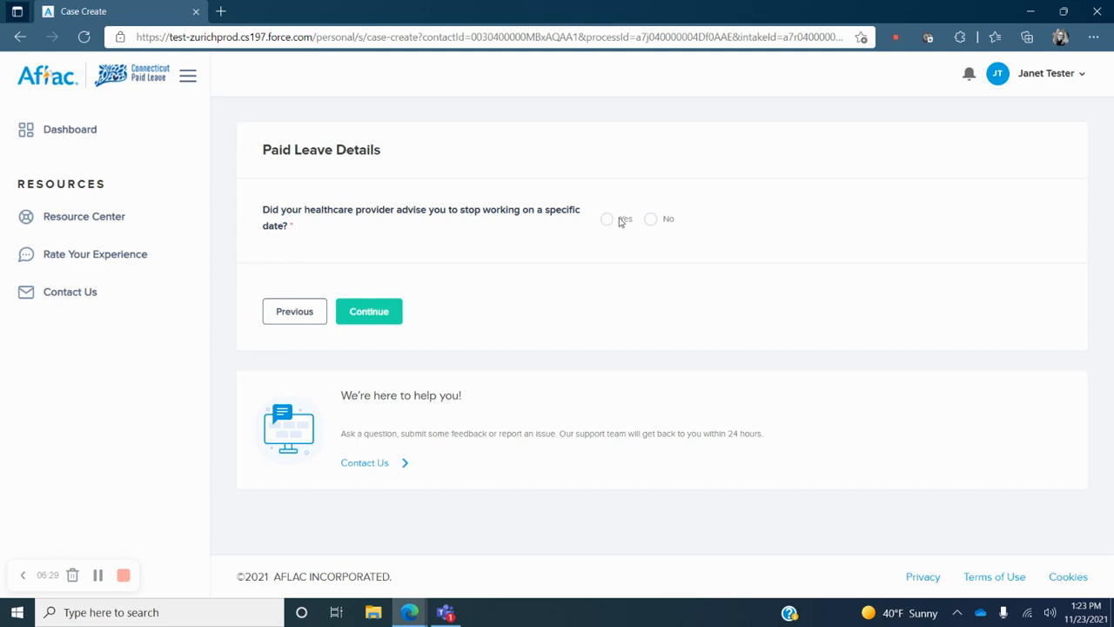
click(602, 219)
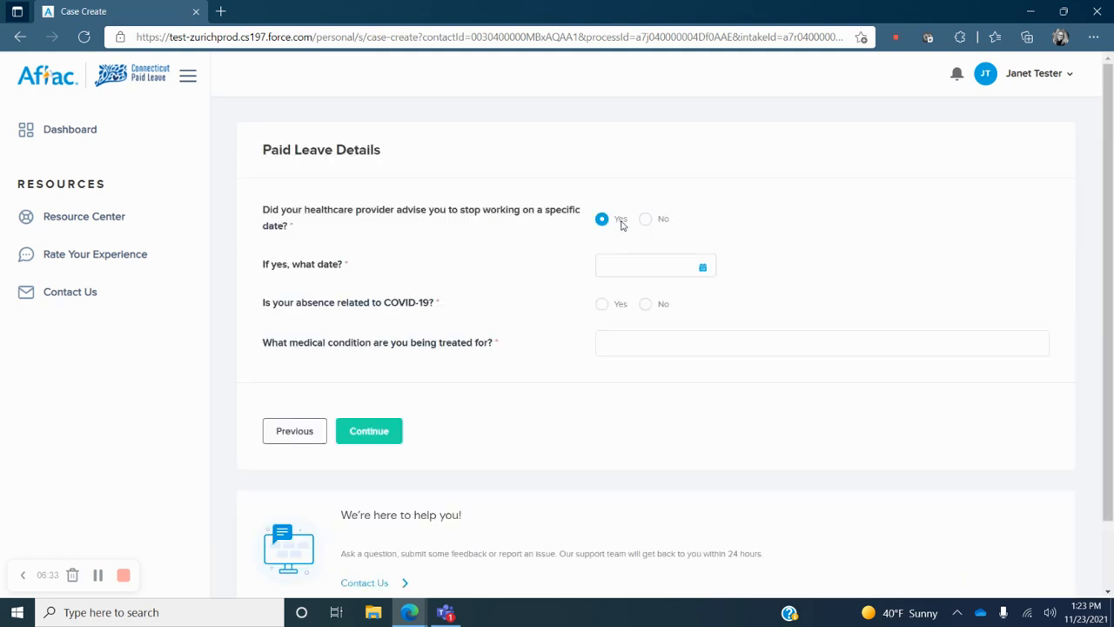
mouse_move(521, 265)
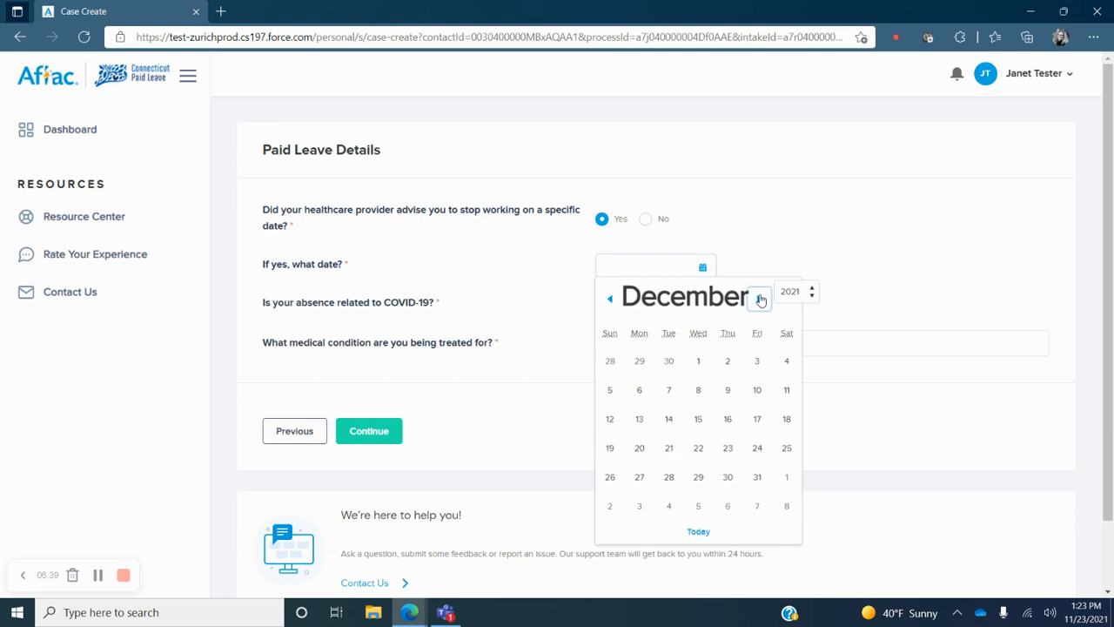
click(759, 296)
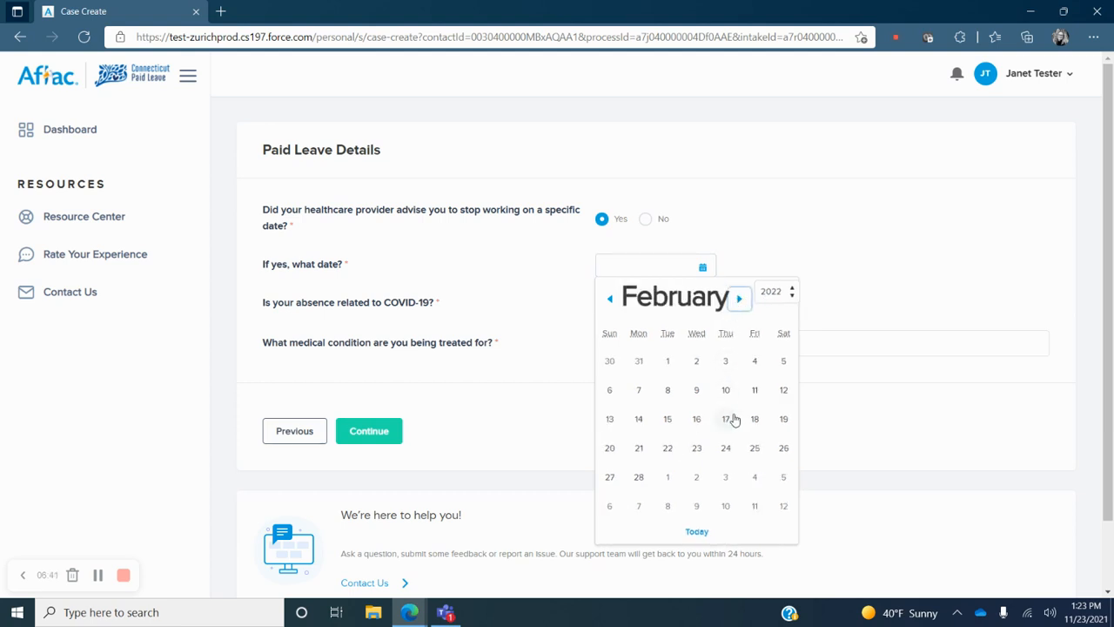
click(725, 390)
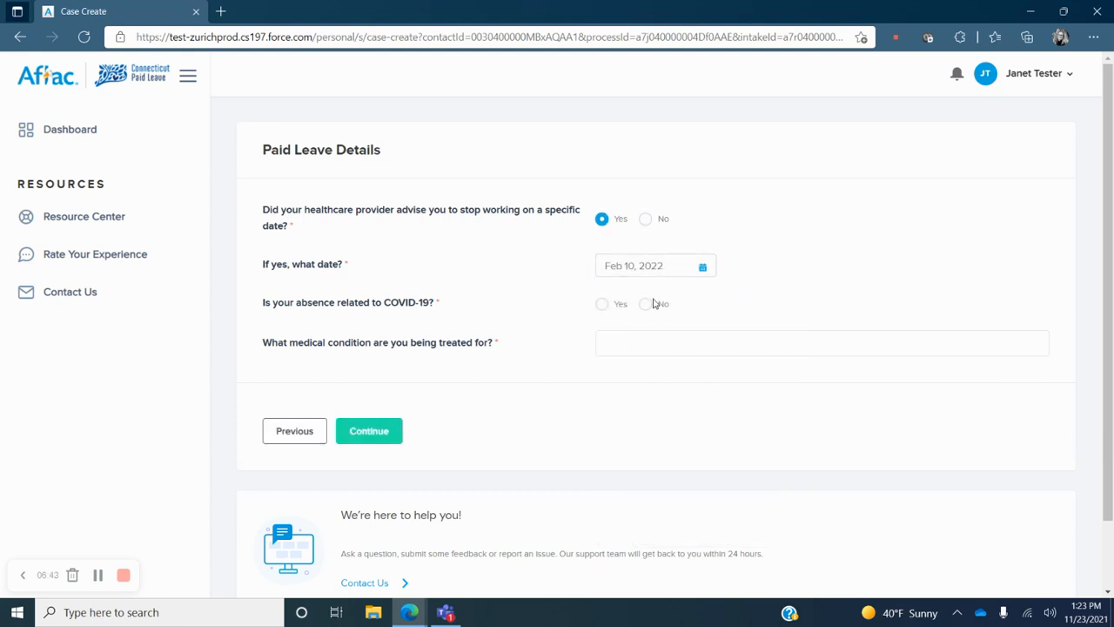
click(645, 303)
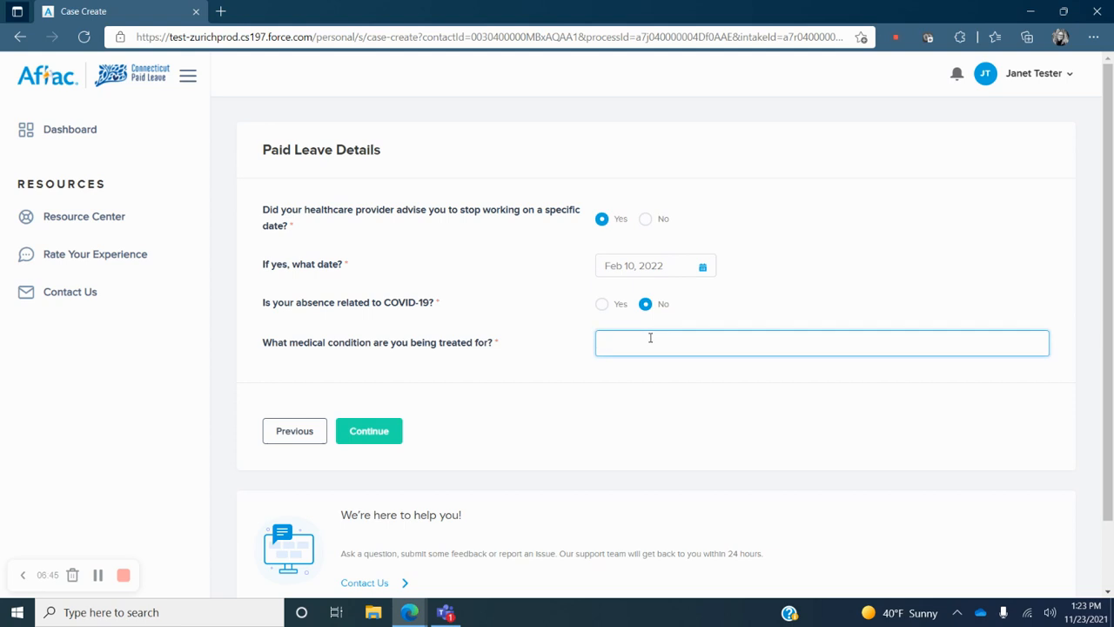
text(knee re)
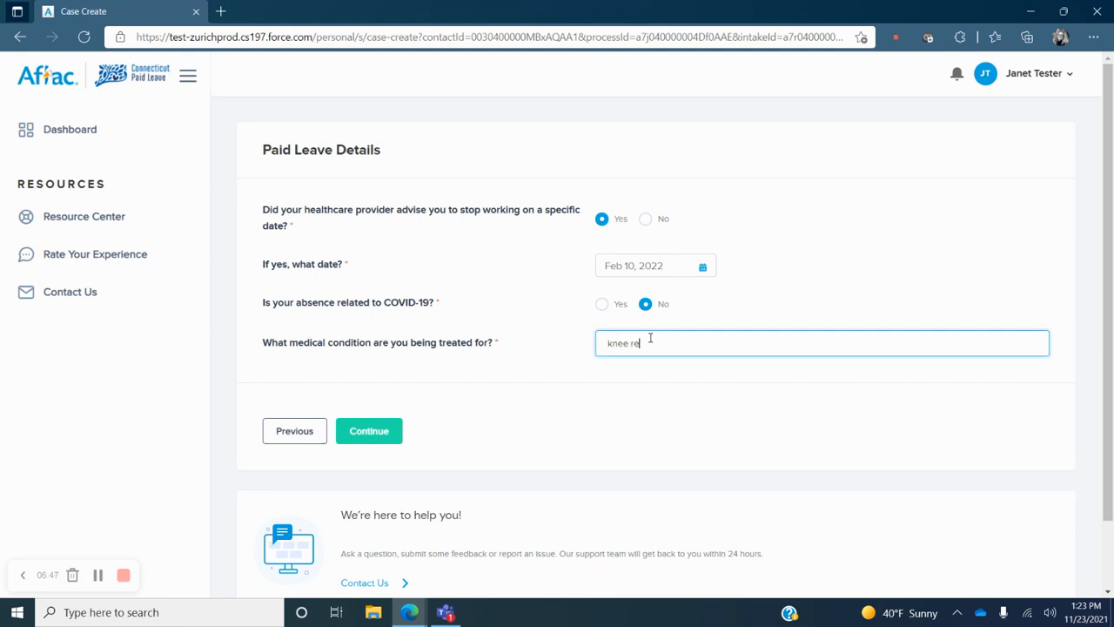
text(placement)
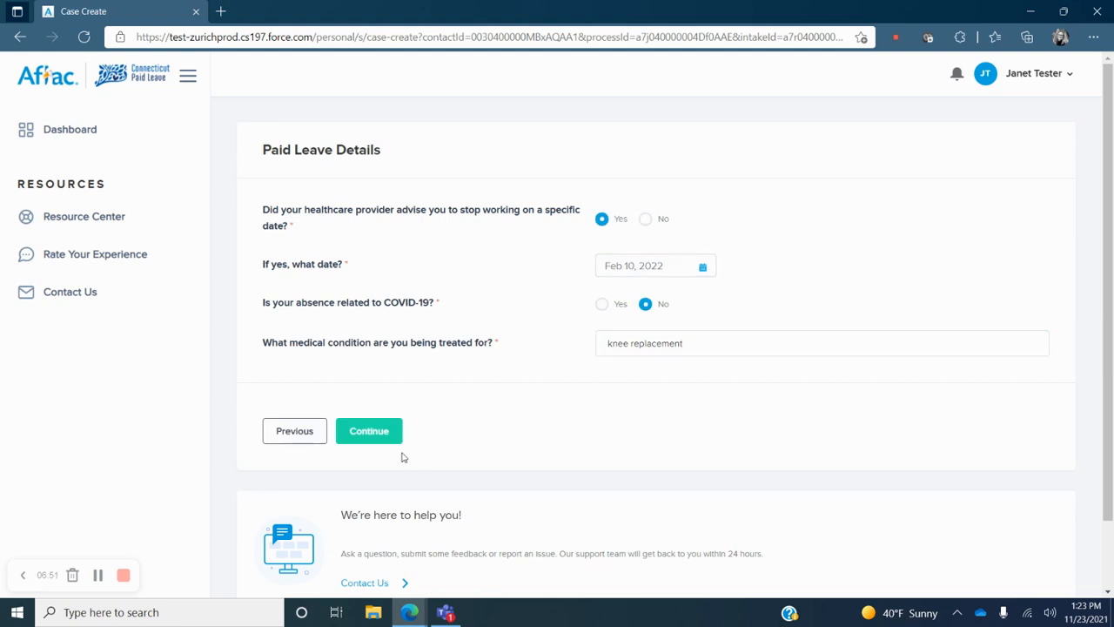
Step: Edit Communication Preferences and save Email as the correspondence method instead of US mail
click(369, 432)
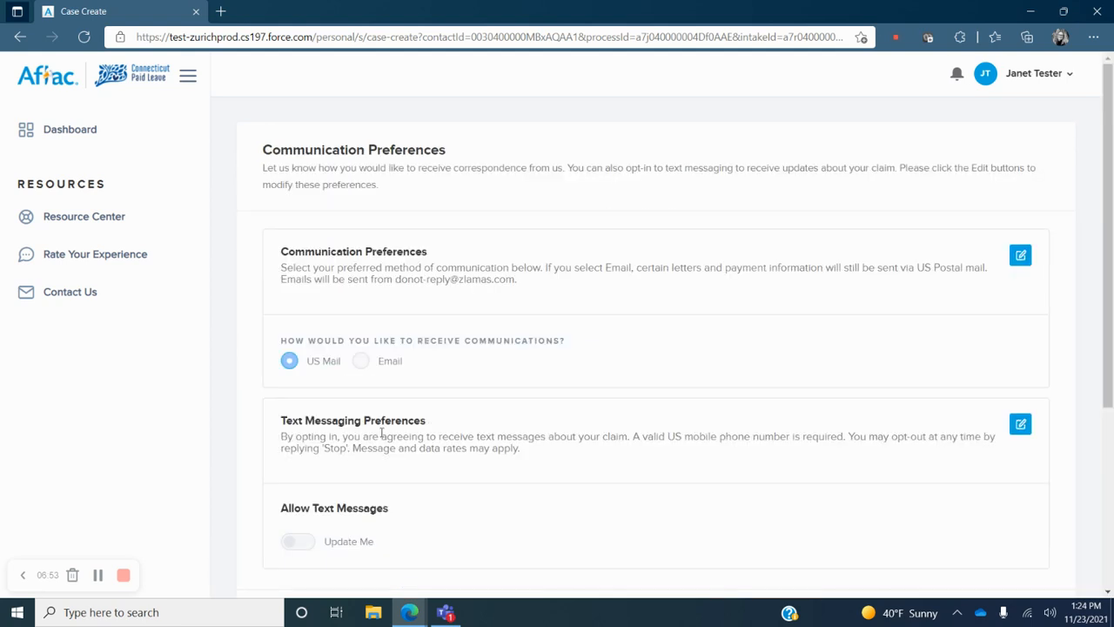
mouse_move(547, 409)
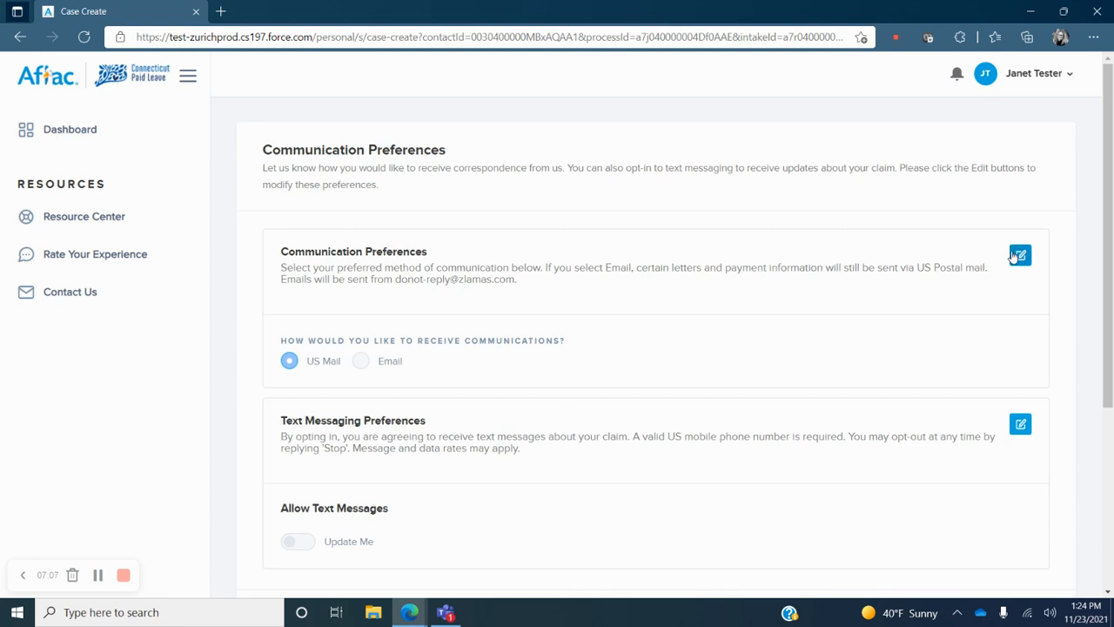
click(1020, 255)
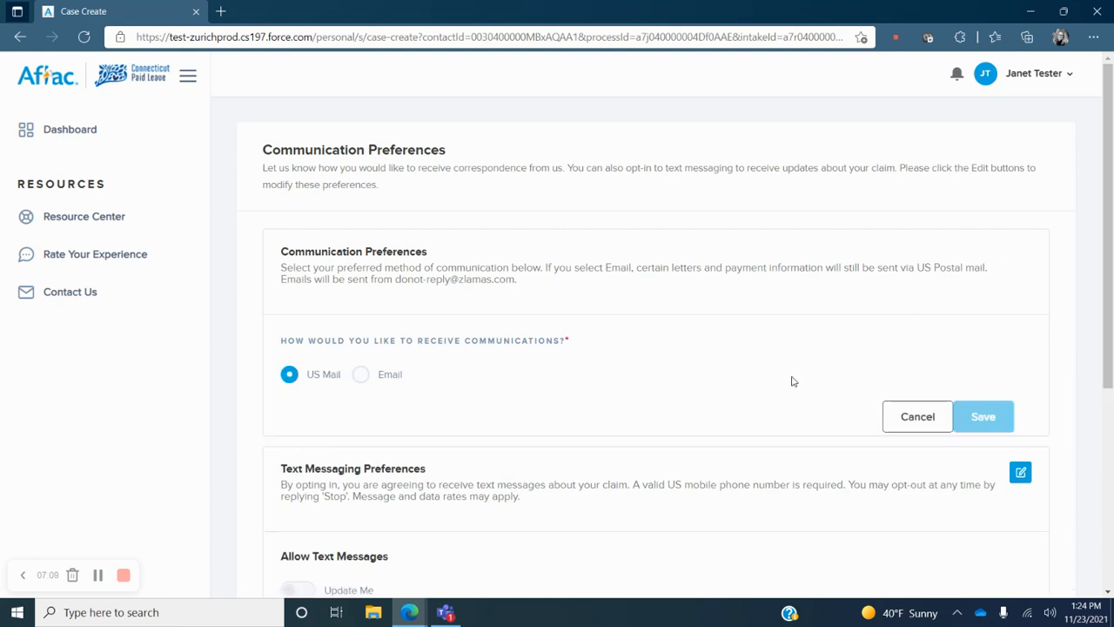
click(361, 373)
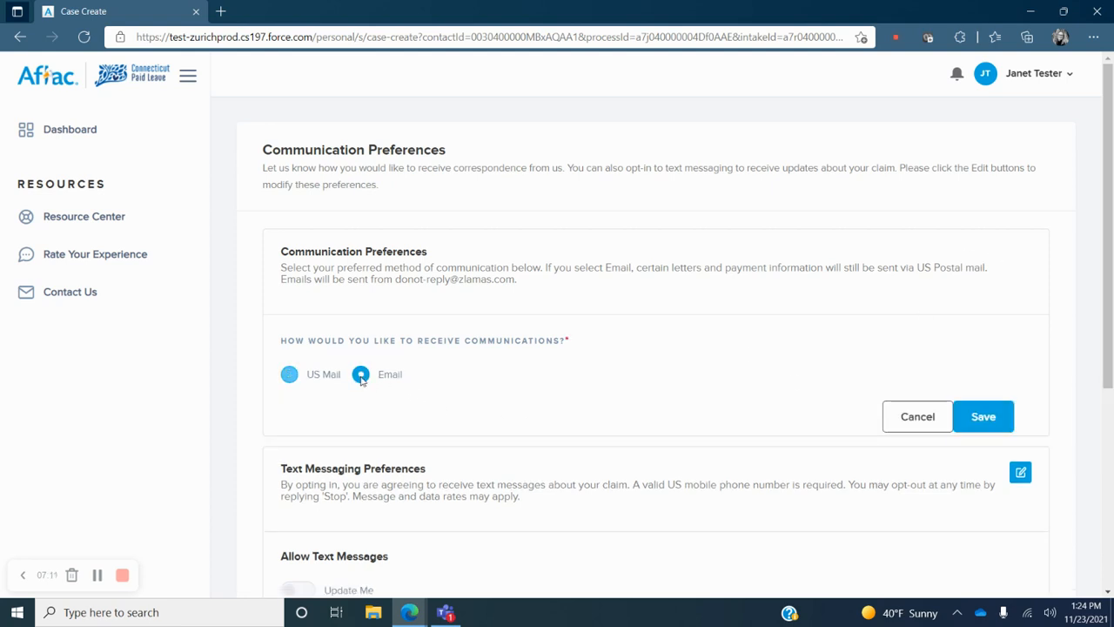
click(360, 372)
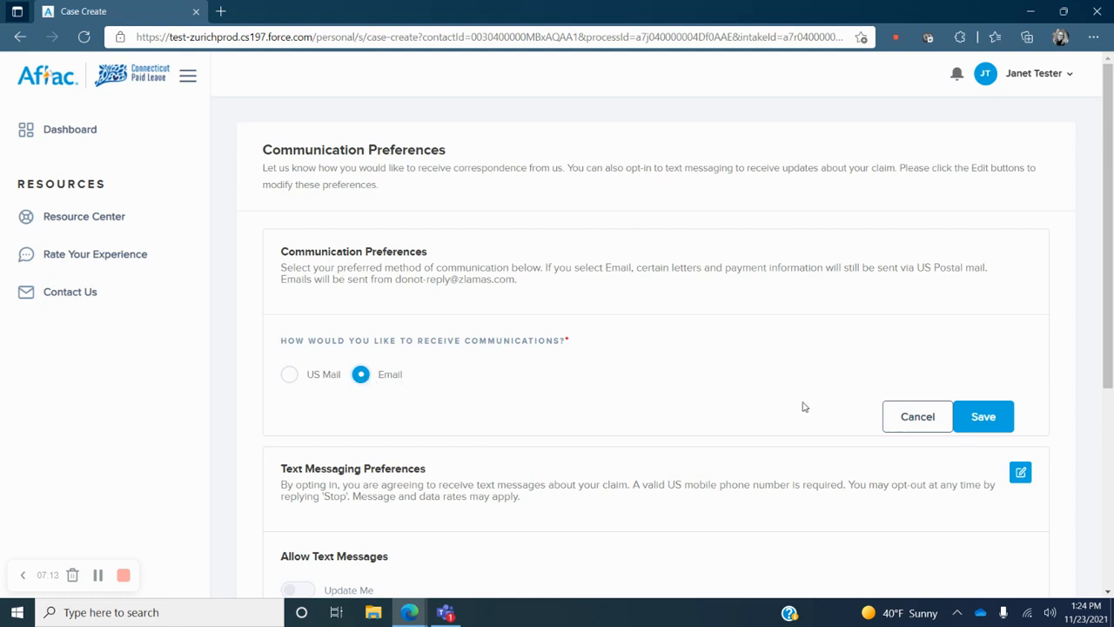
click(983, 416)
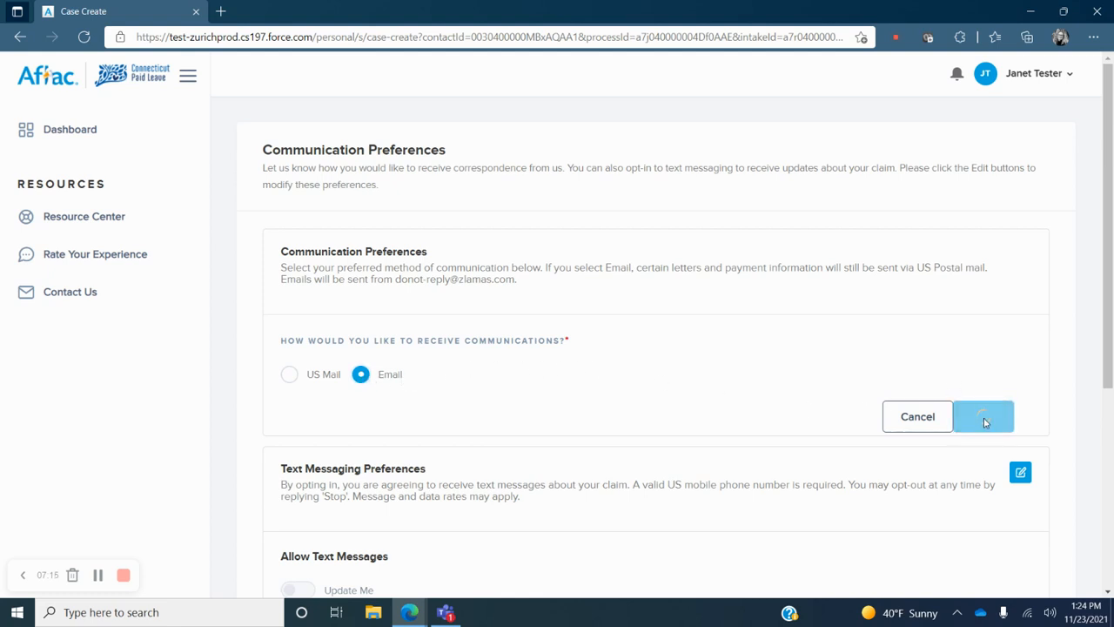
click(984, 416)
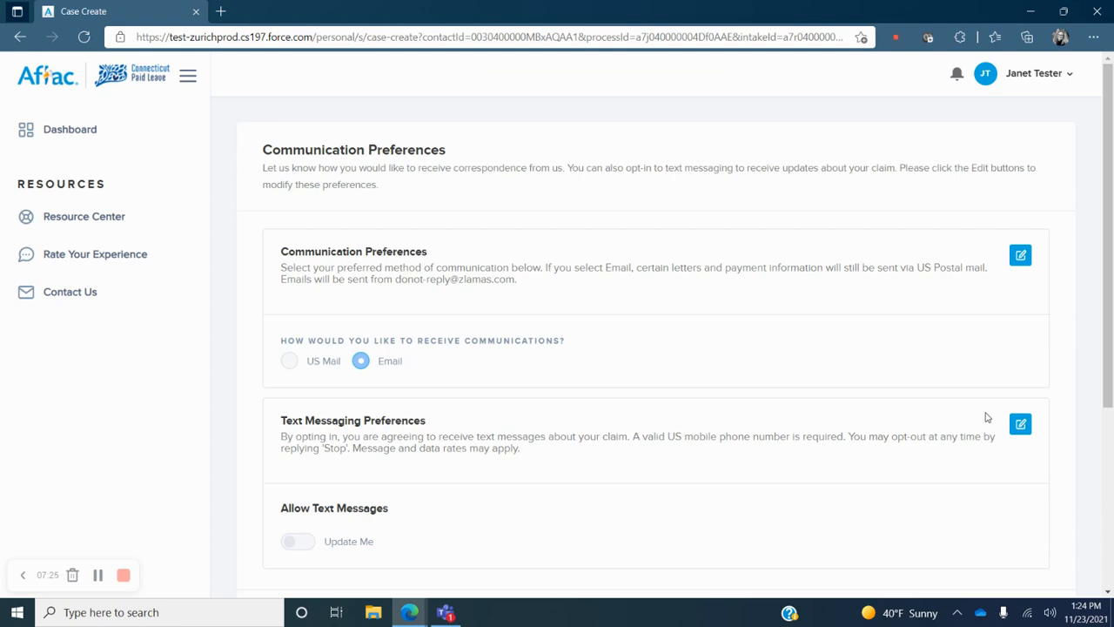
scroll(down, 3)
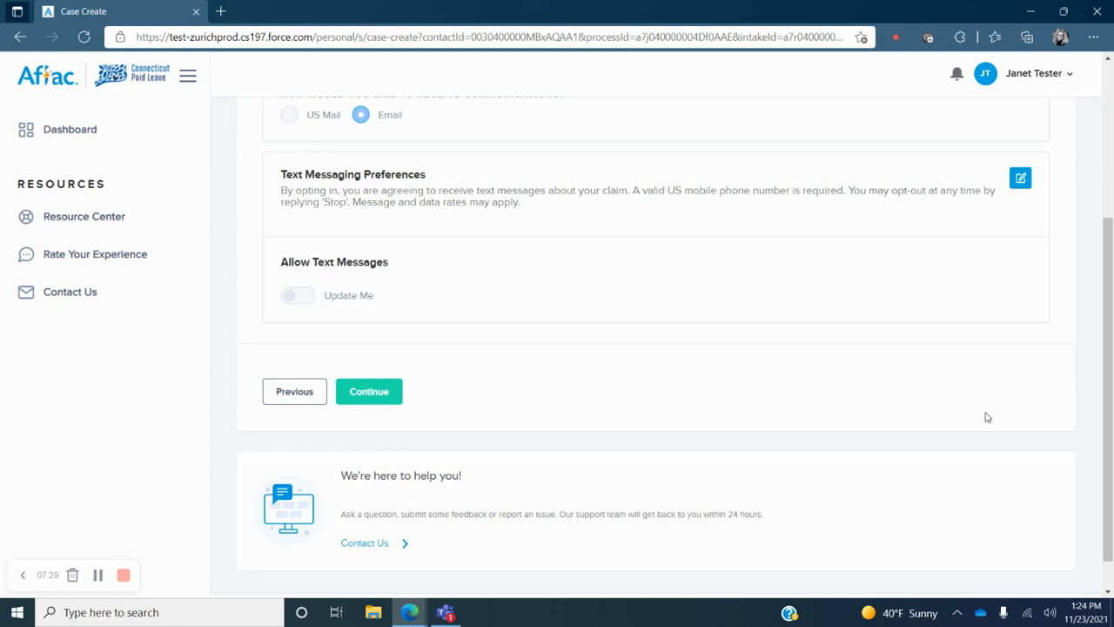
mouse_move(1022, 201)
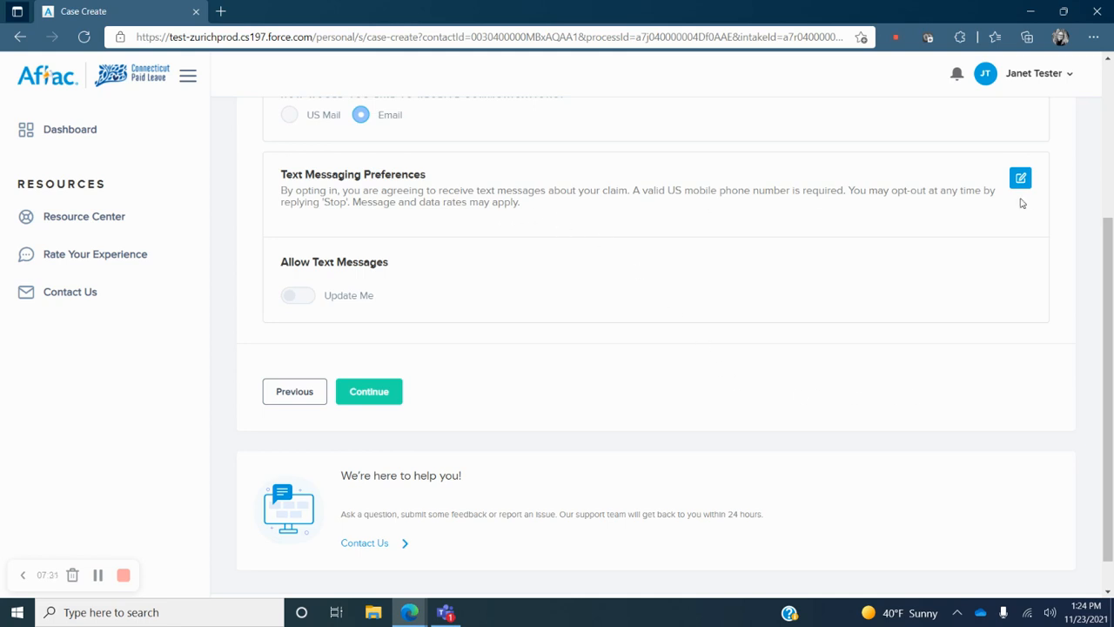
click(1020, 178)
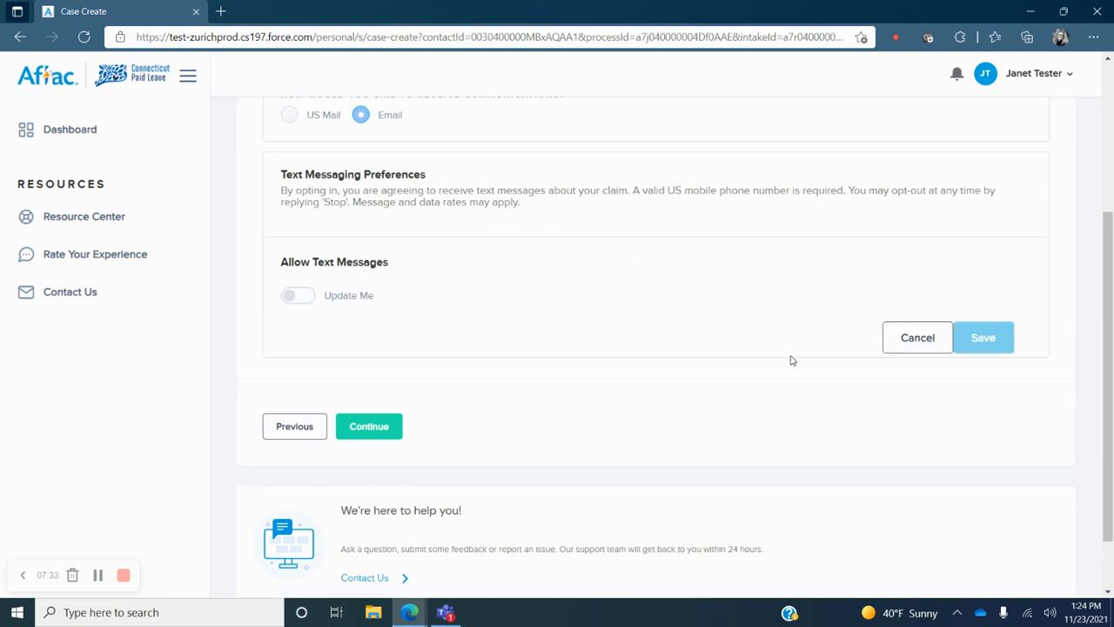
mouse_move(548, 391)
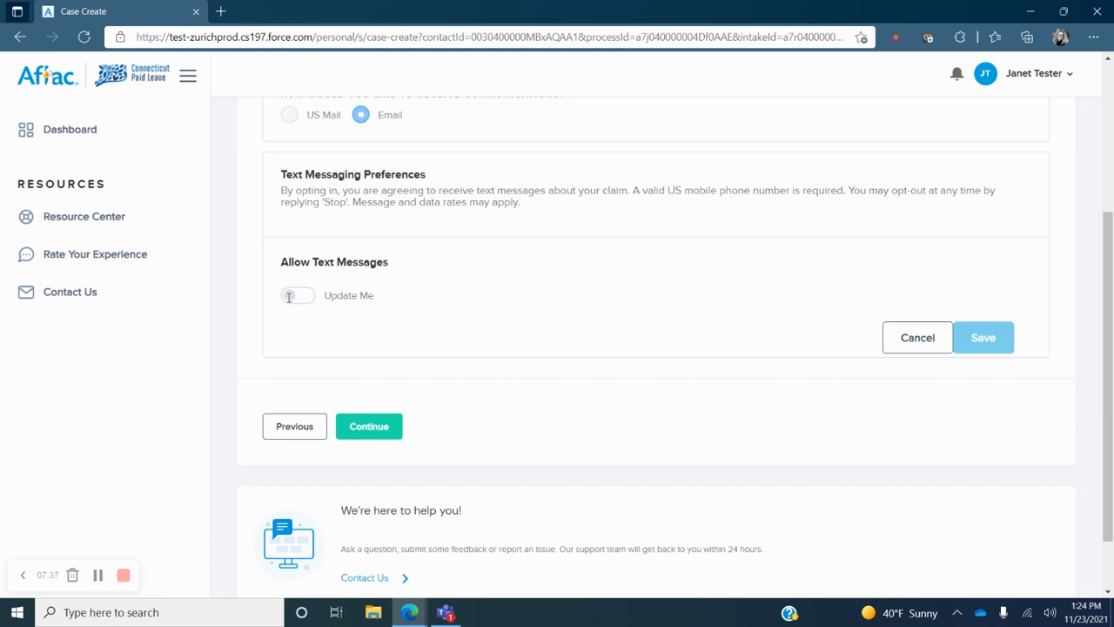
click(298, 296)
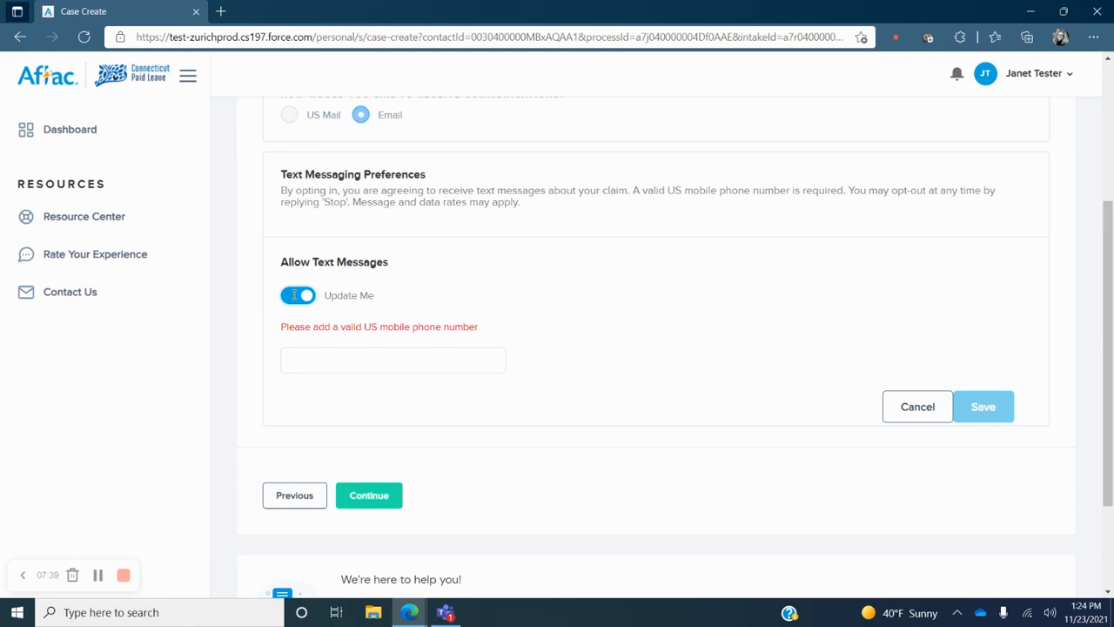
click(393, 359)
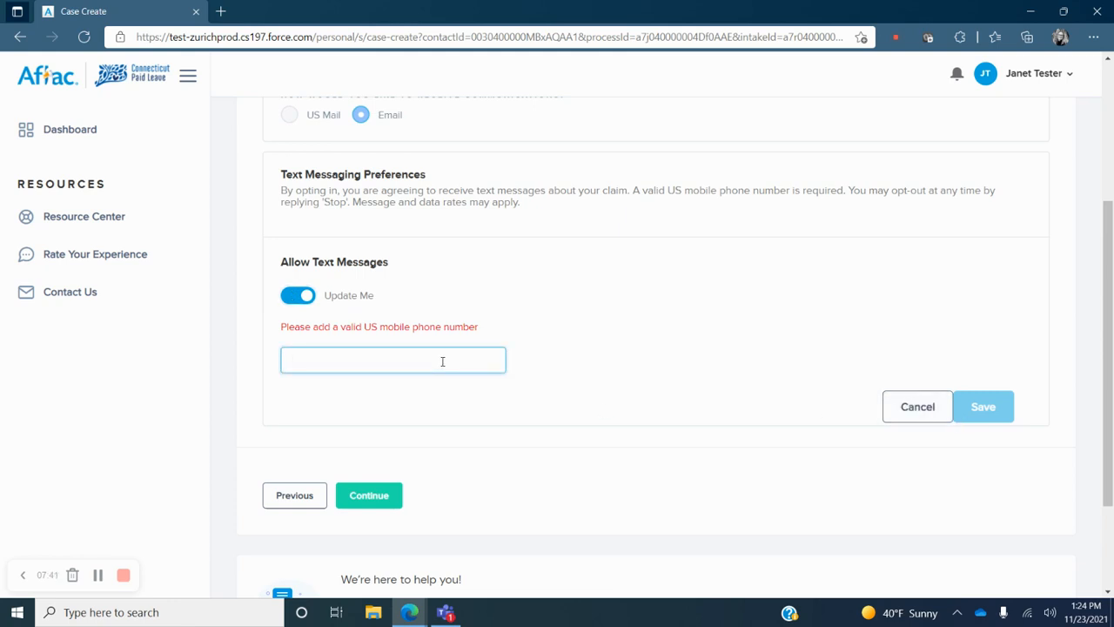
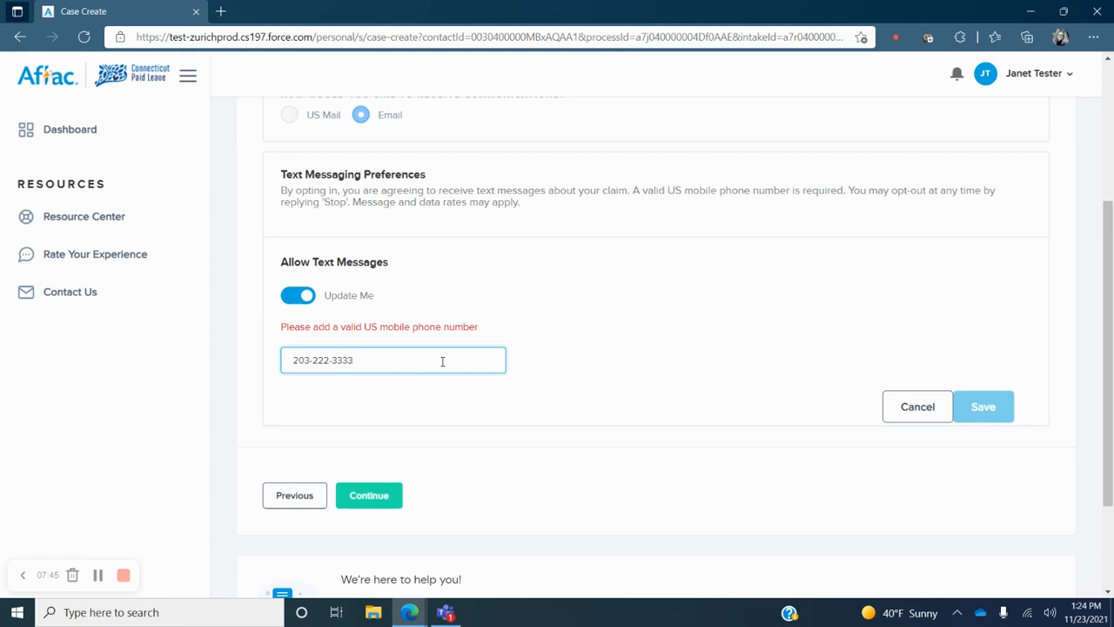
click(984, 407)
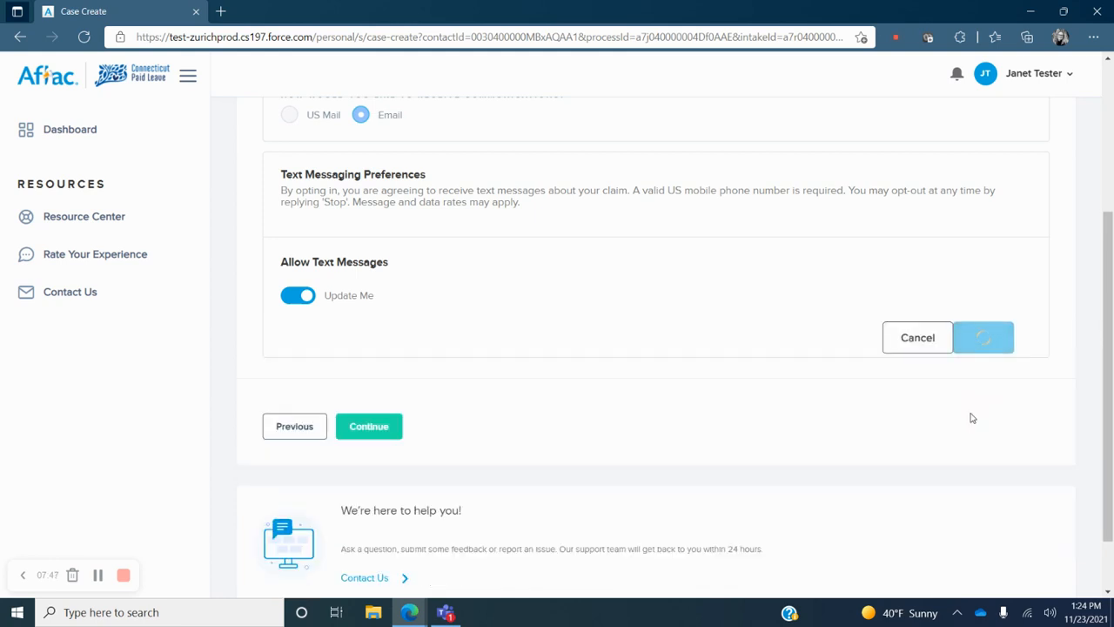
click(984, 338)
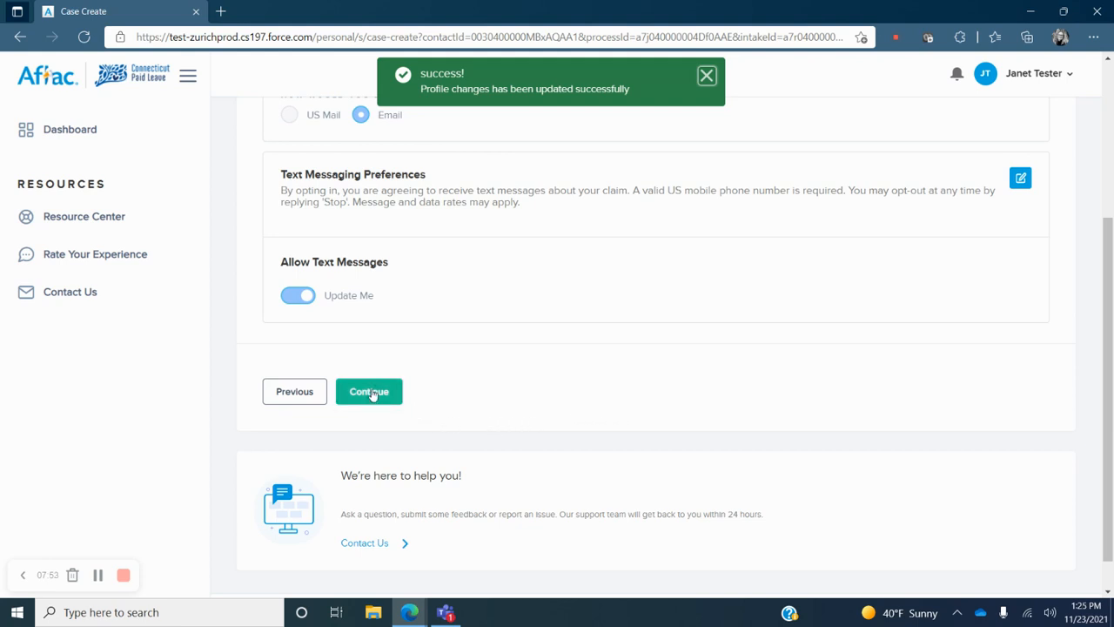
Step: On Payment Methods, save Visa Debit Card as the preferred payment method instead of direct deposit
click(369, 390)
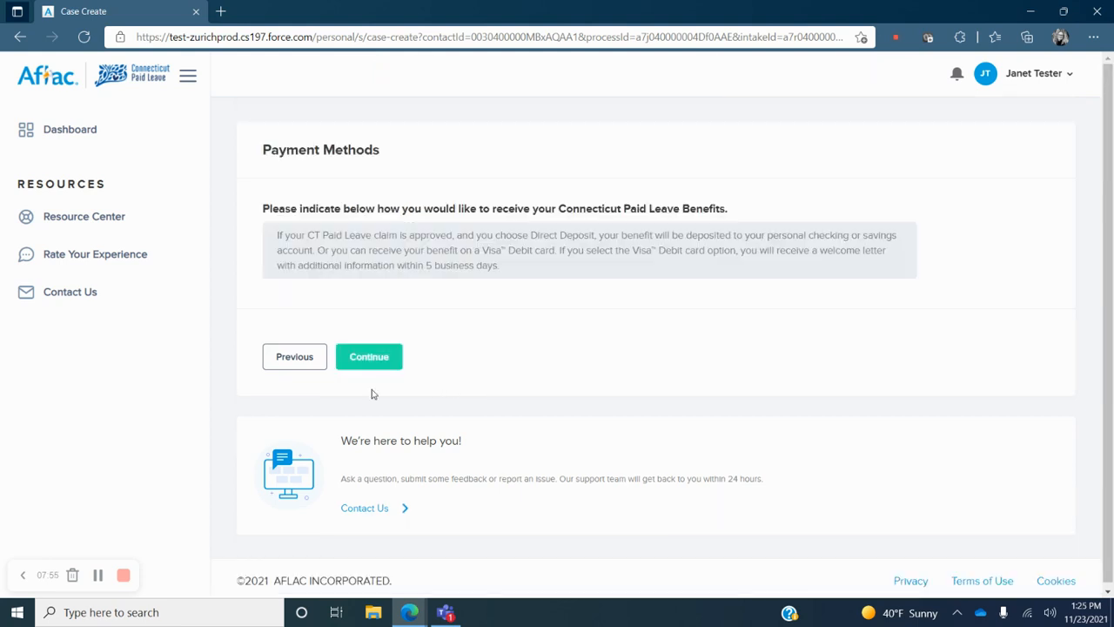
click(369, 355)
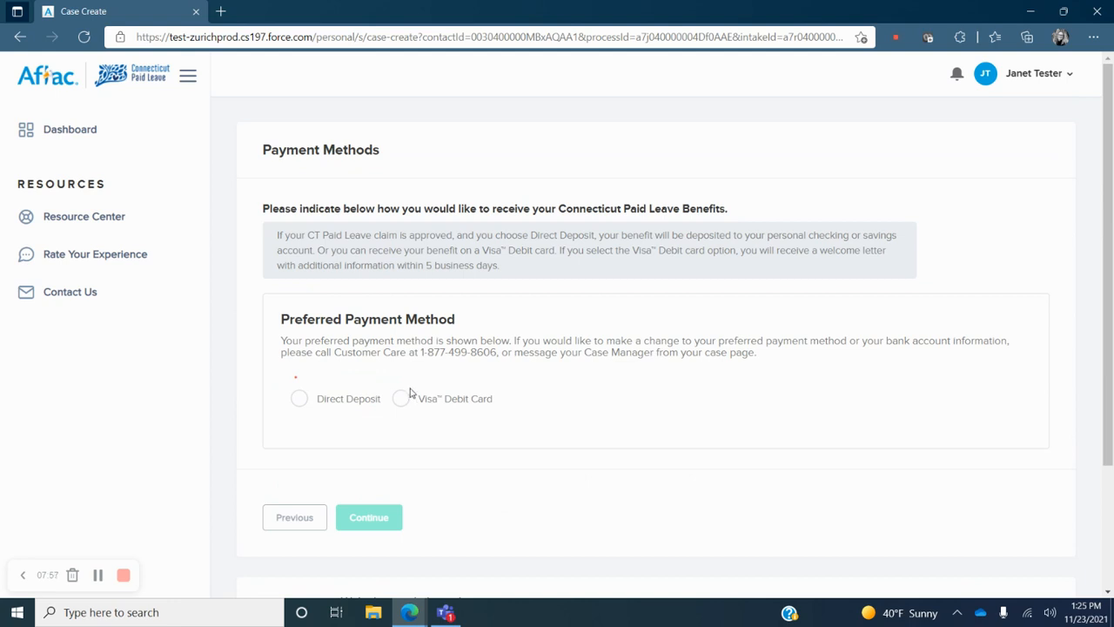
mouse_move(414, 392)
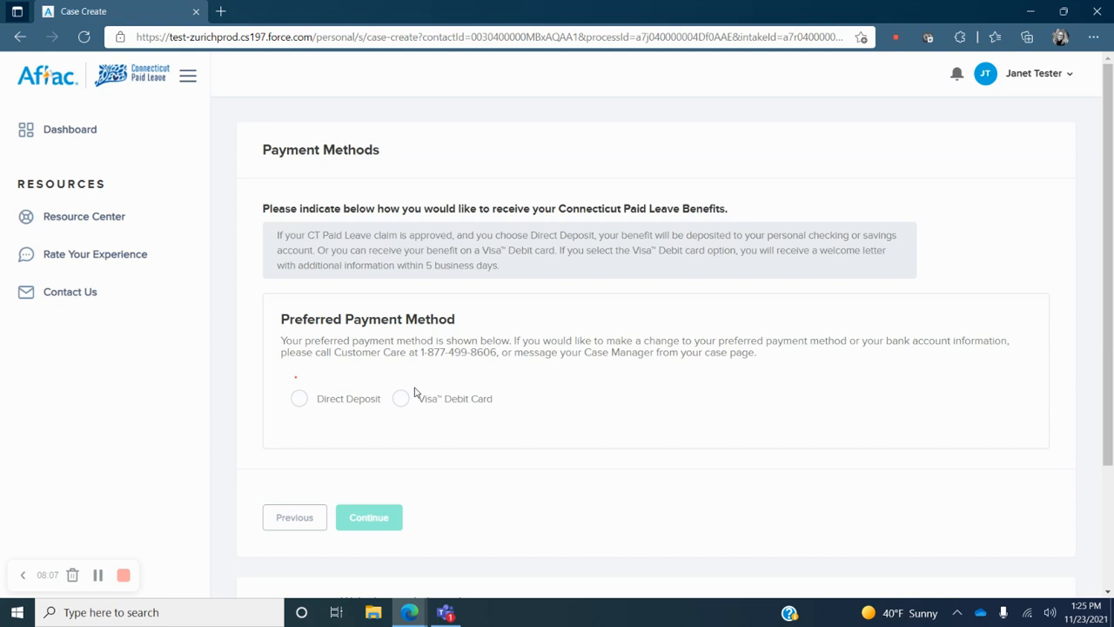
mouse_move(362, 391)
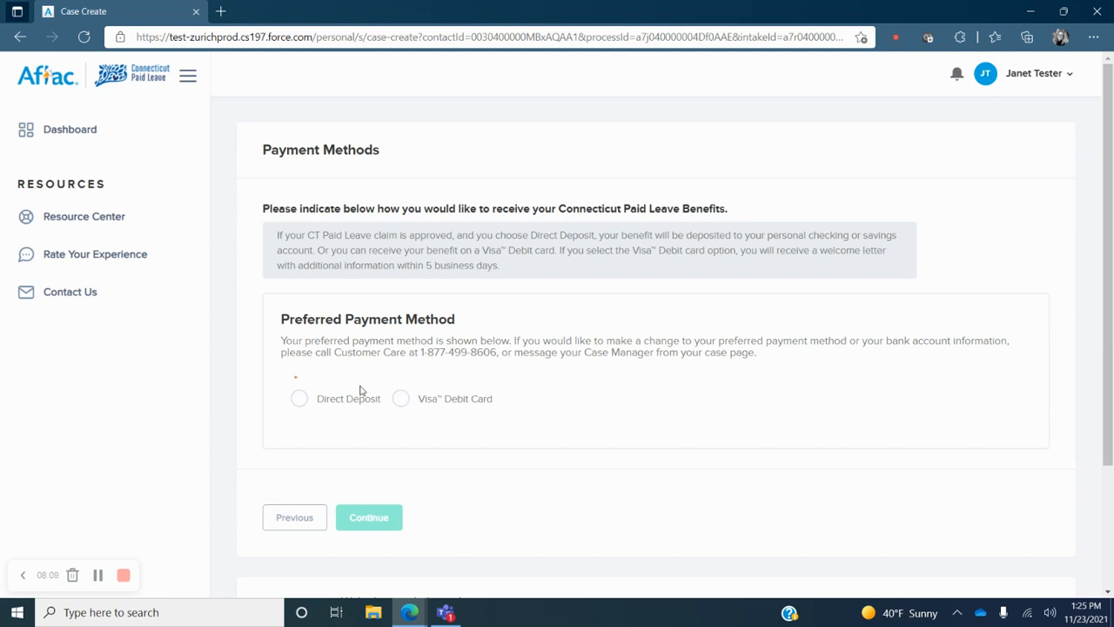
click(300, 397)
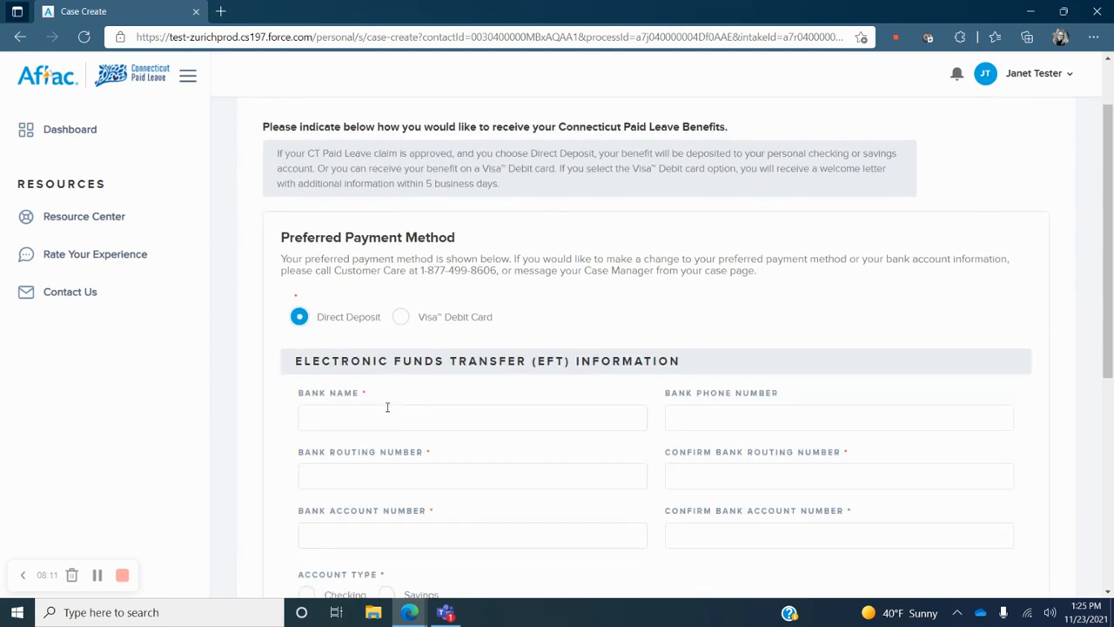
scroll(down, 3)
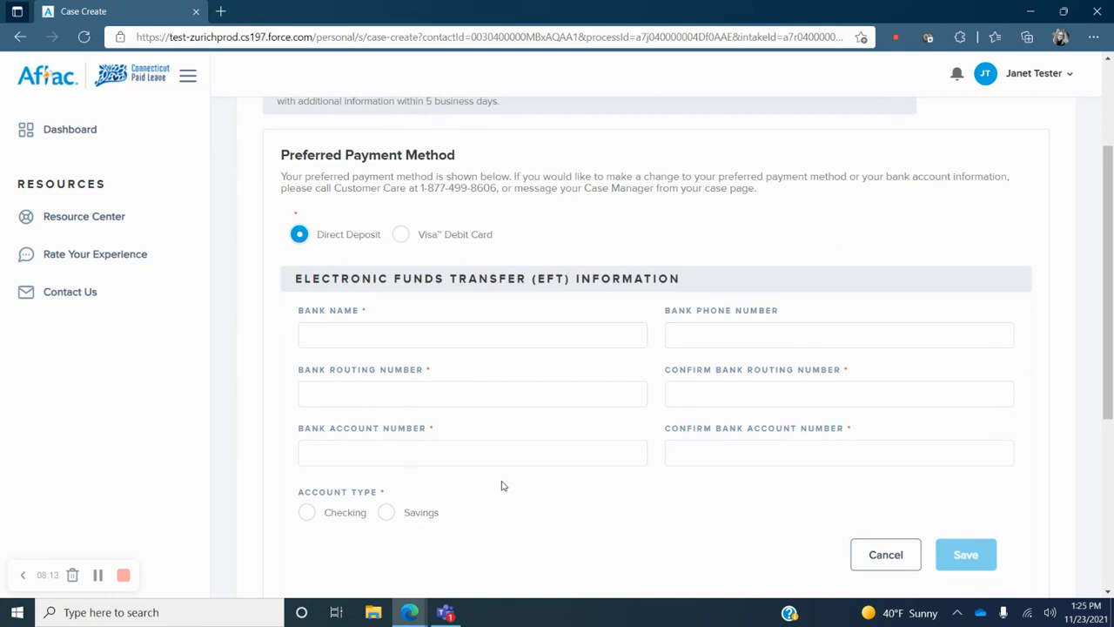
mouse_move(574, 498)
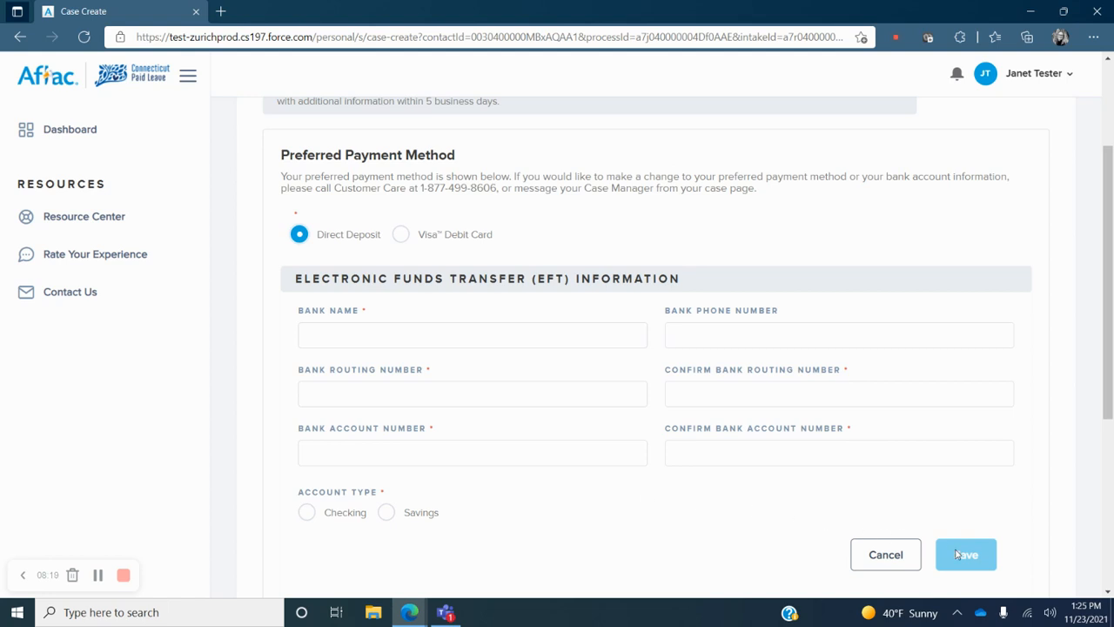
mouse_move(843, 526)
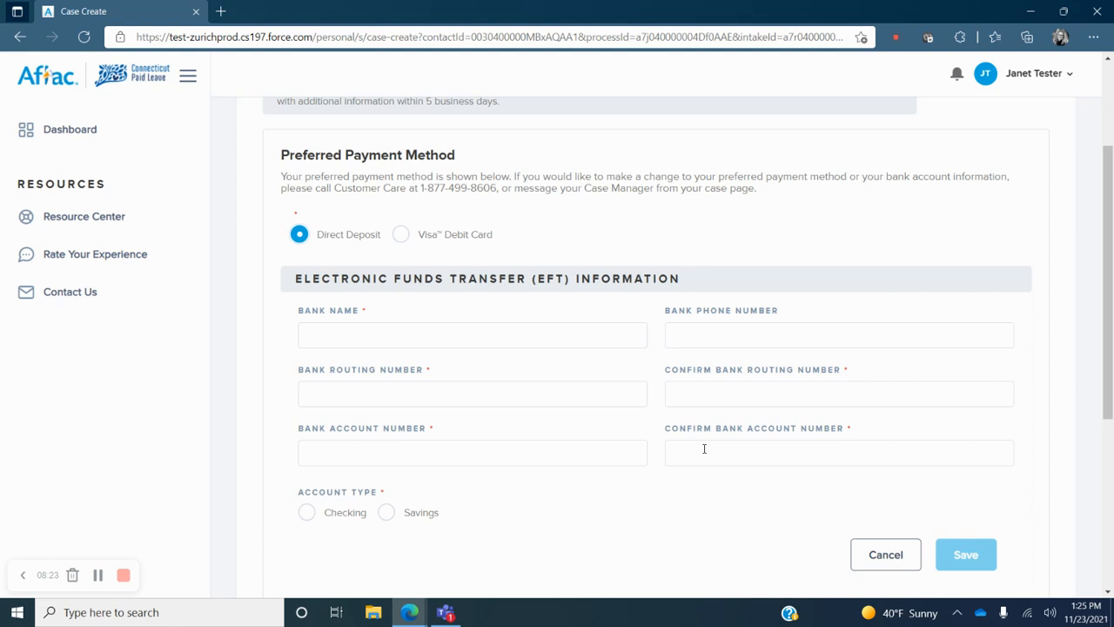
click(401, 234)
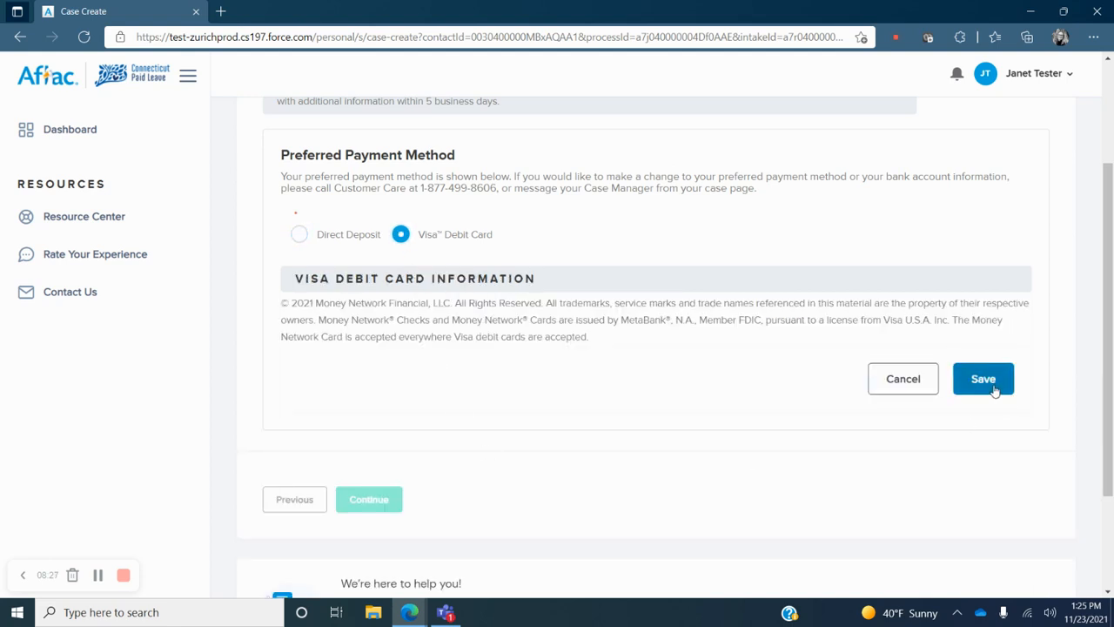
click(982, 379)
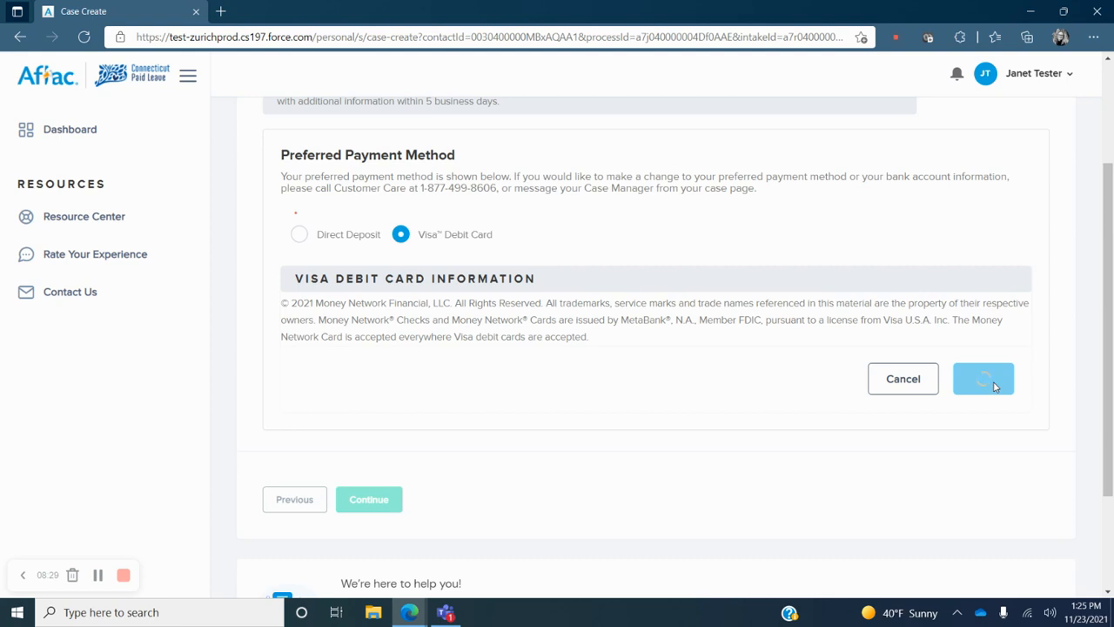
click(984, 380)
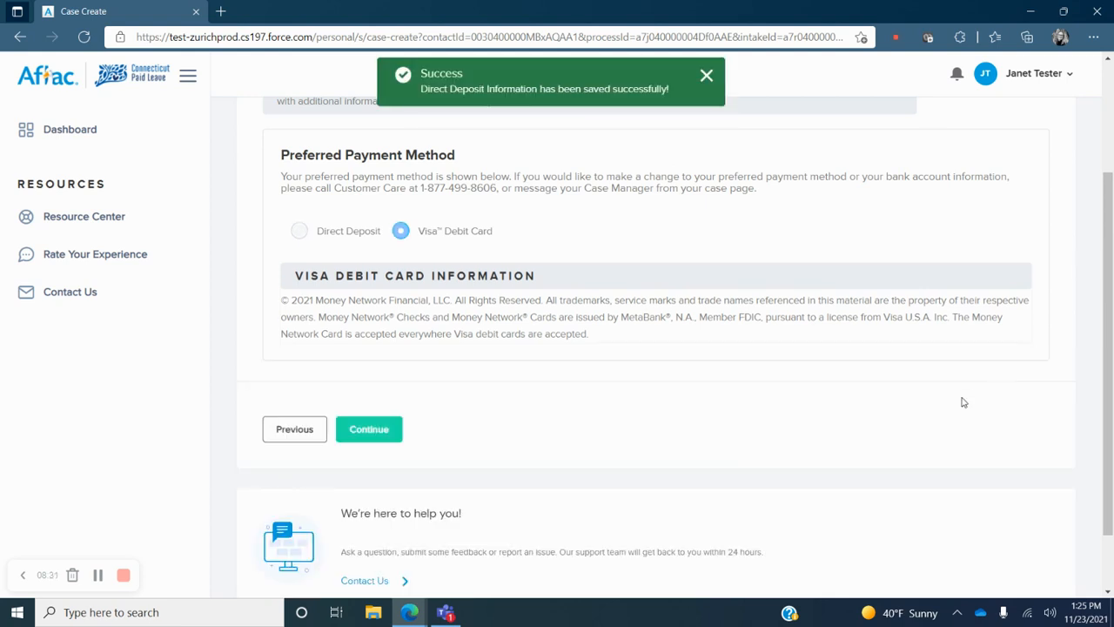
mouse_move(523, 397)
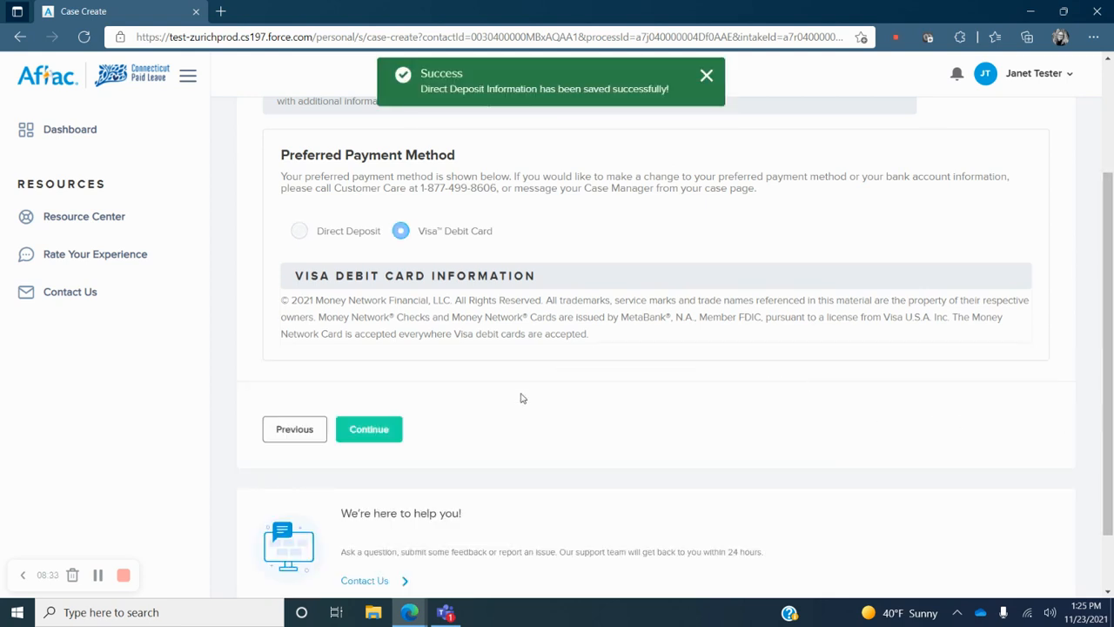
Step: Reach Finalize & Submit and accept the claim notices
click(370, 428)
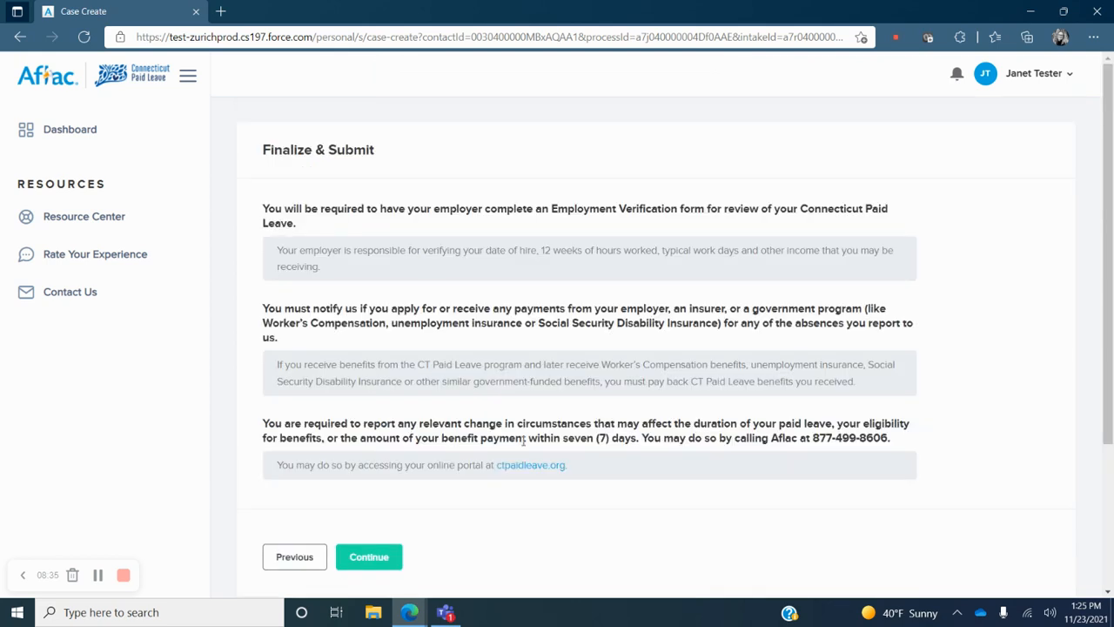
mouse_move(597, 458)
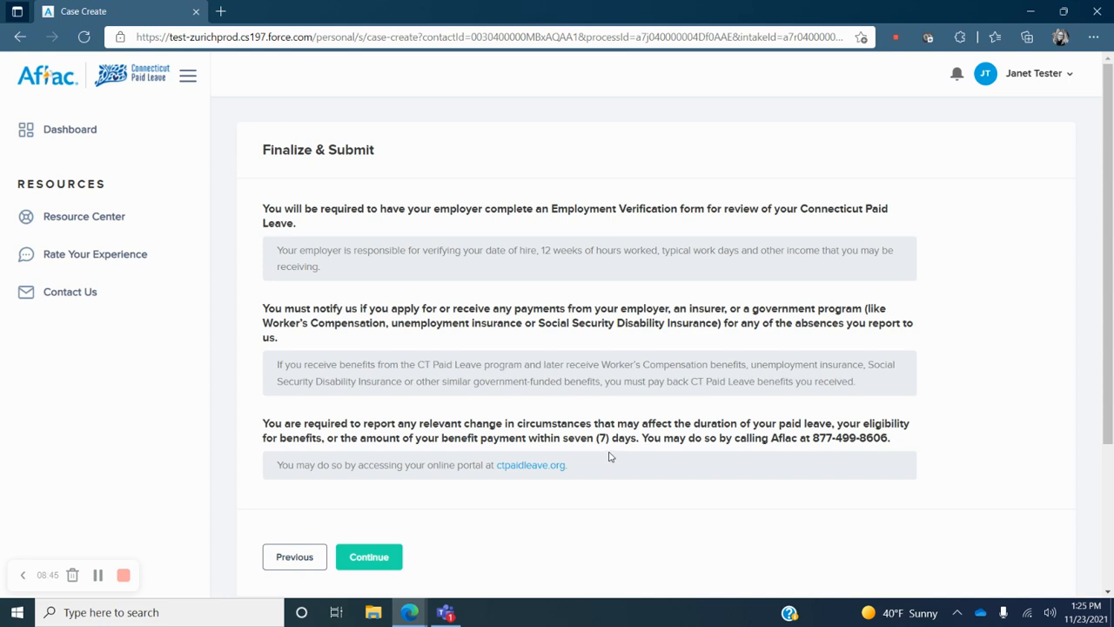
scroll(down, 3)
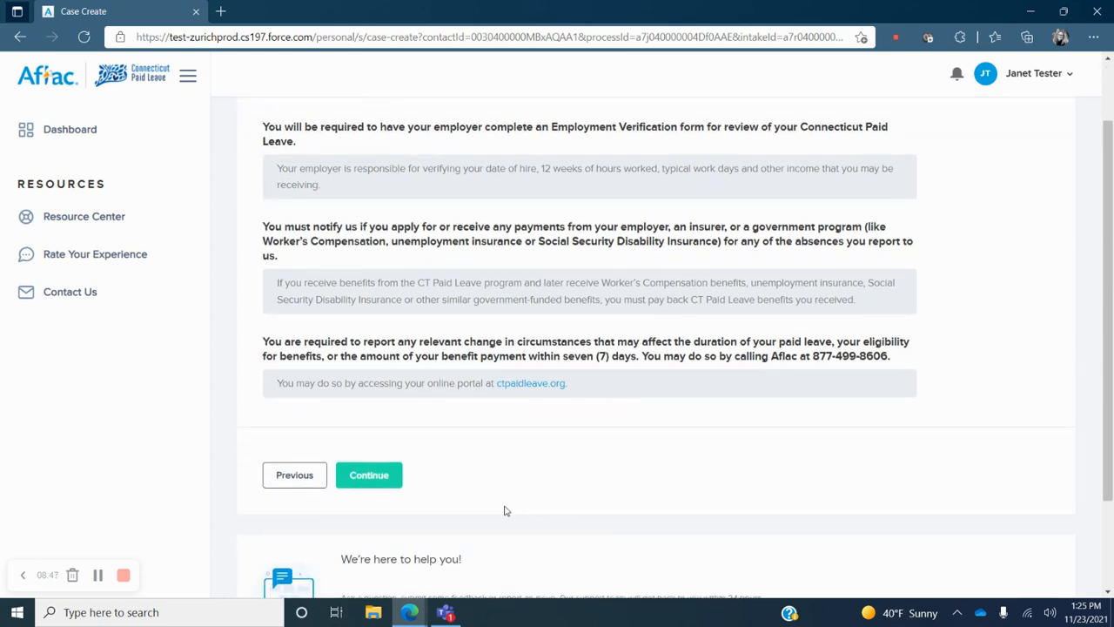
click(369, 473)
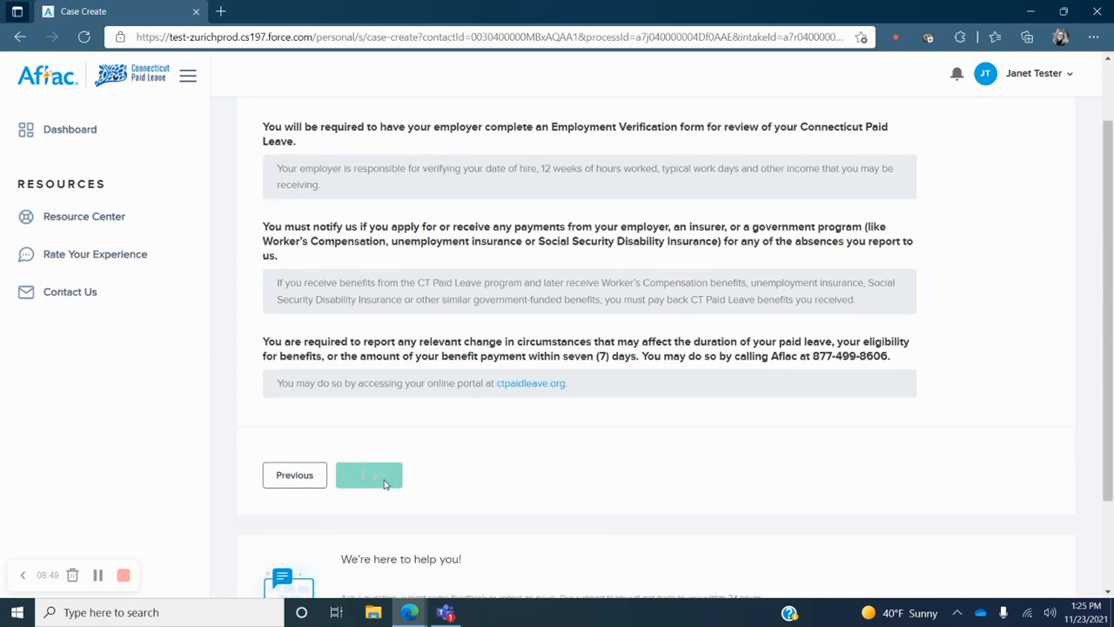
click(369, 474)
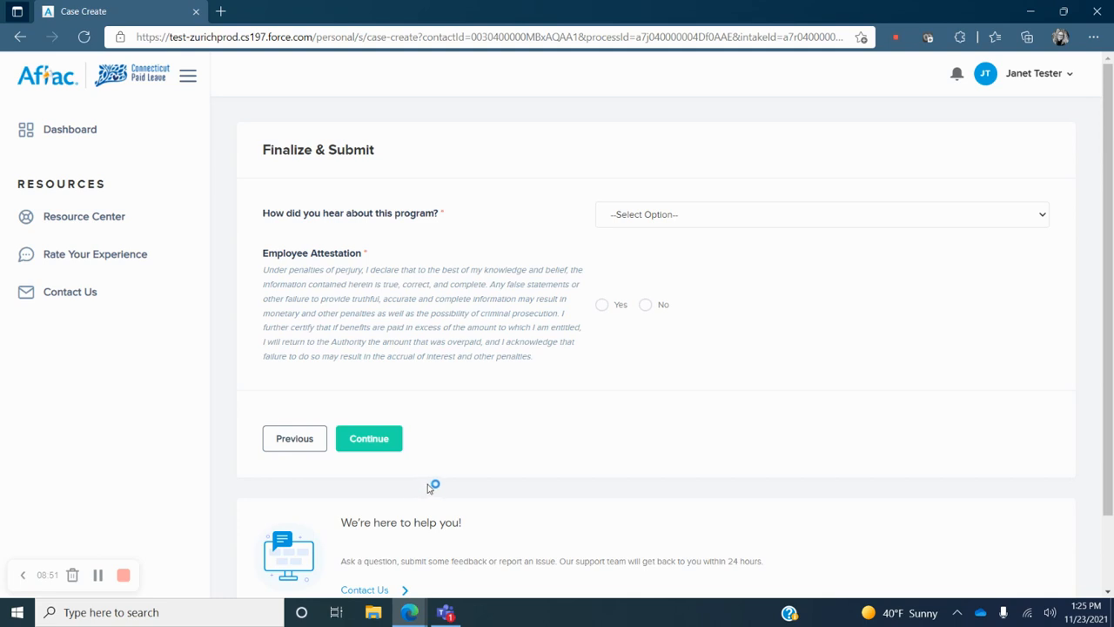
mouse_move(618, 470)
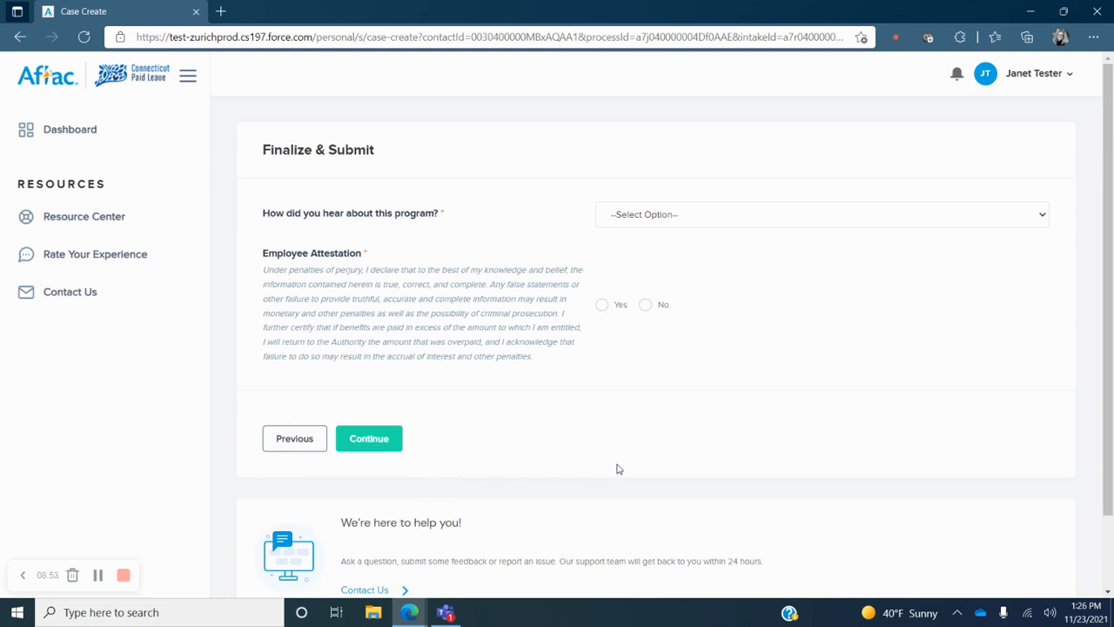
mouse_move(637, 468)
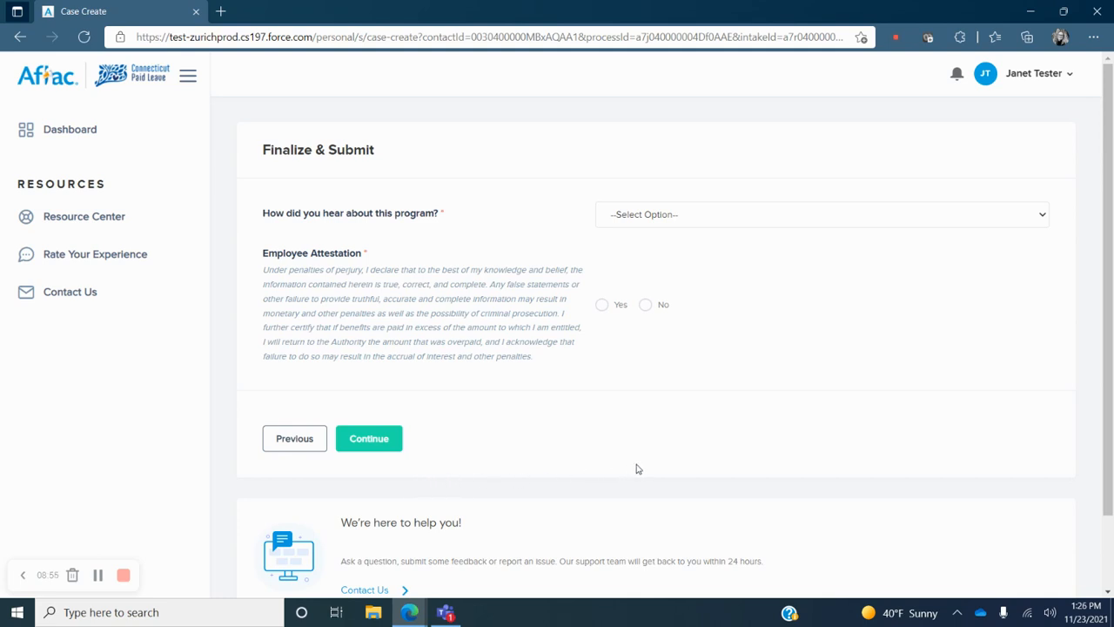
mouse_move(640, 470)
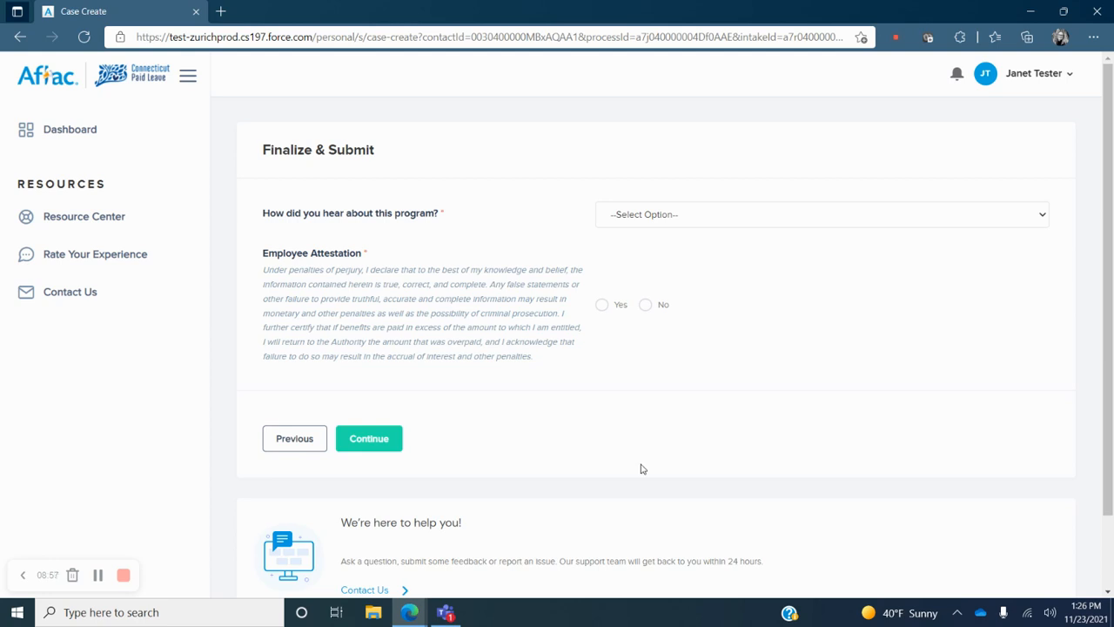
Step: Select Connecticut Paid Leave Website as the source, attest Yes, and submit the claim
click(822, 215)
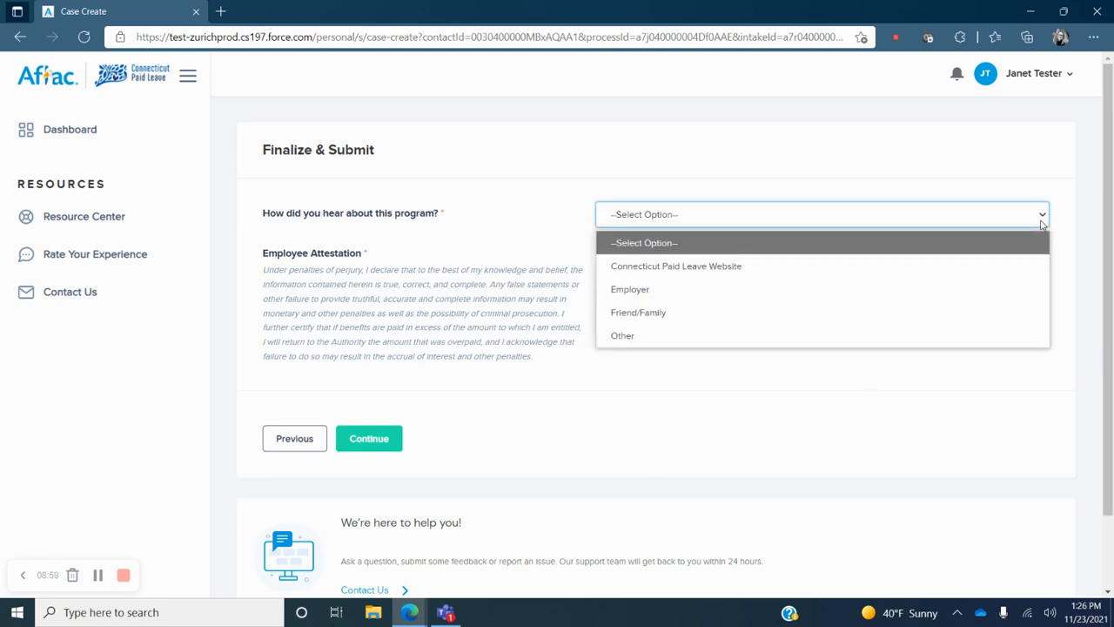
click(675, 264)
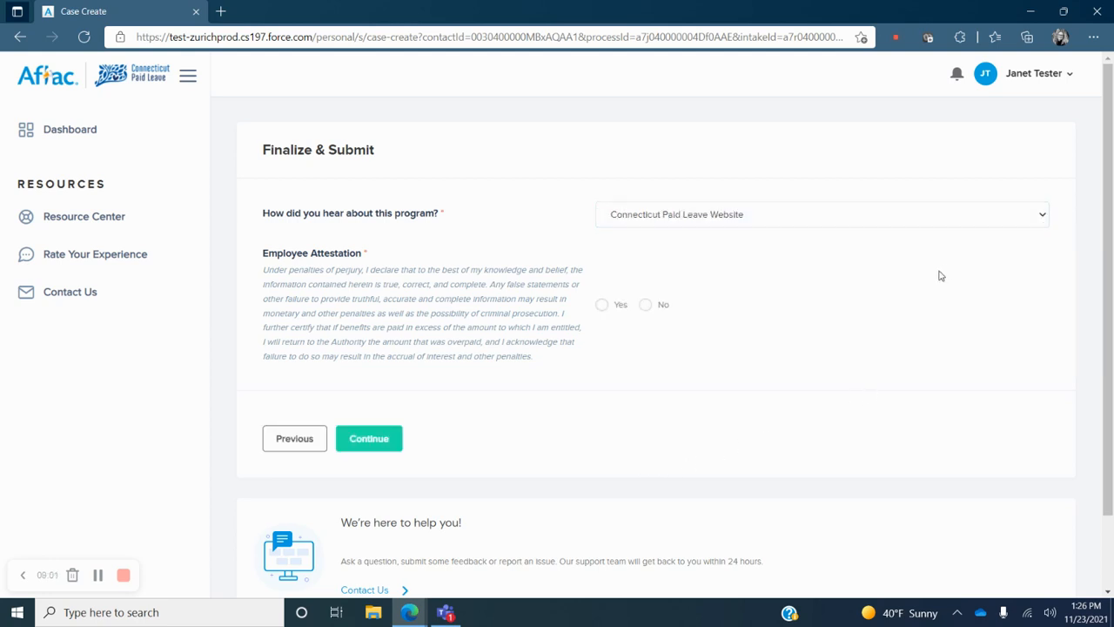
mouse_move(425, 387)
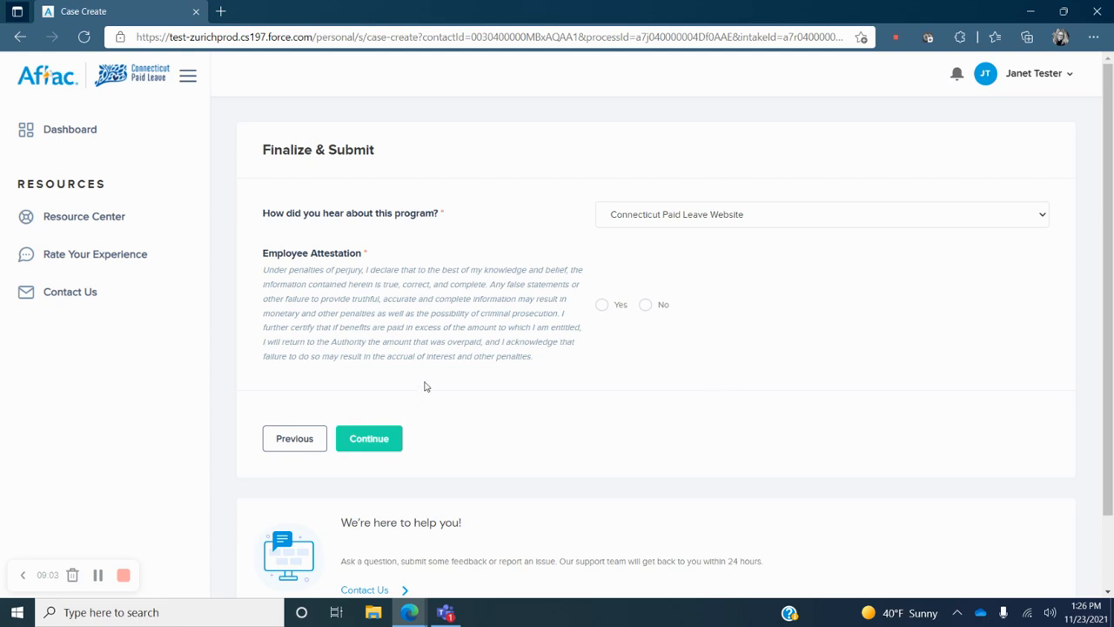
mouse_move(621, 317)
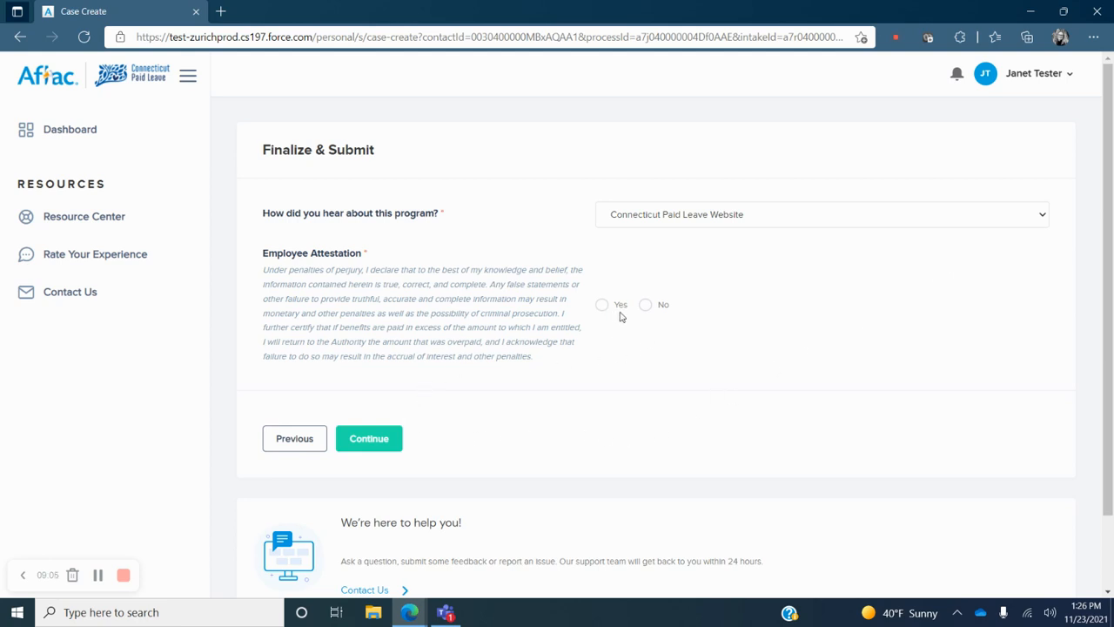
mouse_move(651, 302)
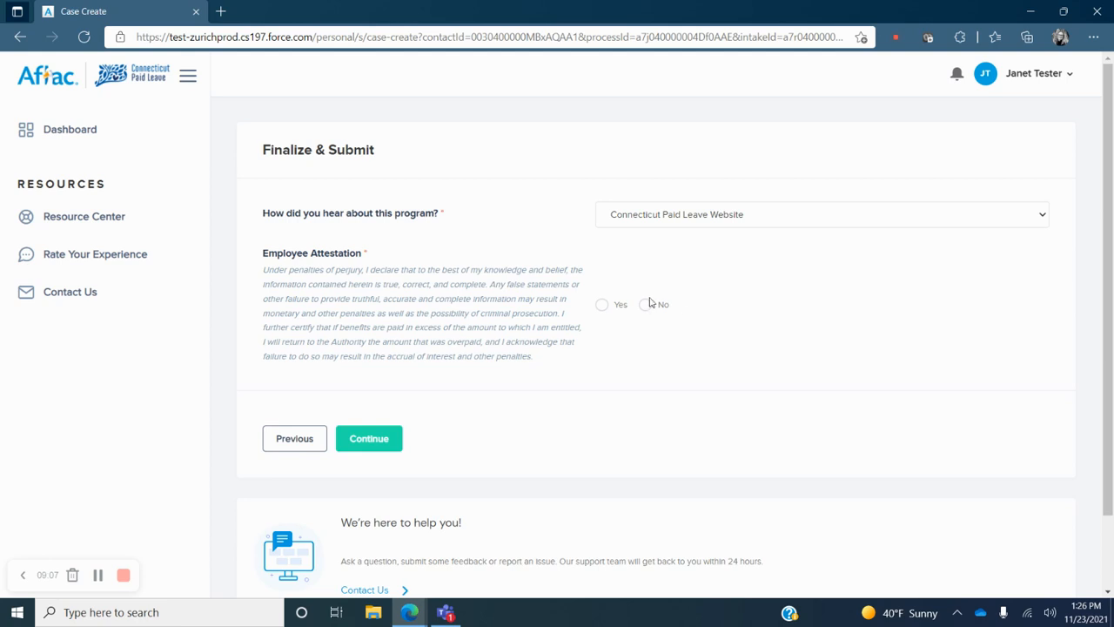
click(369, 439)
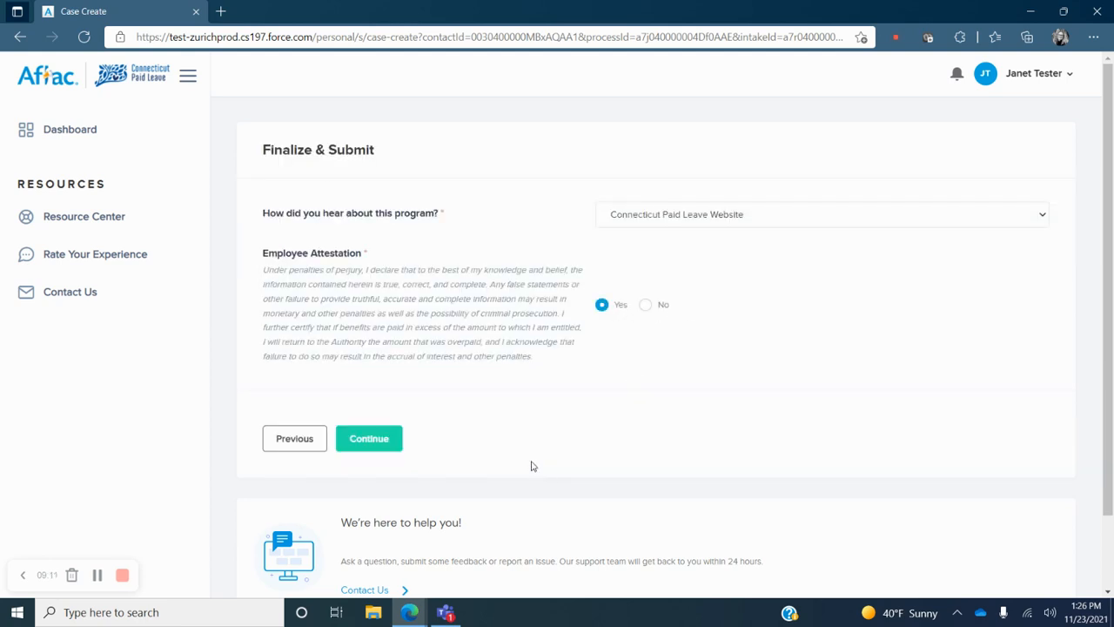
mouse_move(205, 423)
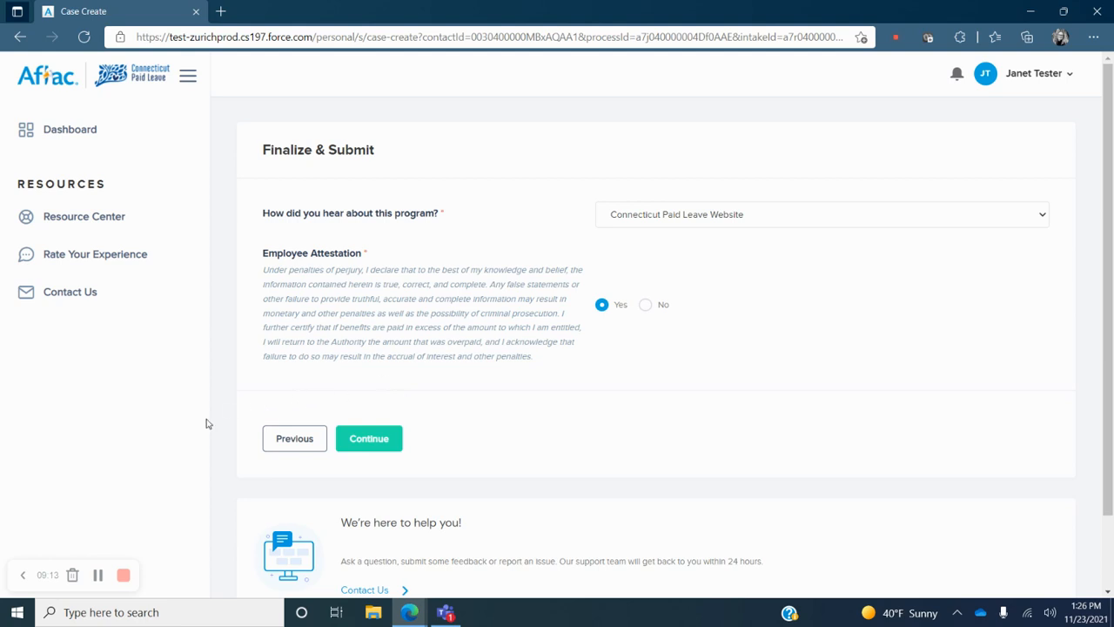
click(369, 439)
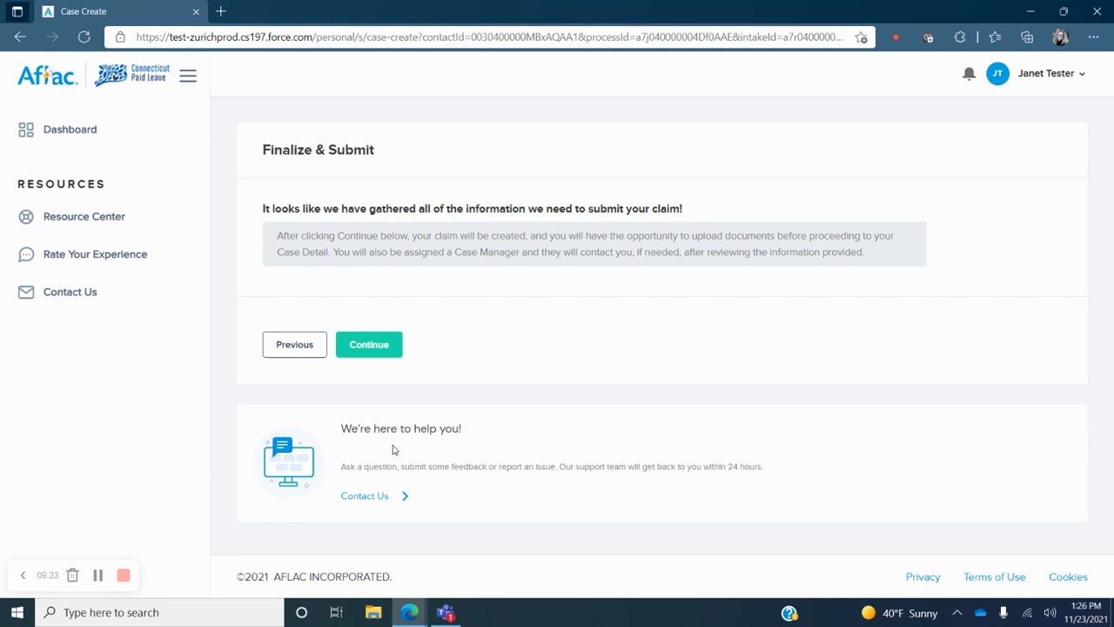
mouse_move(345, 357)
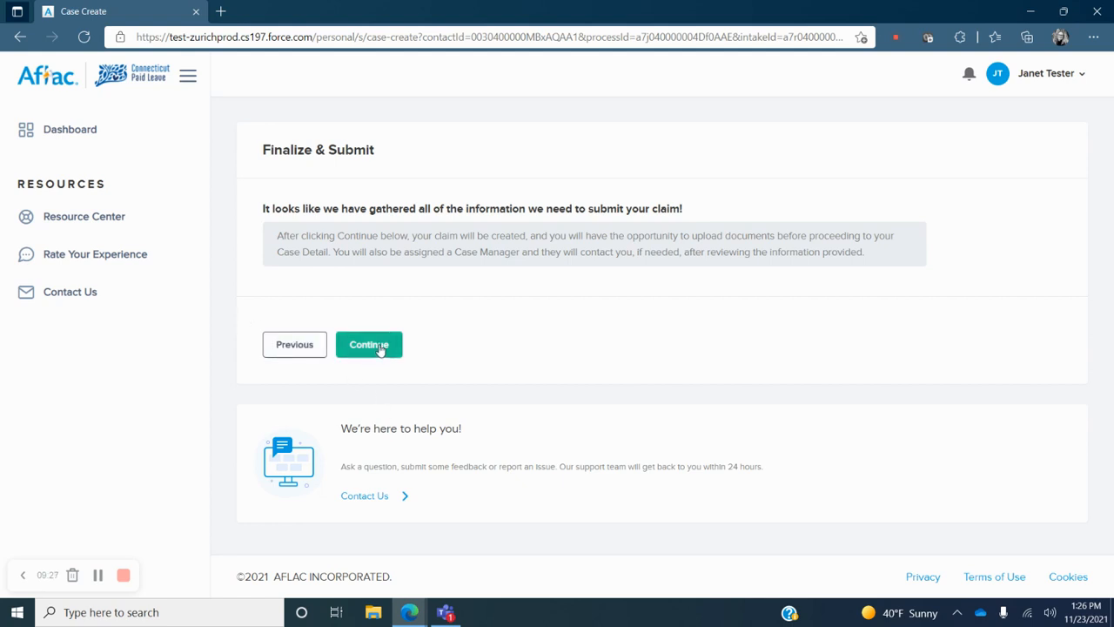
click(369, 345)
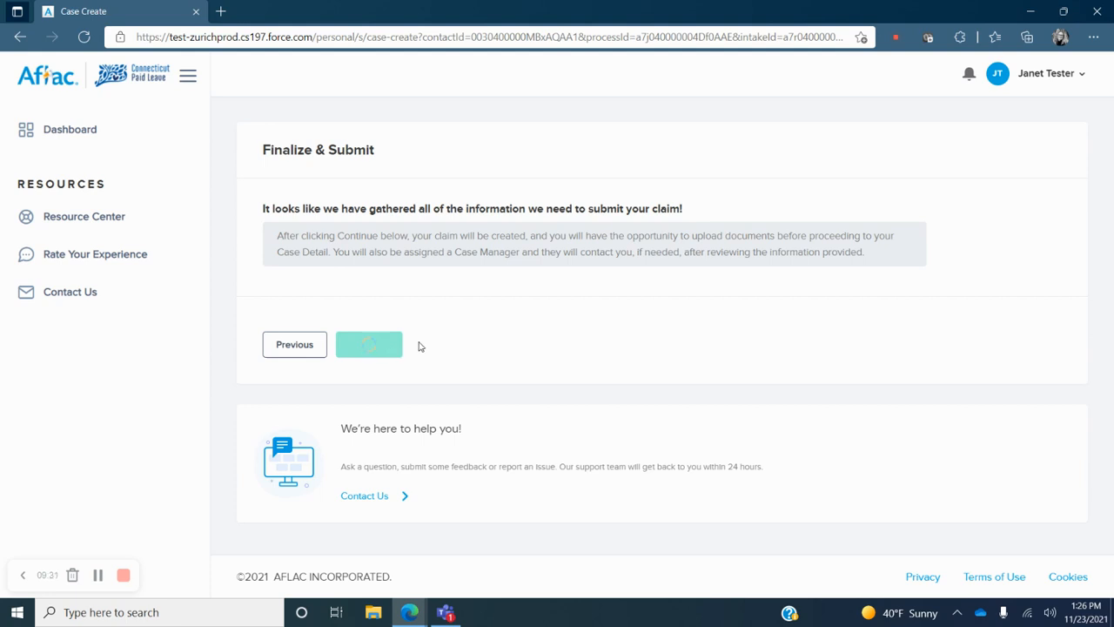
mouse_move(446, 344)
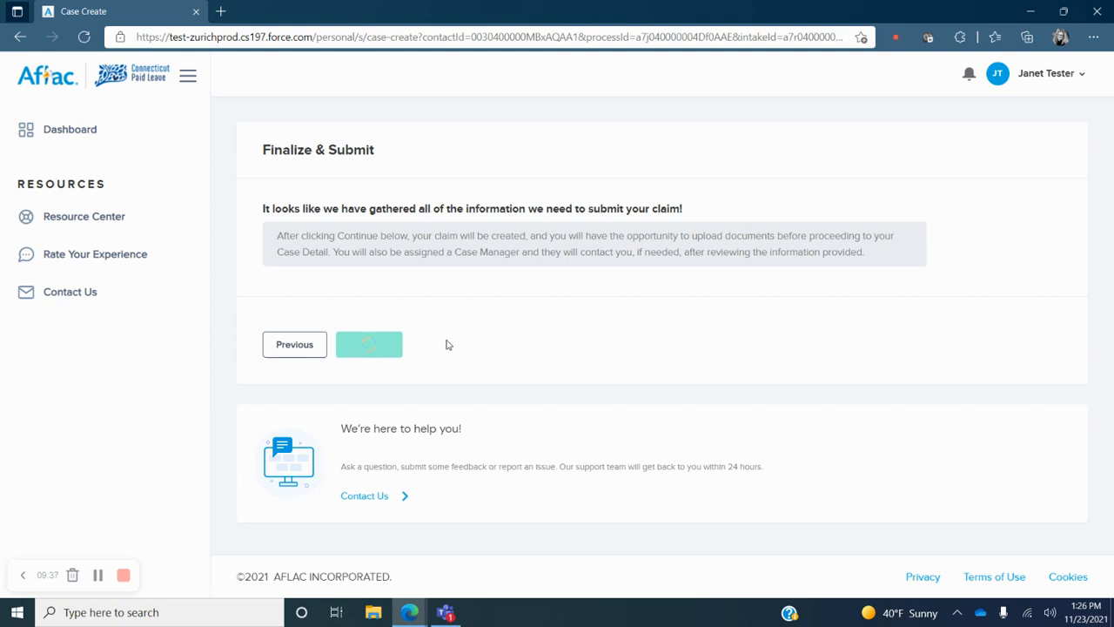
Step: Acknowledge the case-created notice and choose Sign Now for the medical authorization
click(369, 345)
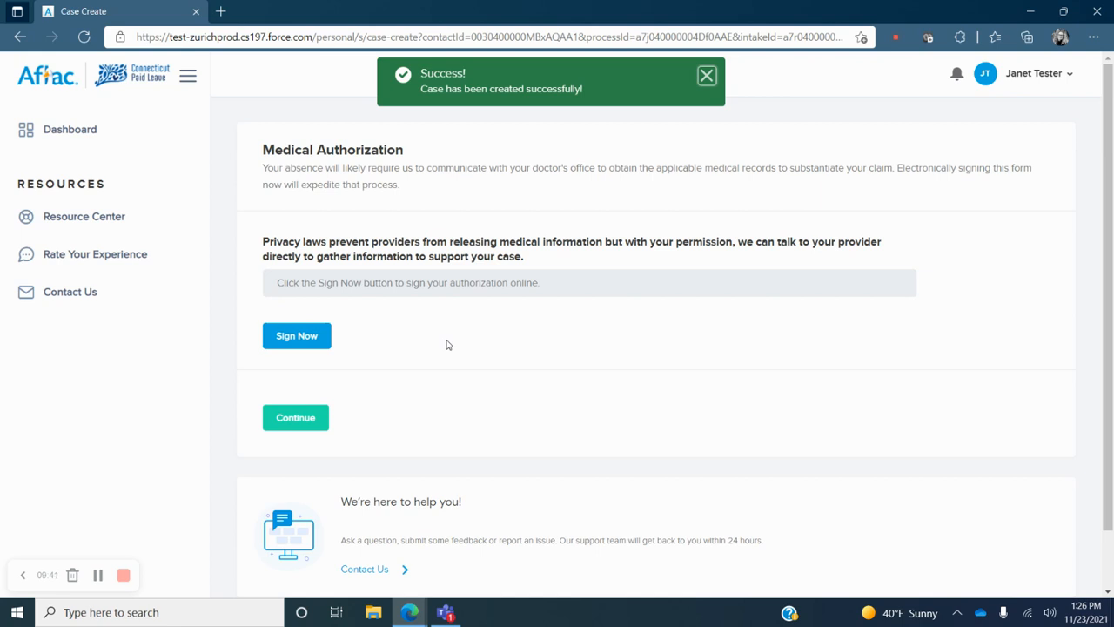
click(707, 75)
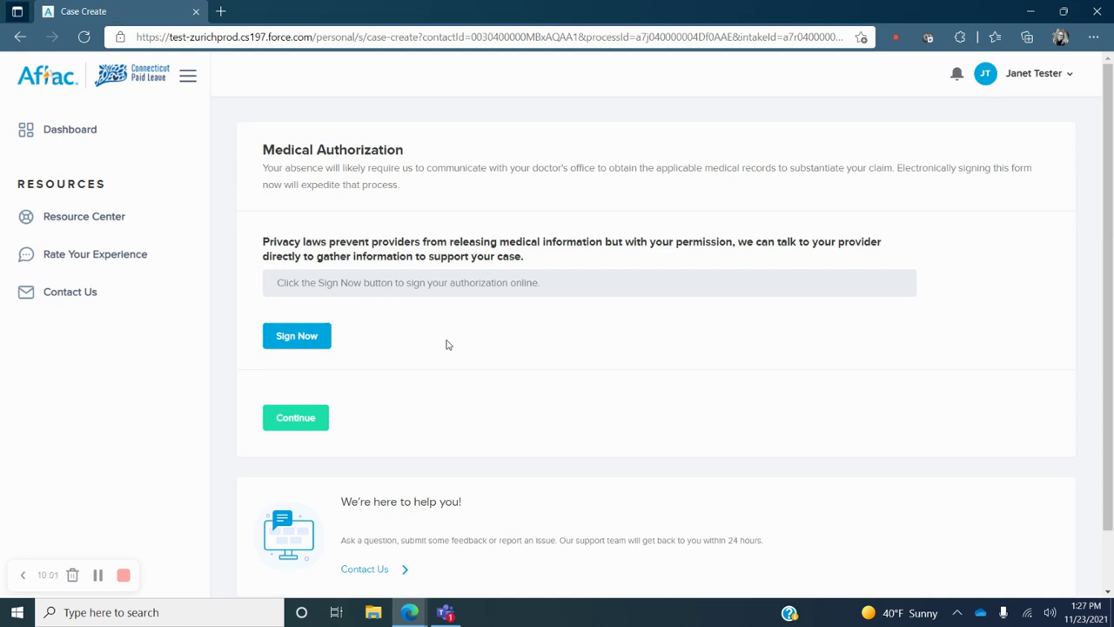
mouse_move(435, 348)
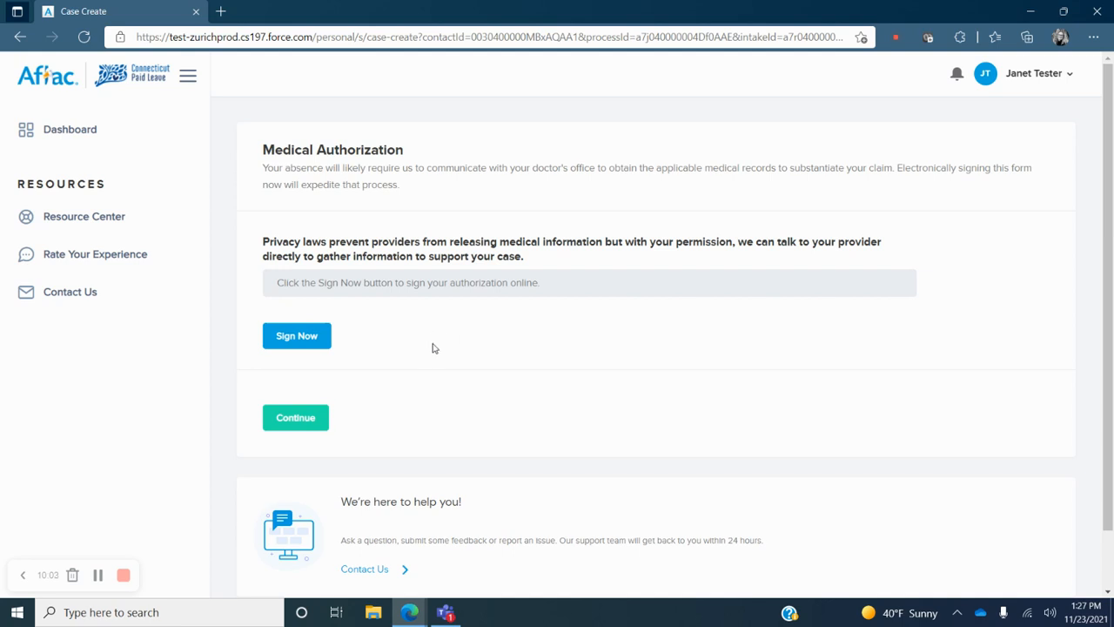
mouse_move(439, 355)
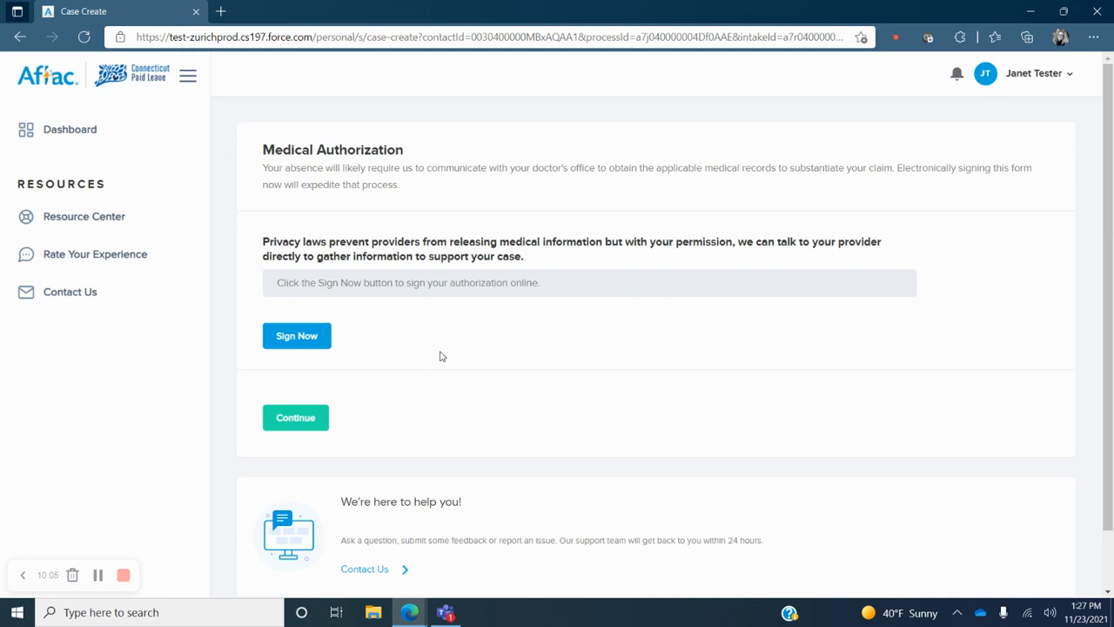
mouse_move(296, 339)
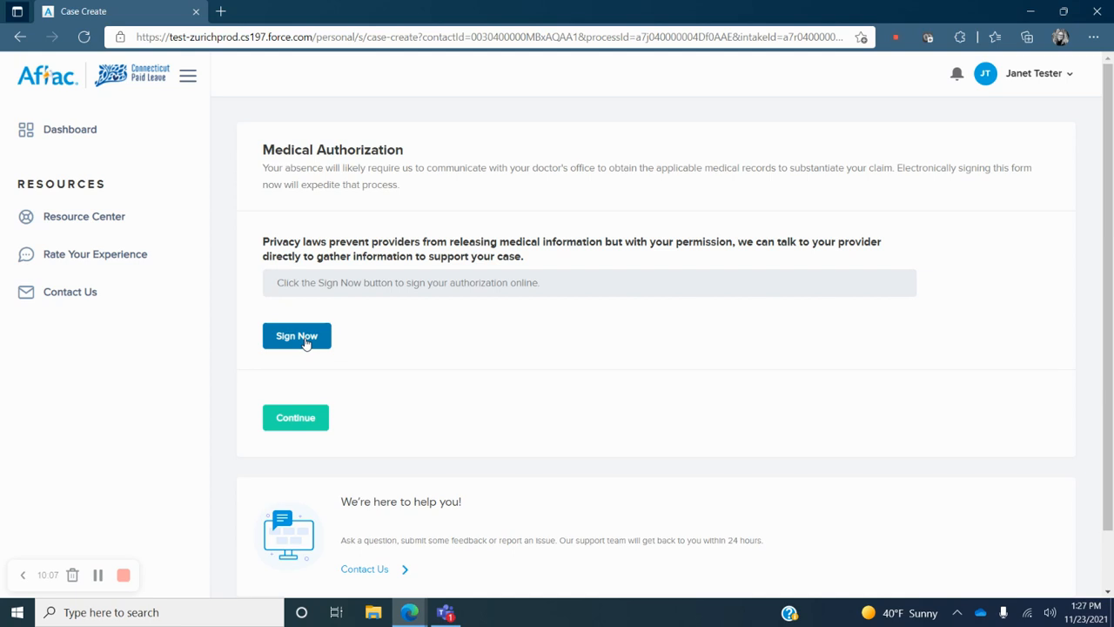
click(296, 334)
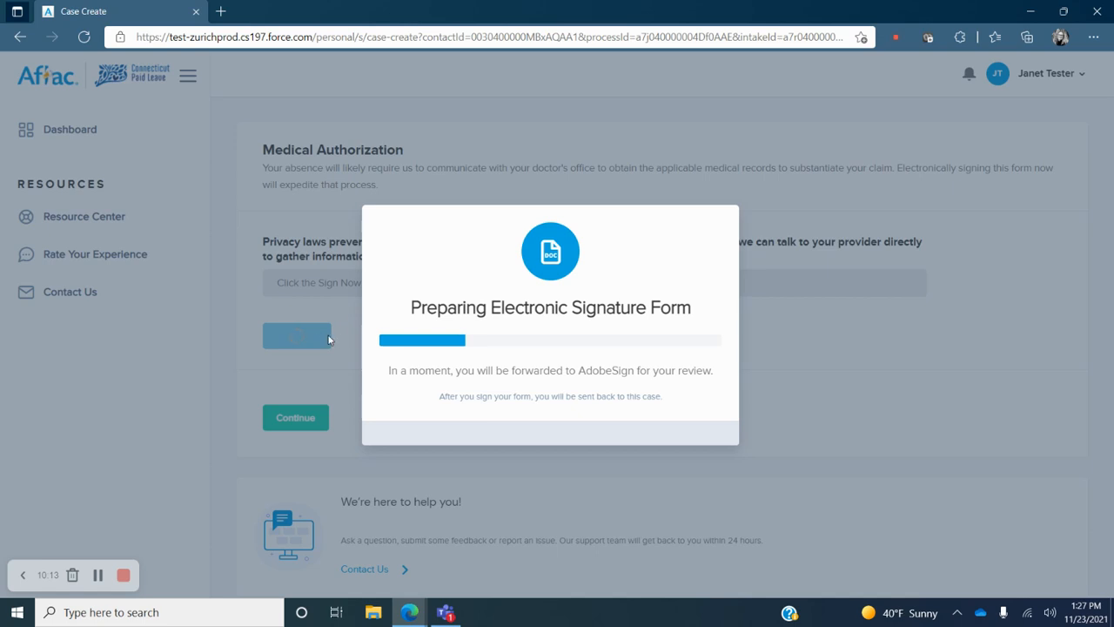
mouse_move(365, 453)
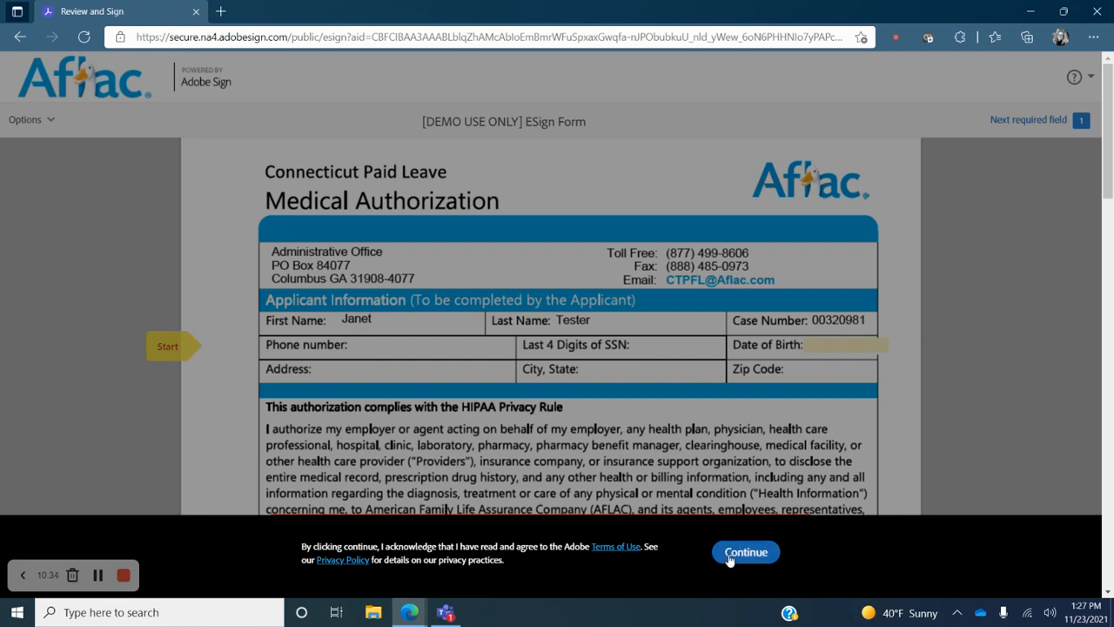
click(745, 552)
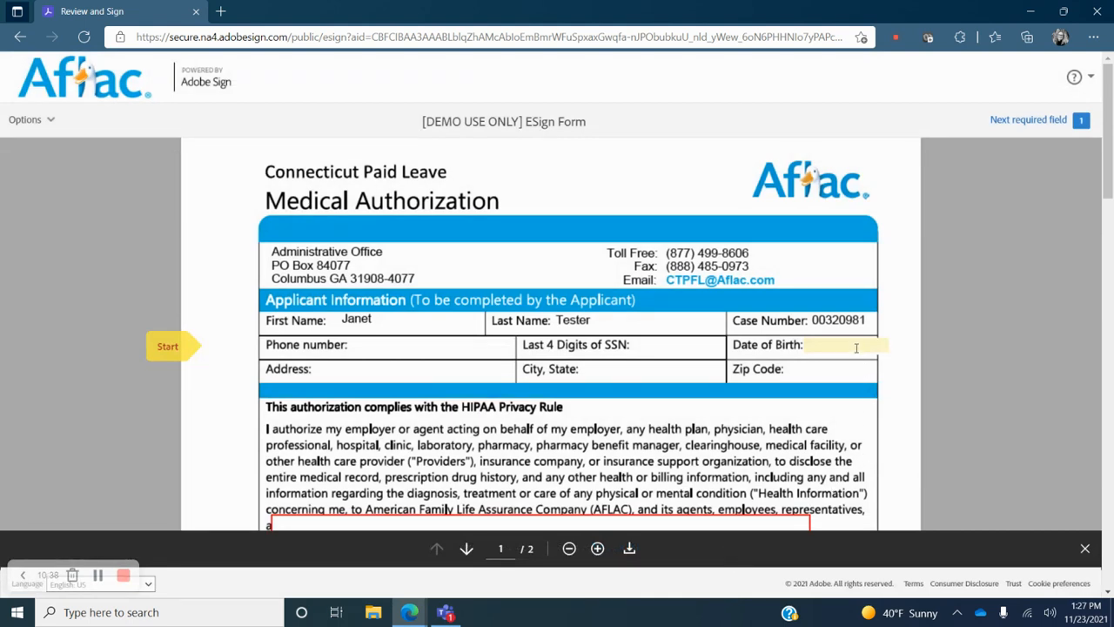
text(0)
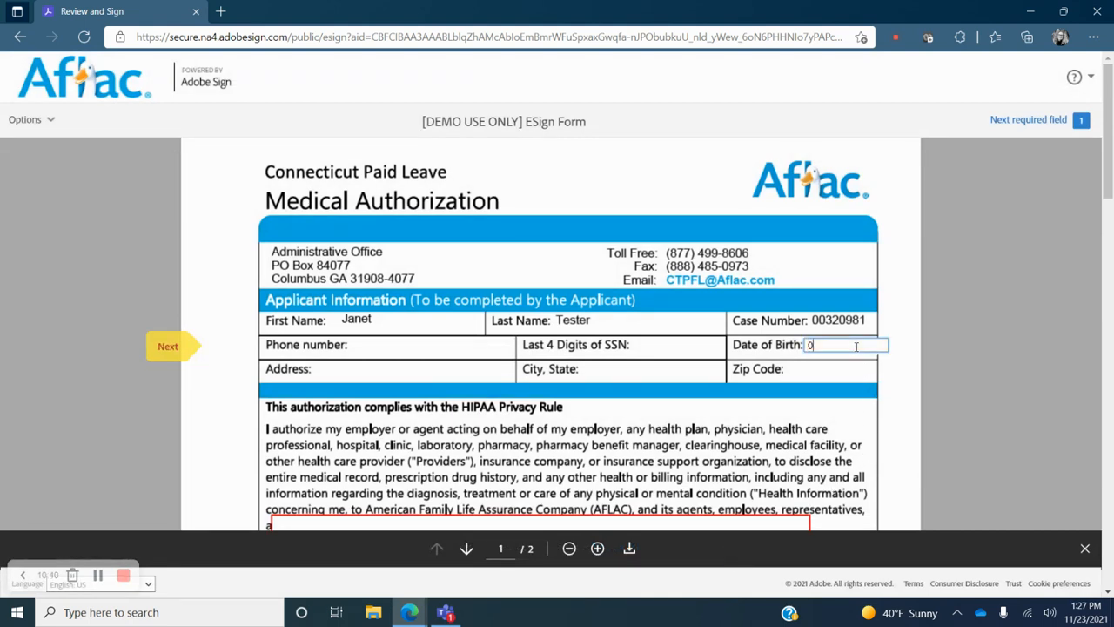
text(1051980)
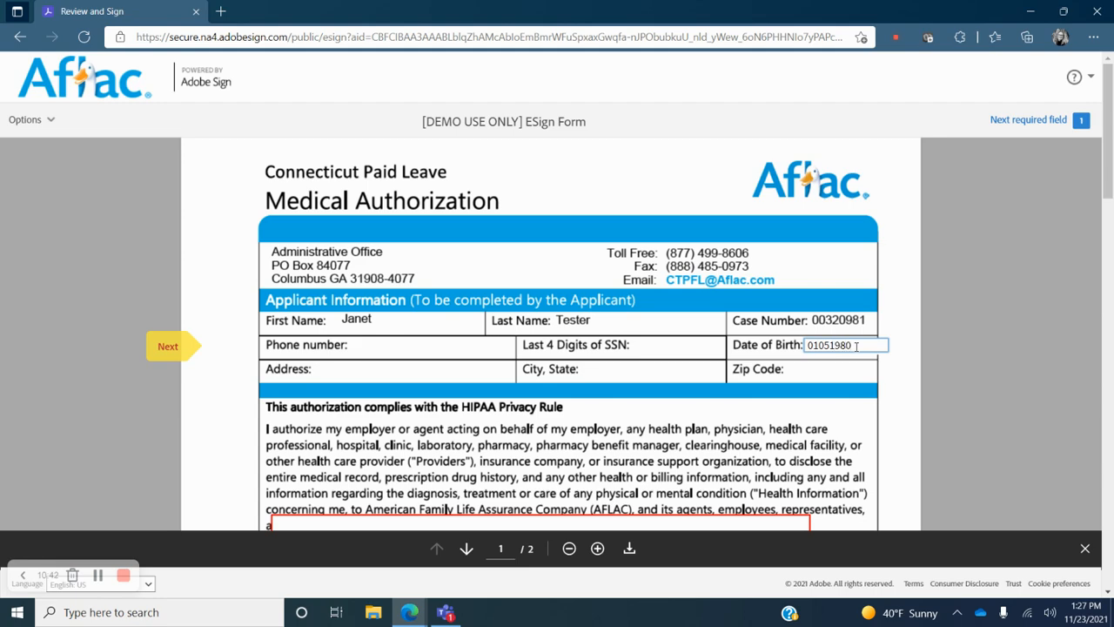
scroll(down, 3)
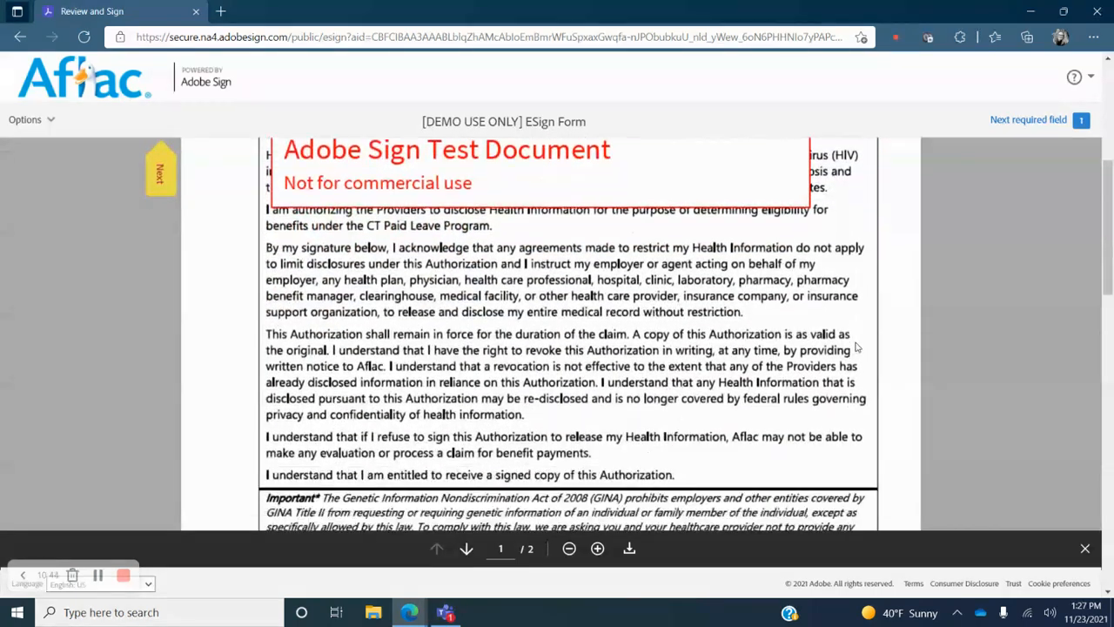
scroll(down, 3)
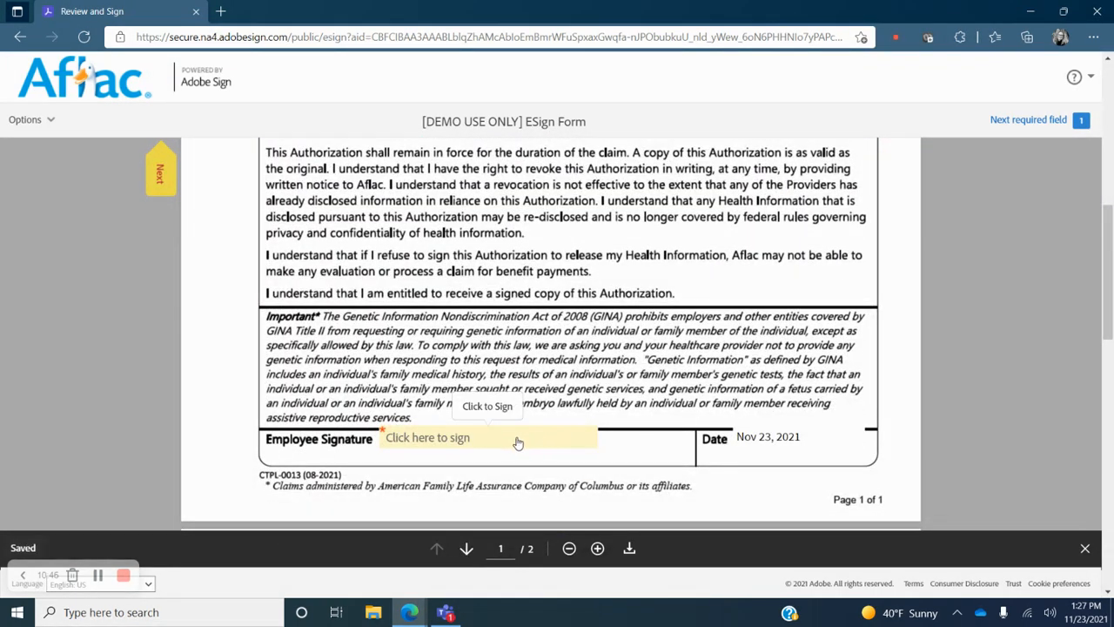
Step: Sign as 'Janet Tester', apply the signature and finalize with Click to Sign
click(428, 437)
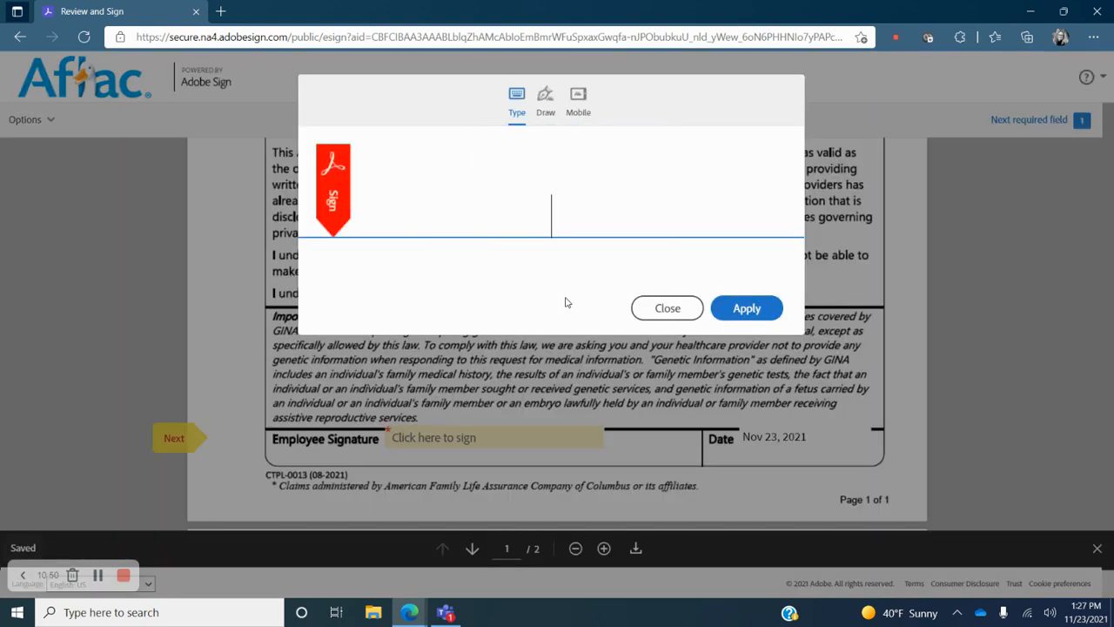
text(Janet)
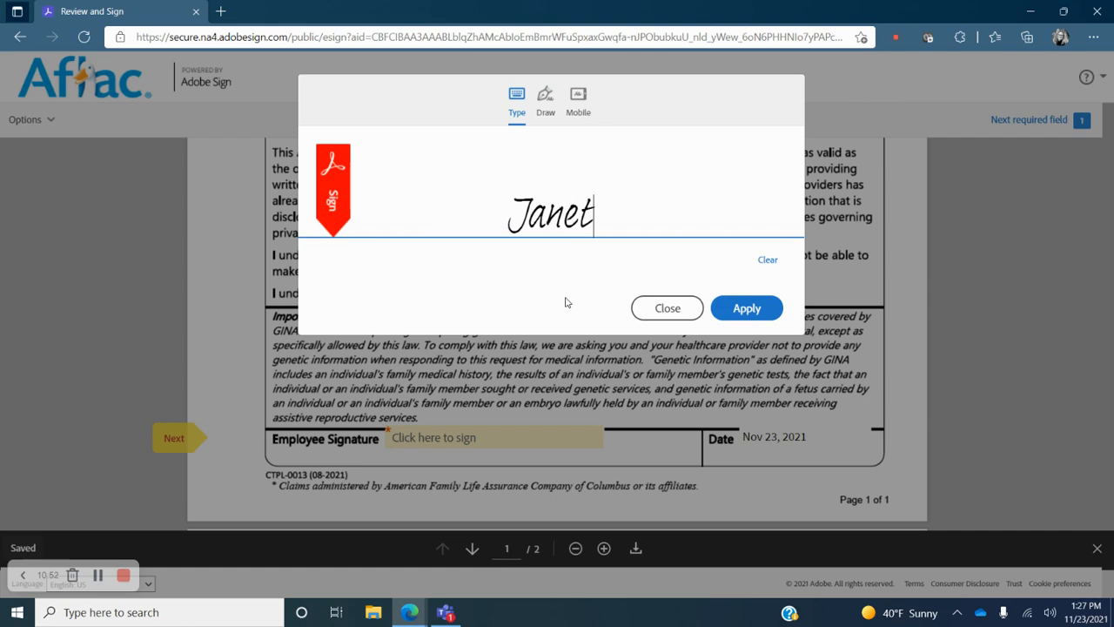
text(Tester)
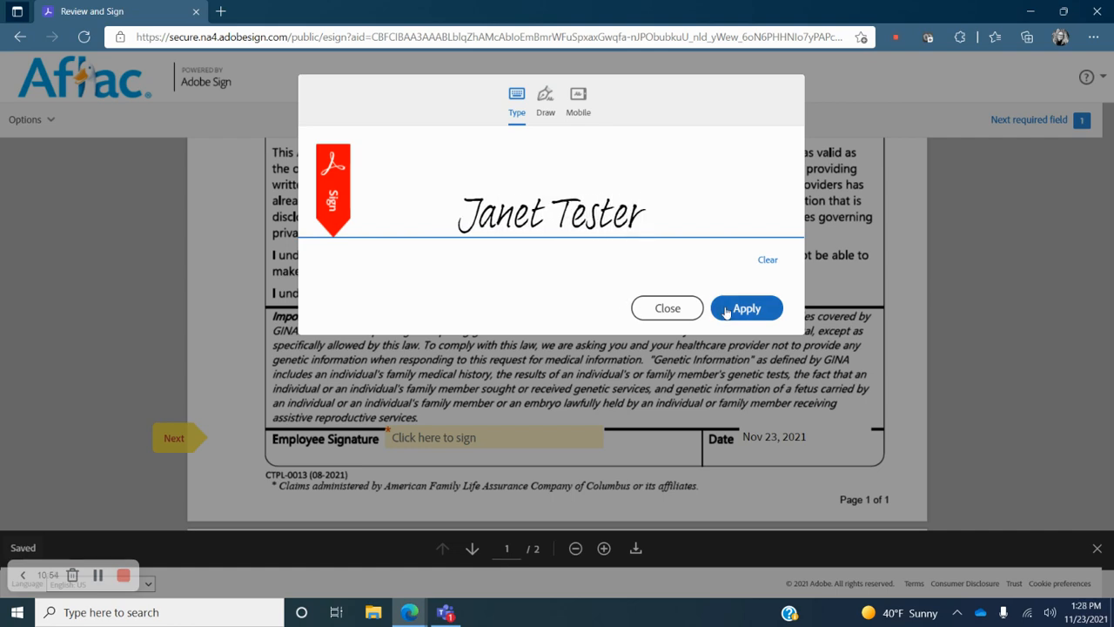
click(745, 307)
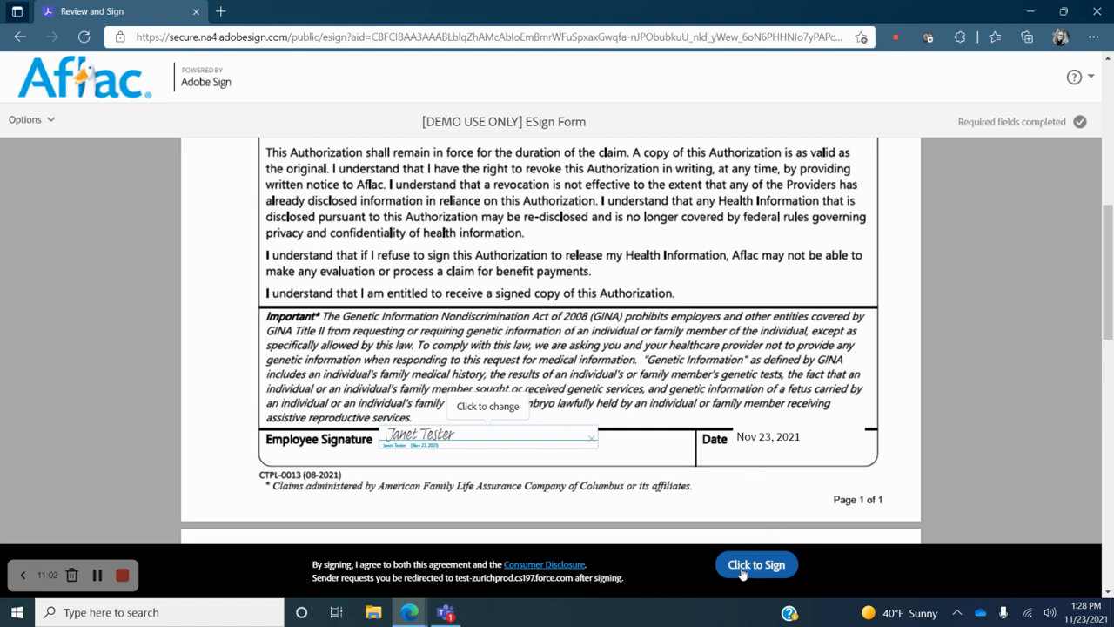
click(756, 564)
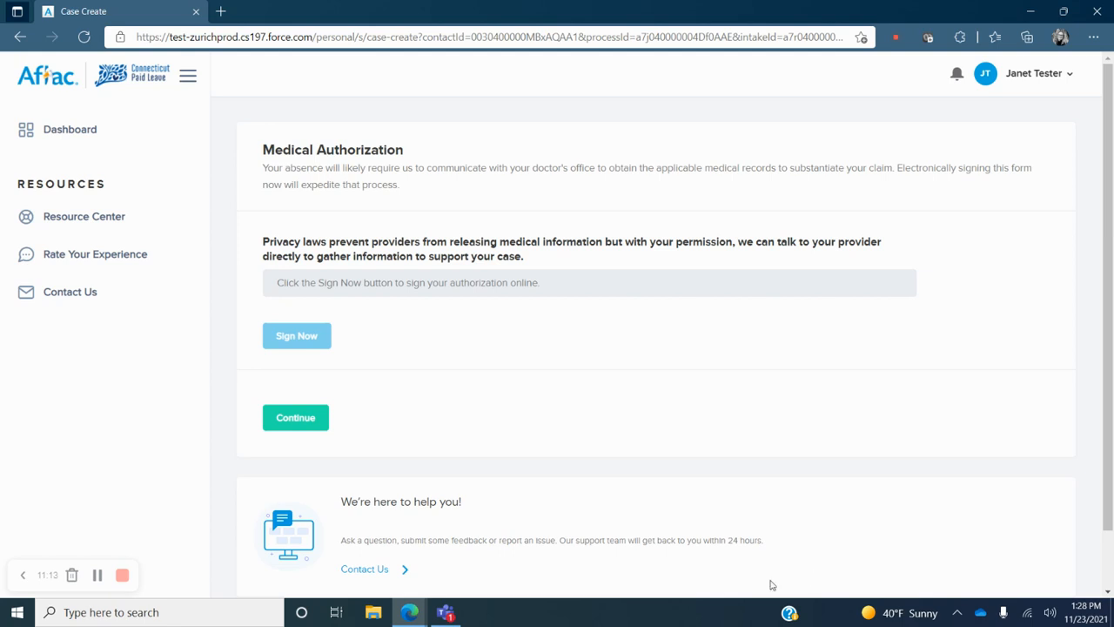
mouse_move(442, 432)
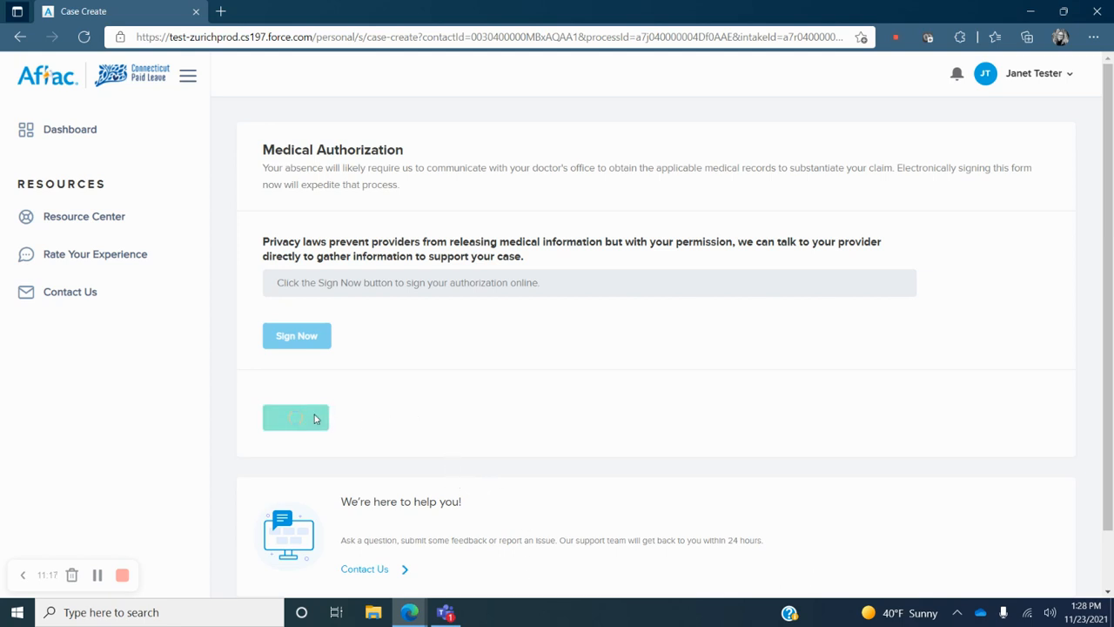
Step: Continue past Medical Authorization and Document Uploads without attaching any files
click(296, 418)
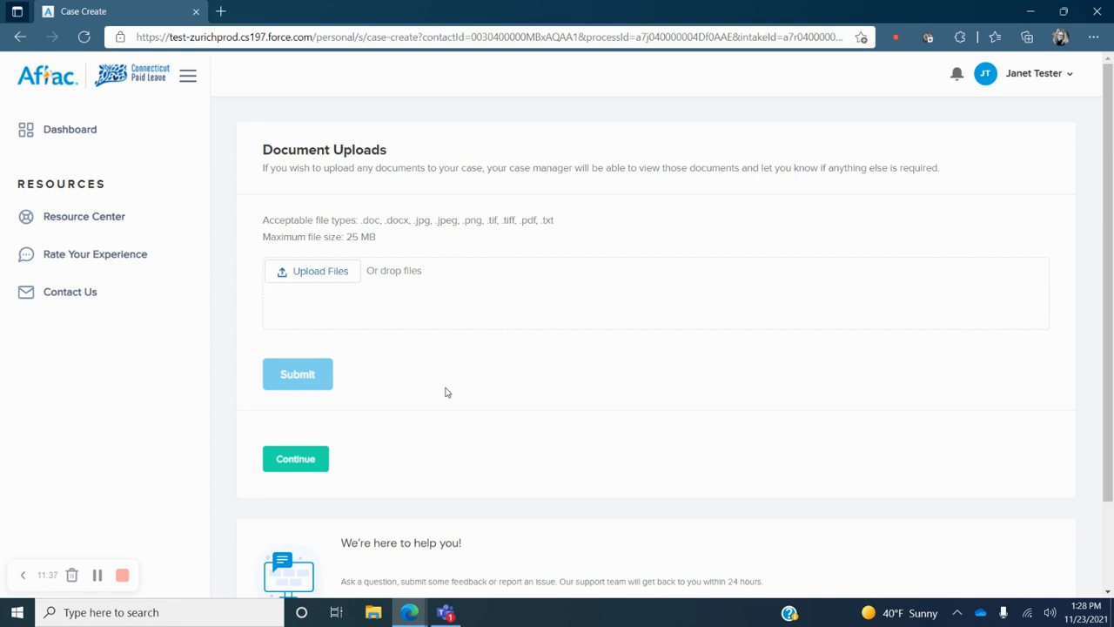
mouse_move(233, 463)
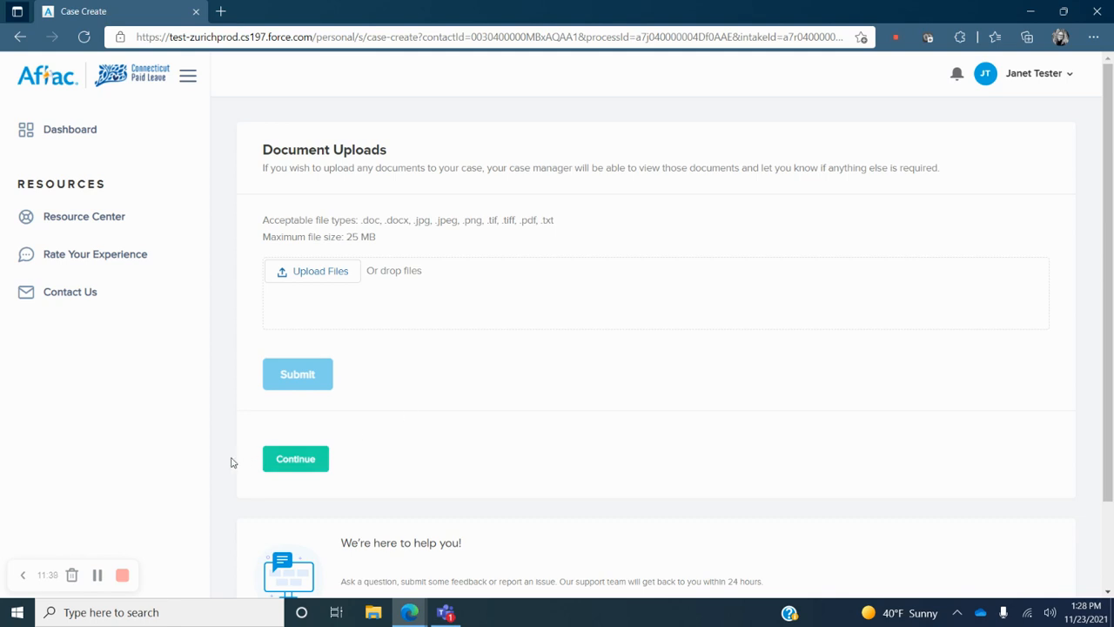
click(296, 459)
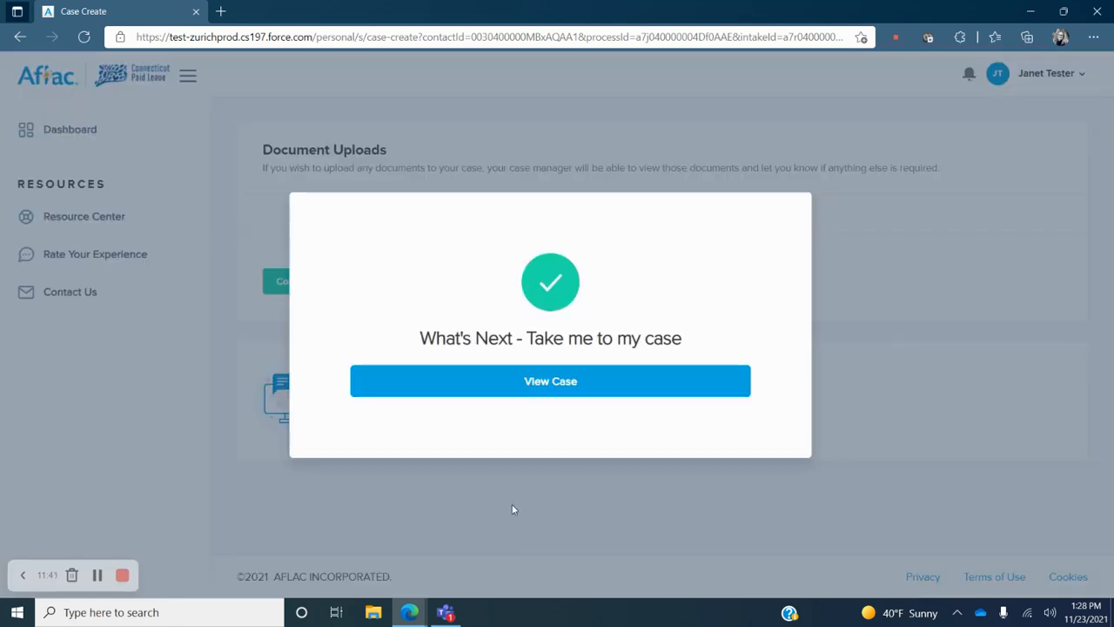
mouse_move(560, 444)
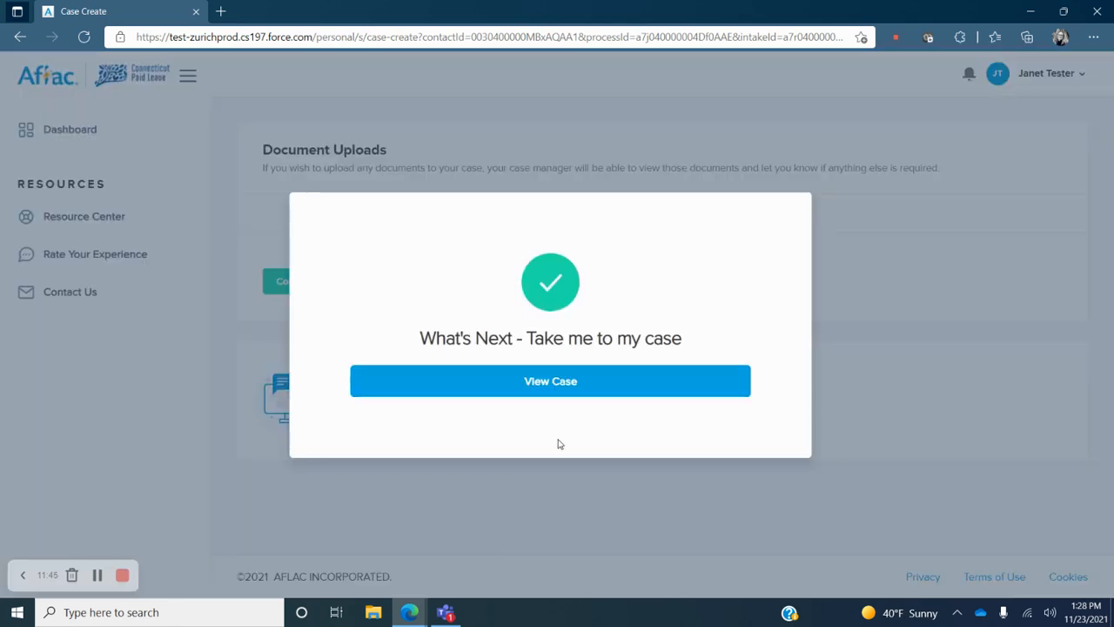
mouse_move(550, 387)
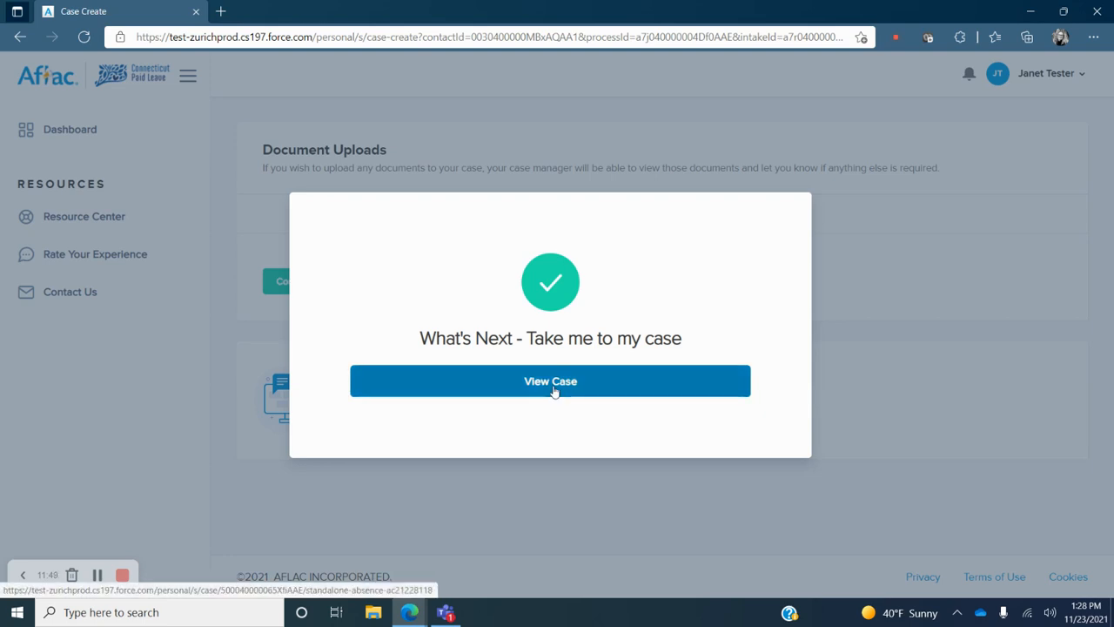
click(550, 380)
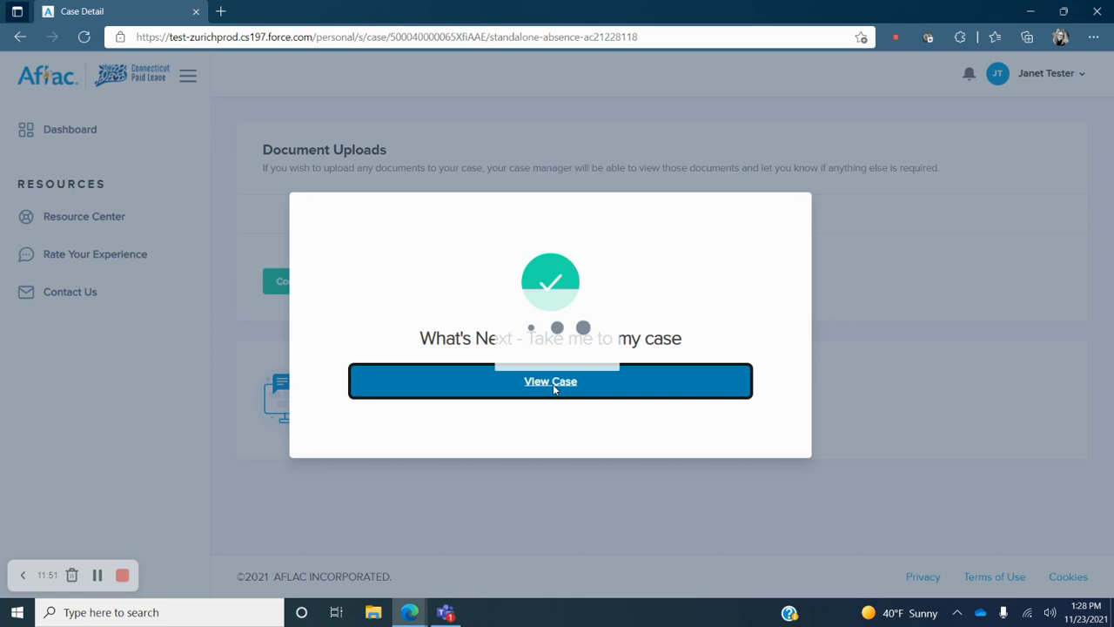
click(550, 381)
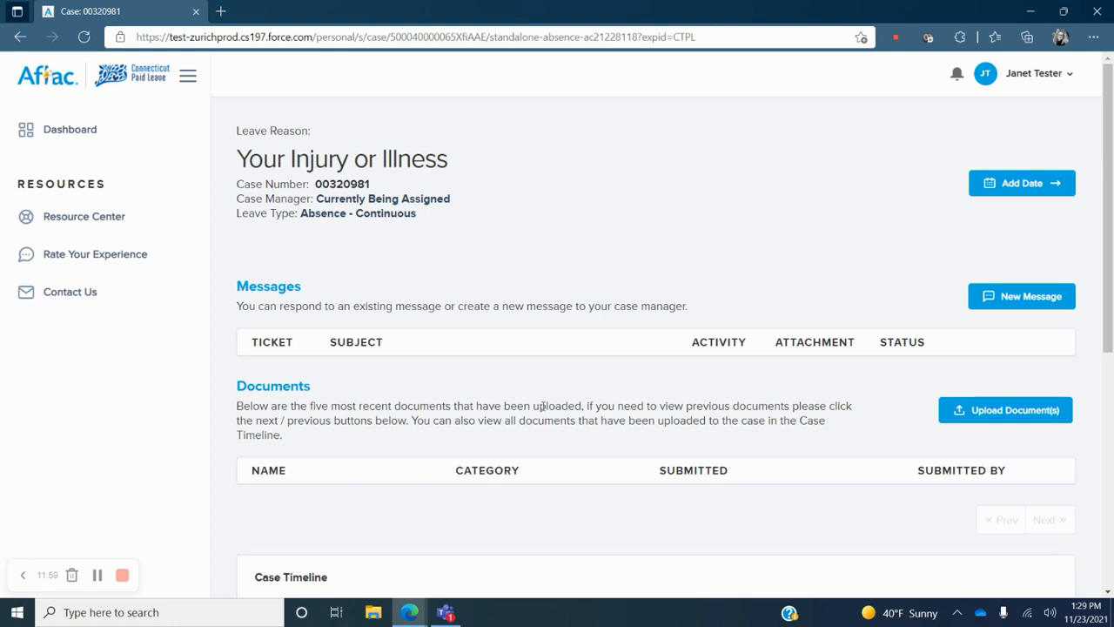
mouse_move(599, 467)
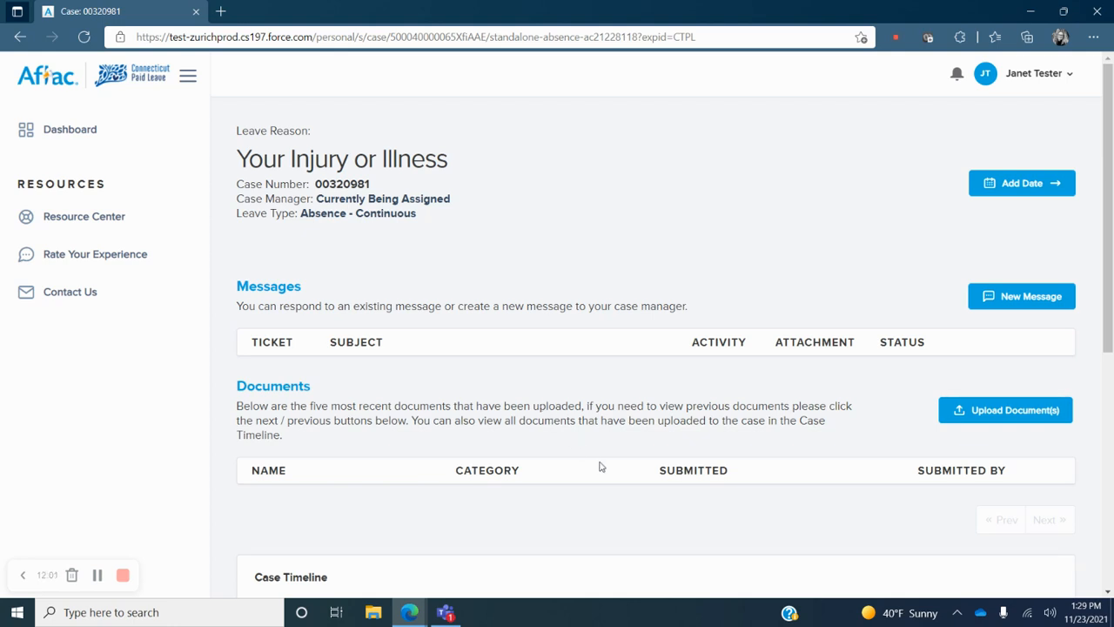
mouse_move(70, 129)
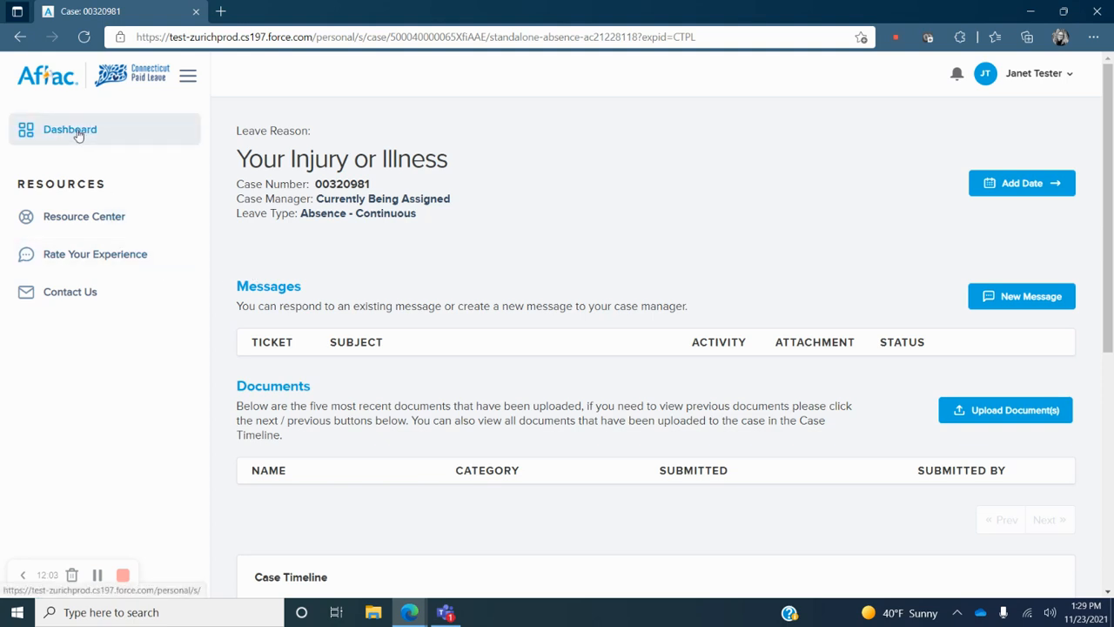
click(70, 129)
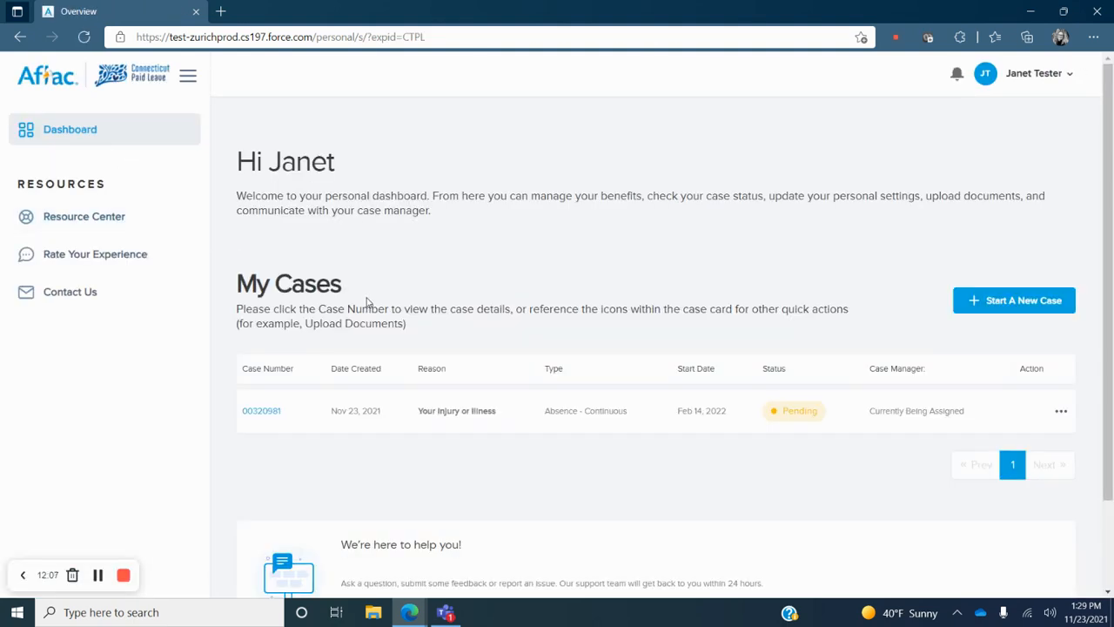
mouse_move(359, 432)
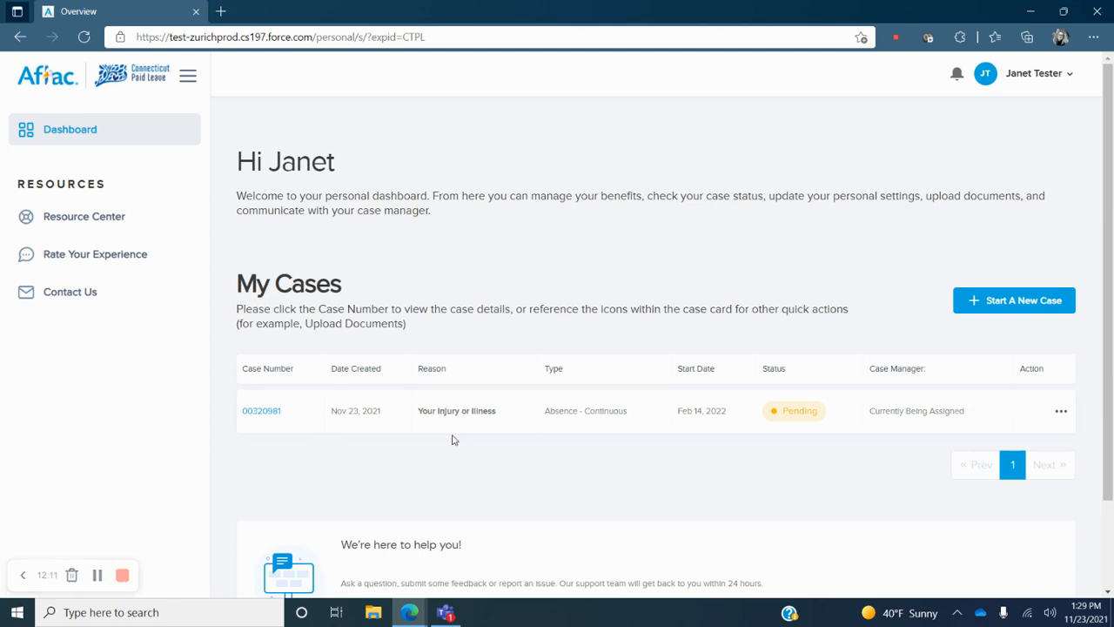
mouse_move(661, 411)
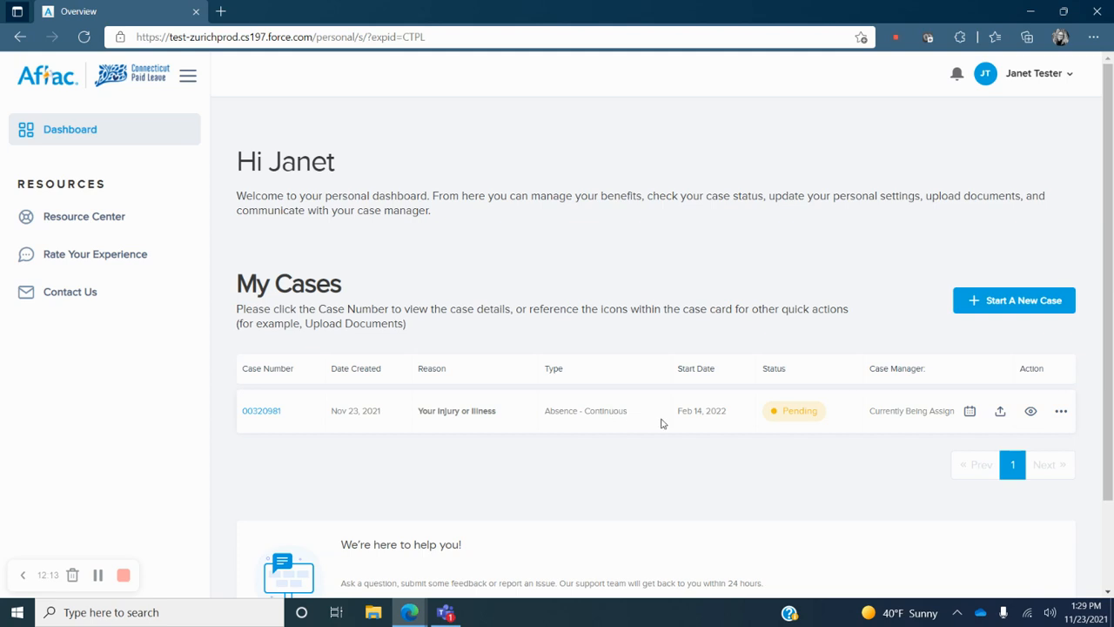
mouse_move(768, 380)
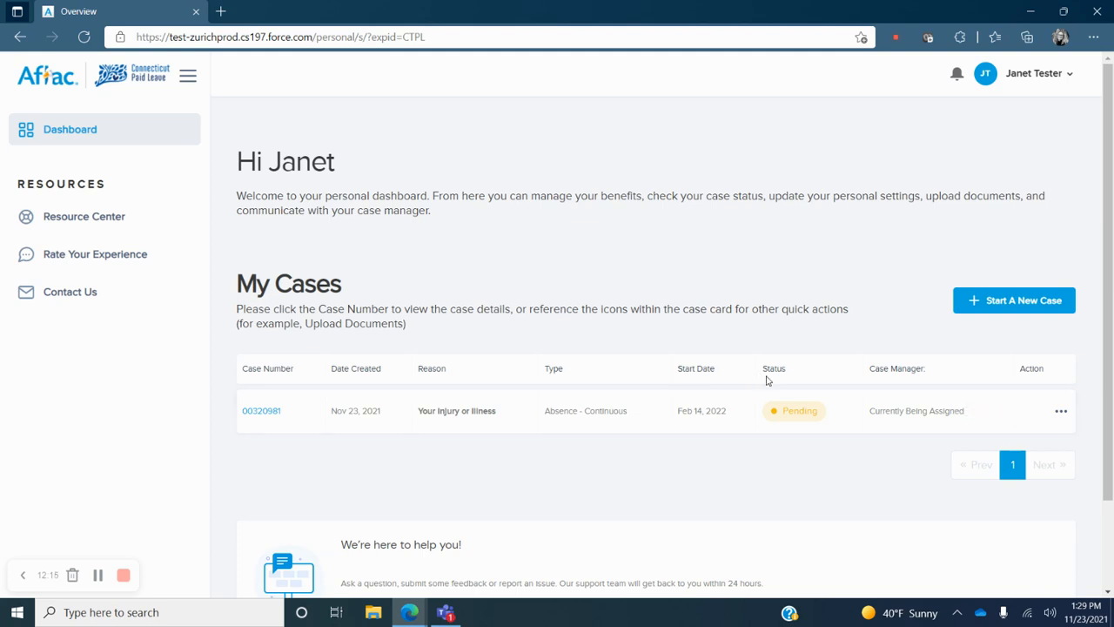
mouse_move(804, 445)
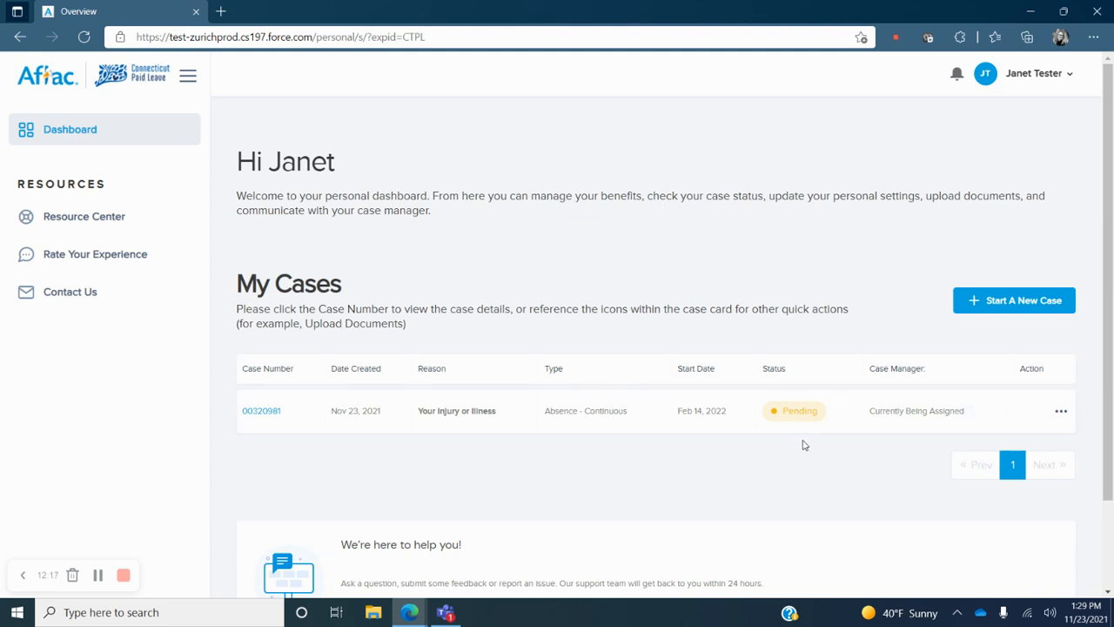